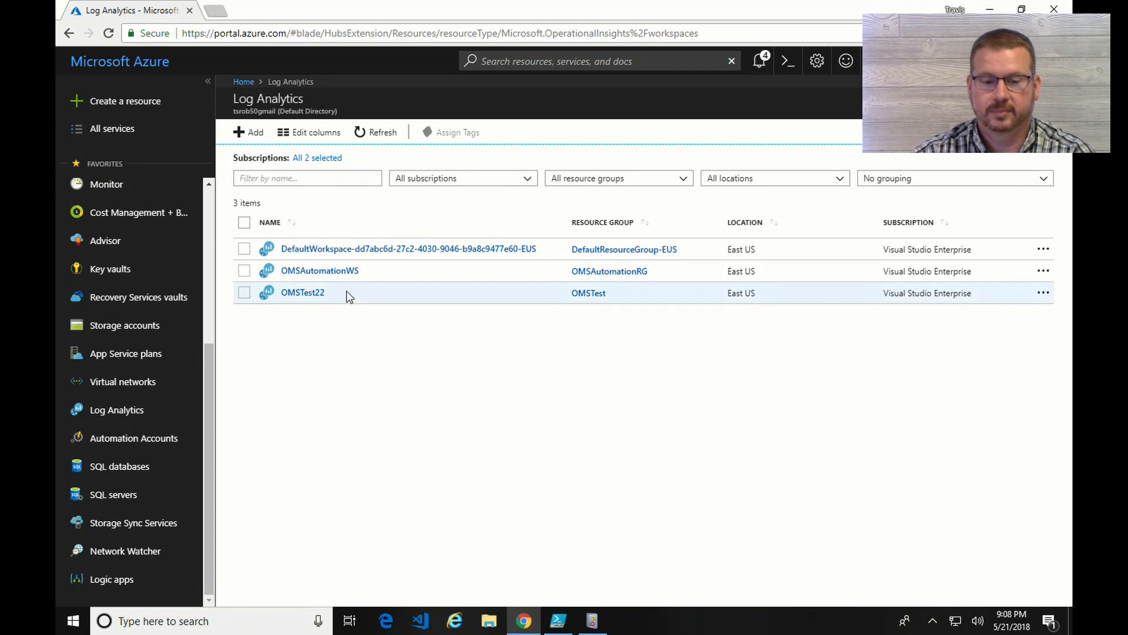
Open the OMSTest22 workspace and go to its Log Search page
left_click(302, 293)
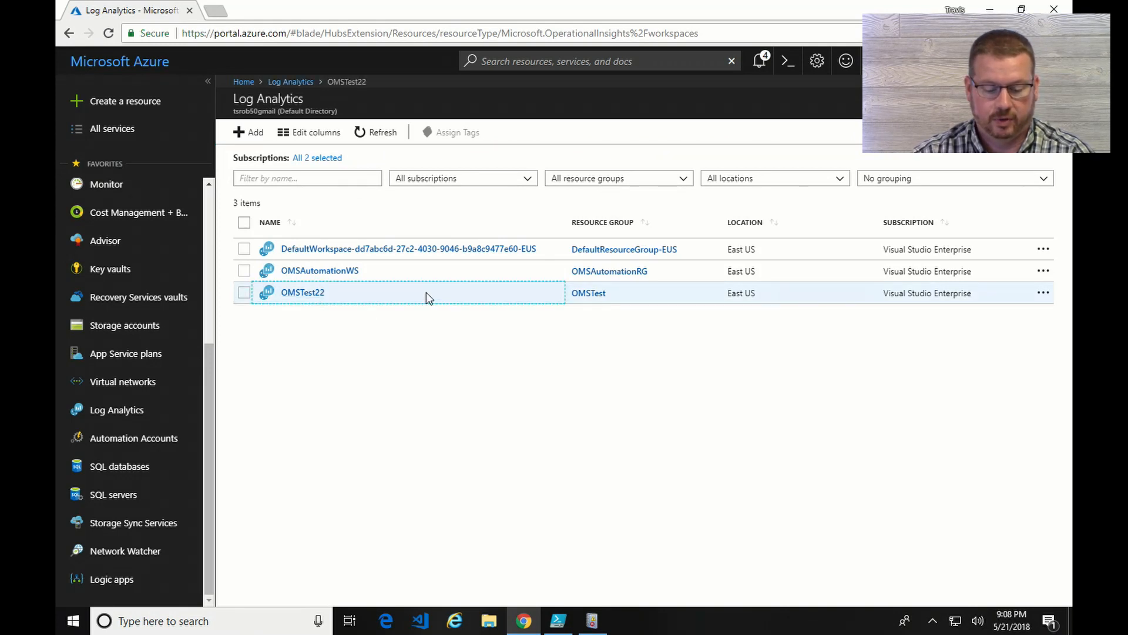
left_click(302, 293)
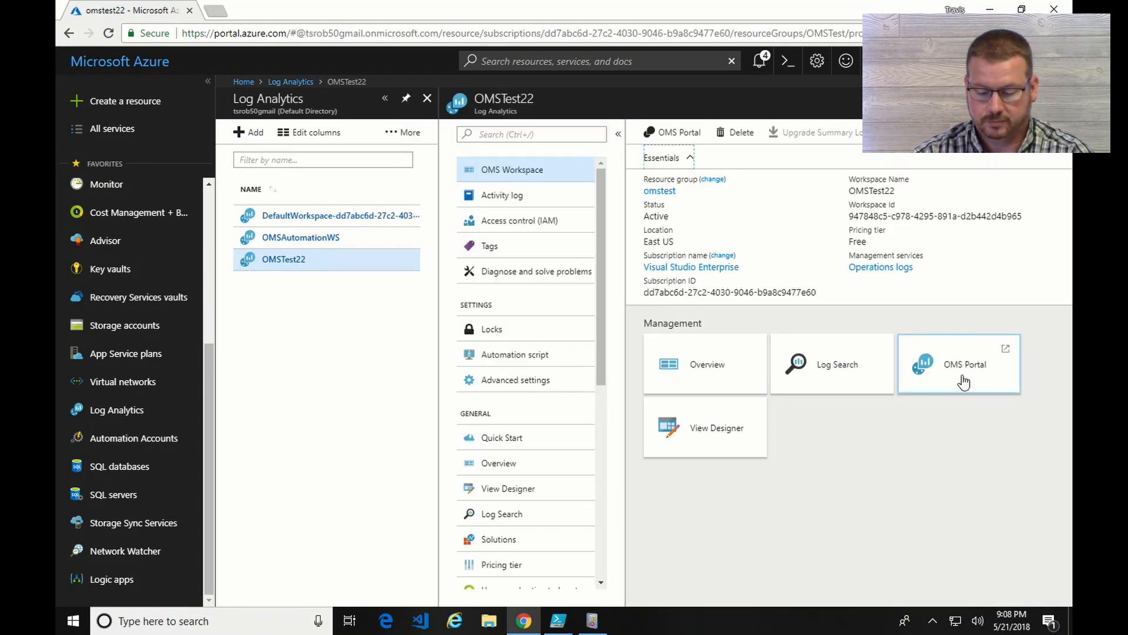
left_click(837, 363)
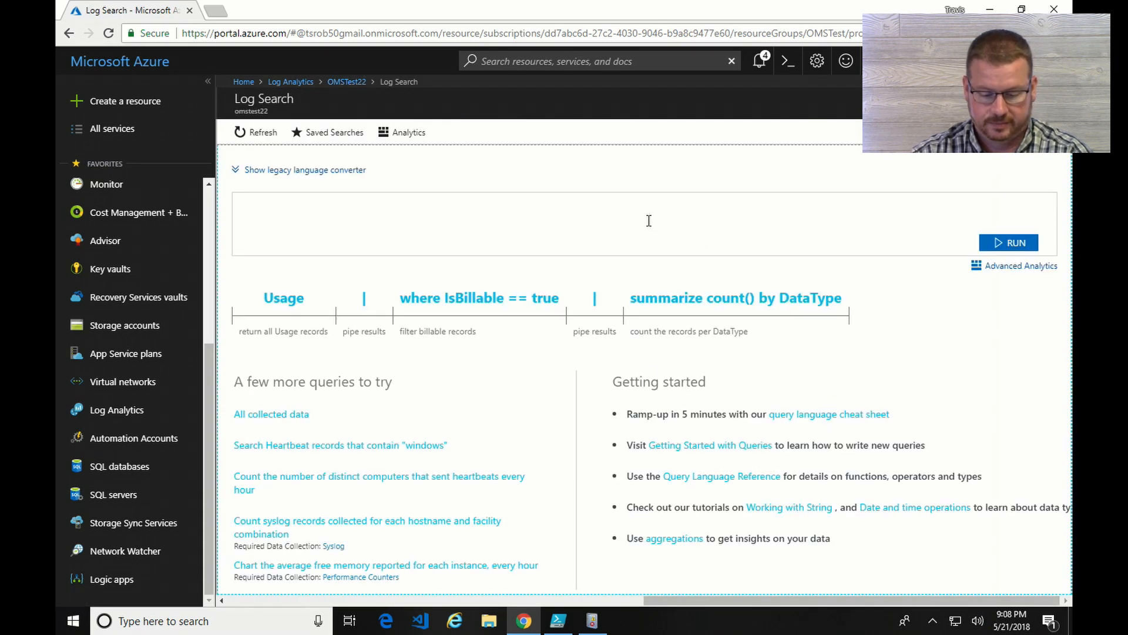
Run a 'search *' query returning Heartbeat, Event and Usage records
left_click(644, 224)
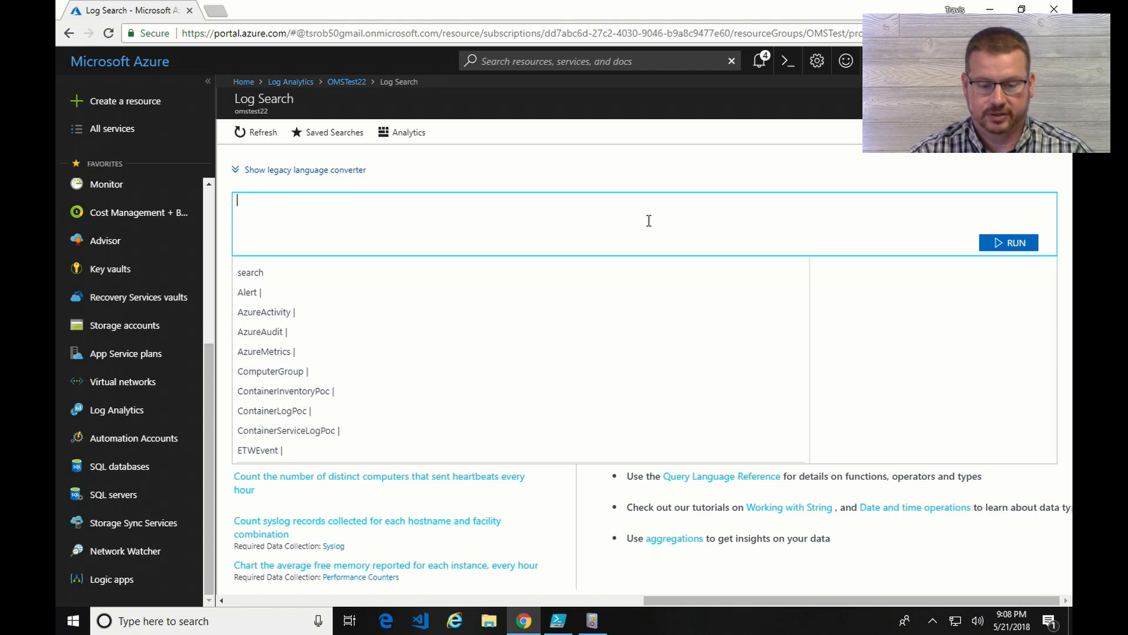
type("s")
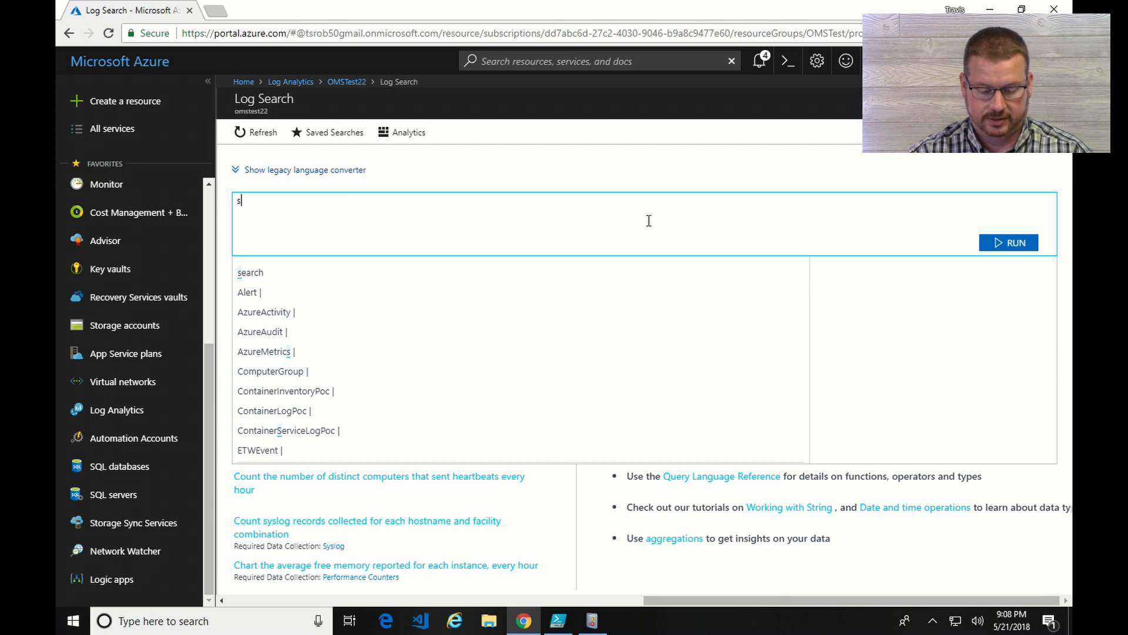
type("earch *")
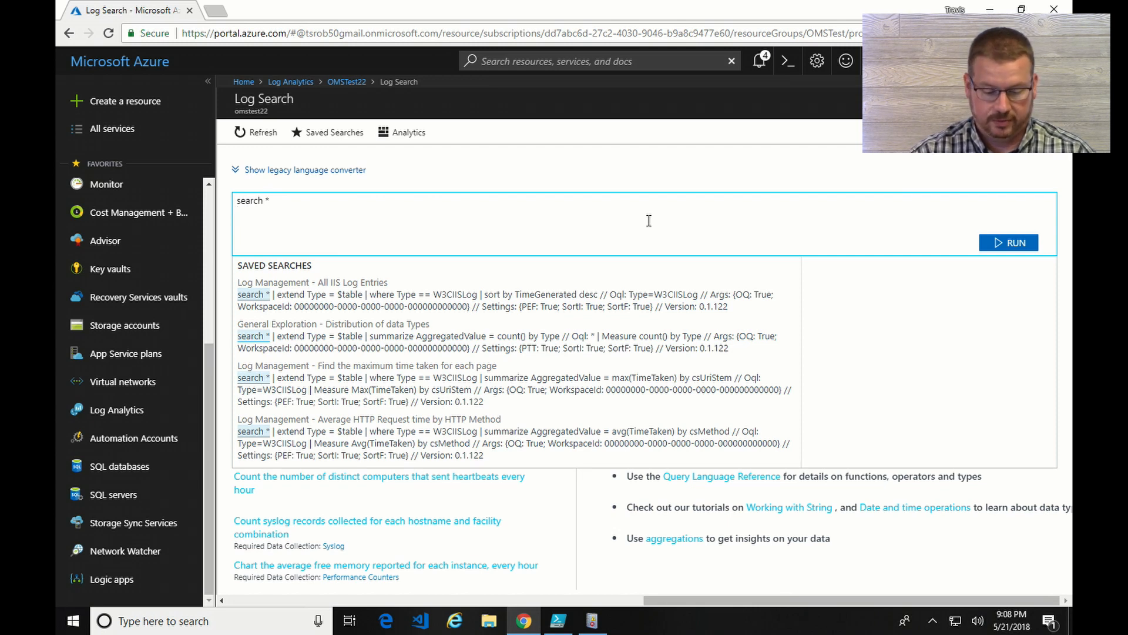
mouse_move(954, 223)
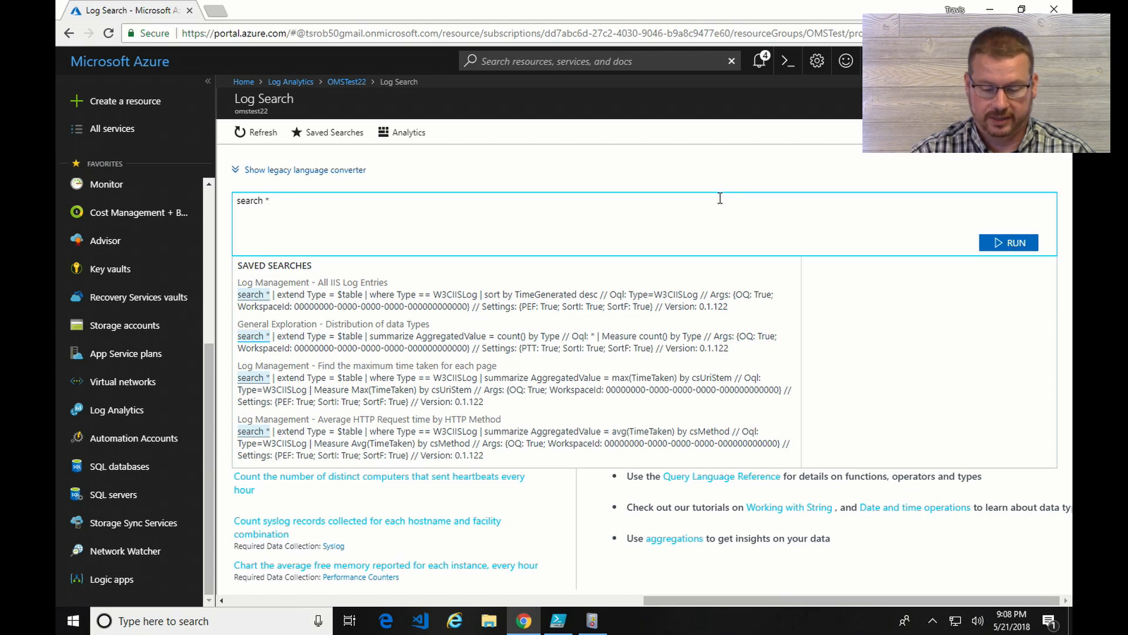
left_click(1008, 242)
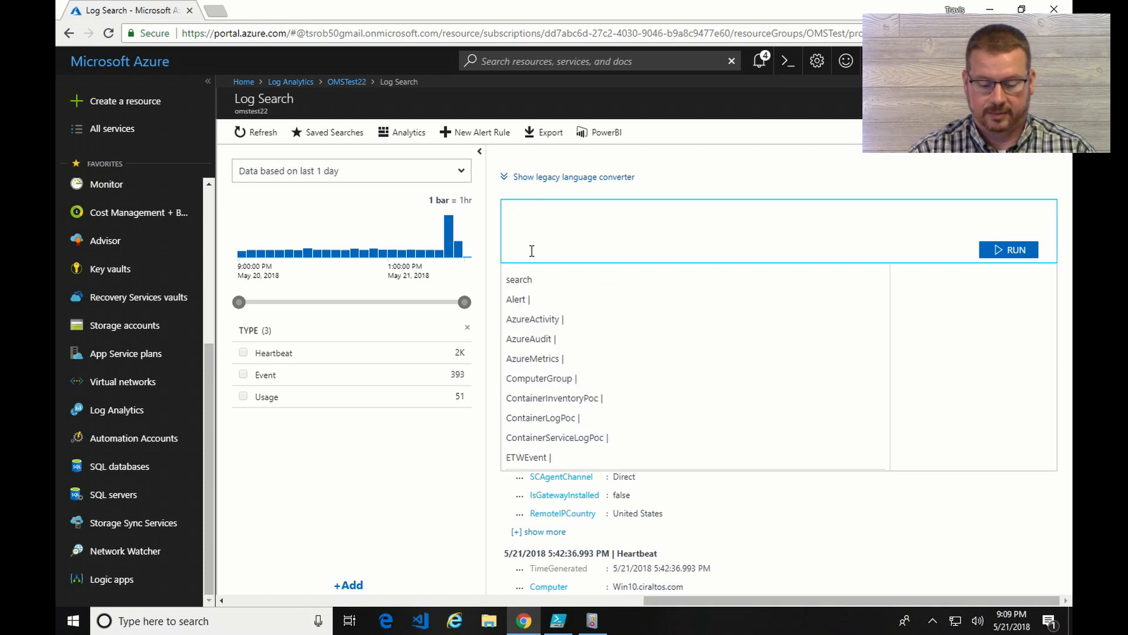
Run an 'Event' query (393 results) and start adding filter fields
type("Event")
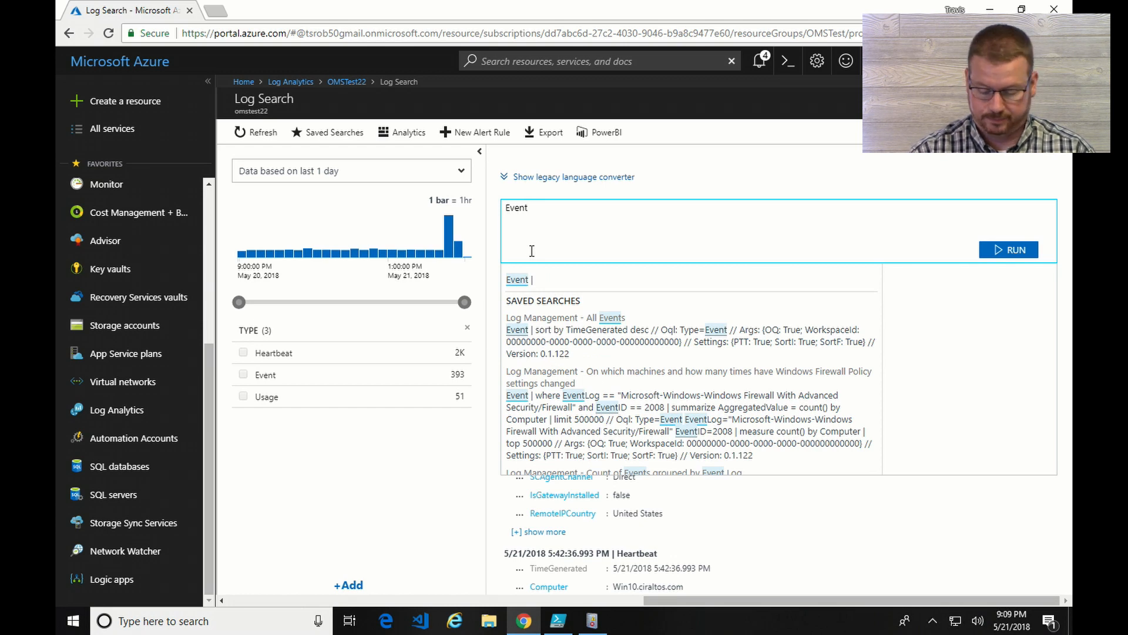
left_click(1007, 249)
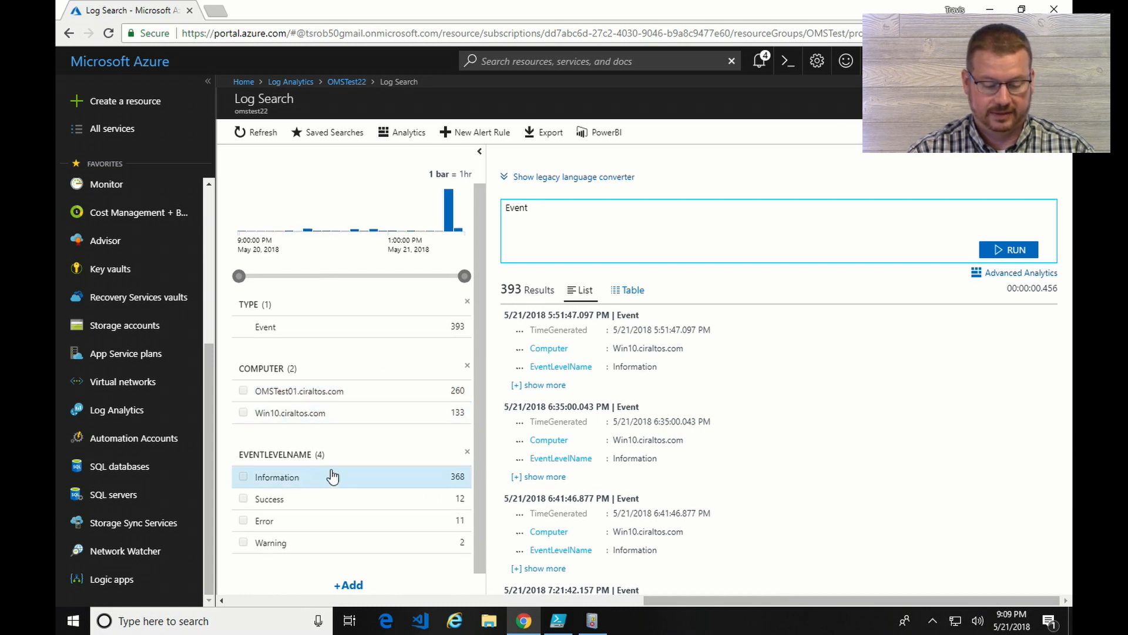
mouse_move(307, 542)
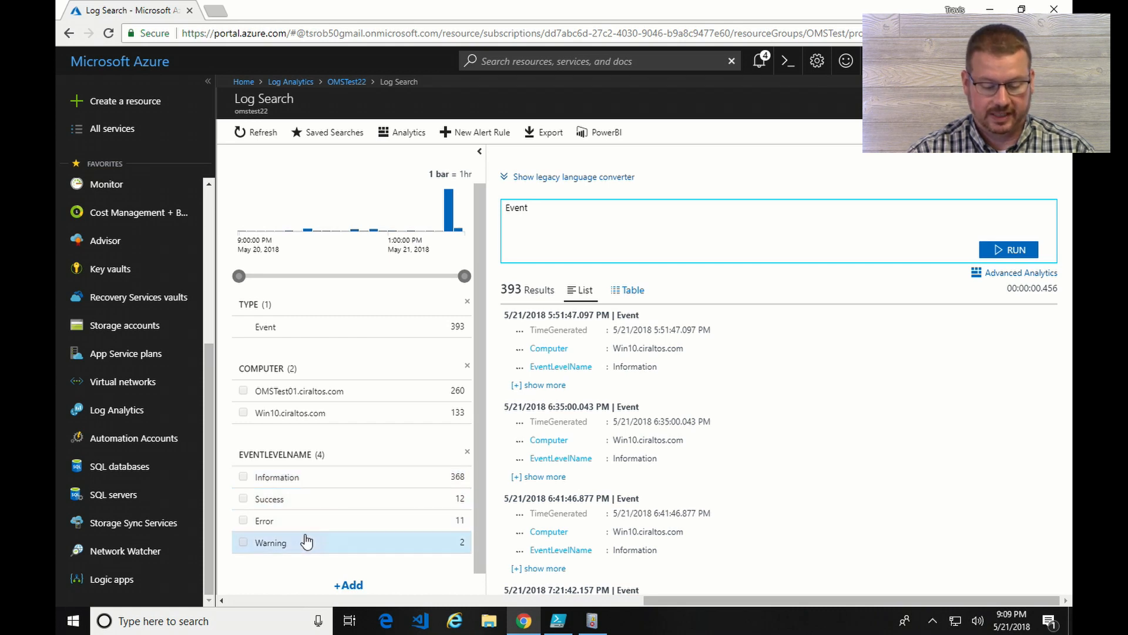
mouse_move(381, 521)
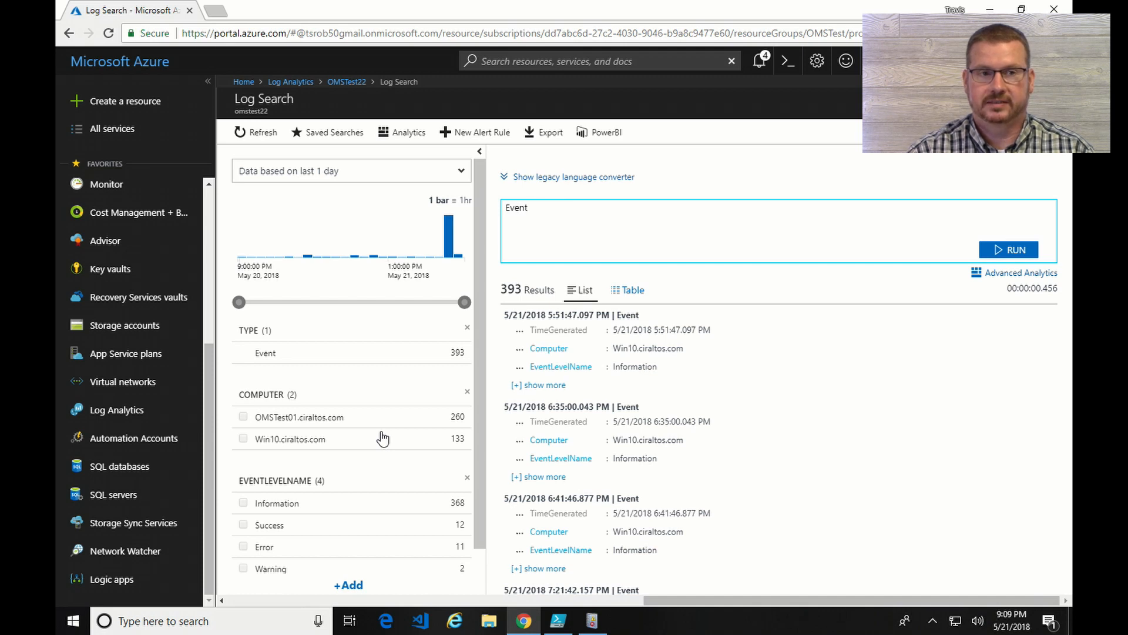
left_click(529, 208)
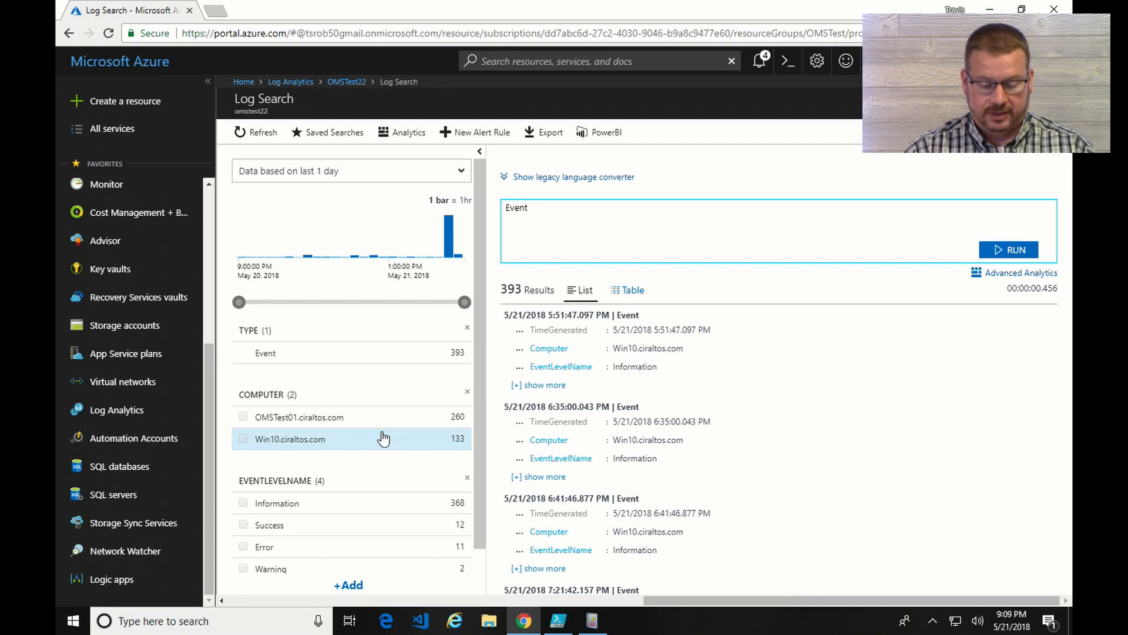
mouse_move(373, 439)
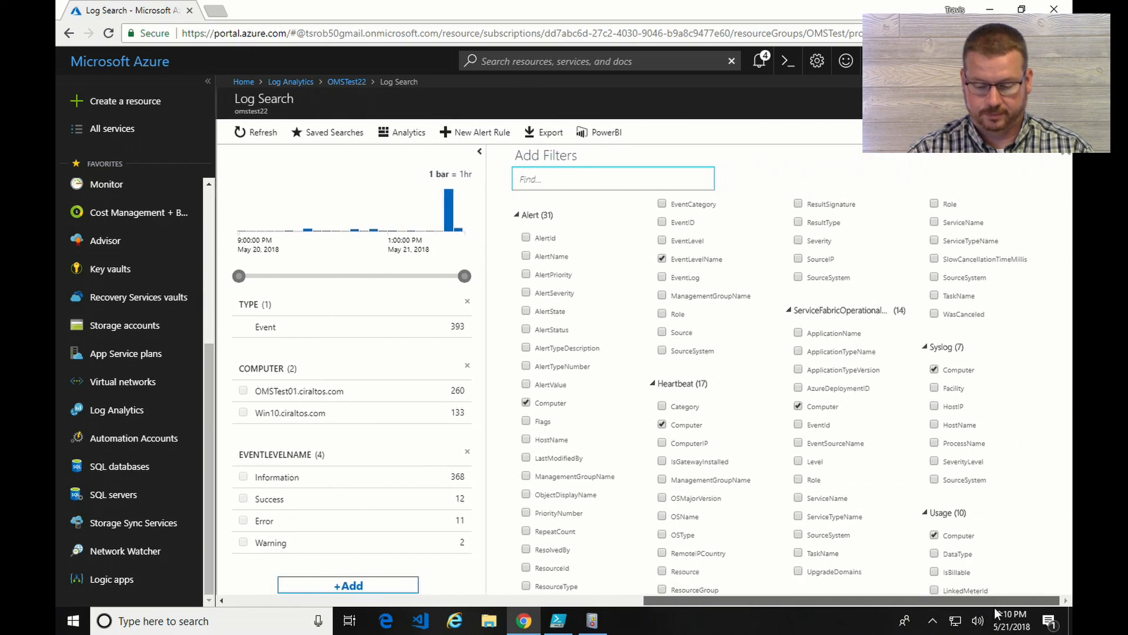
Add EventID and EventLog as filter facets for the Event results
scroll("down", 3)
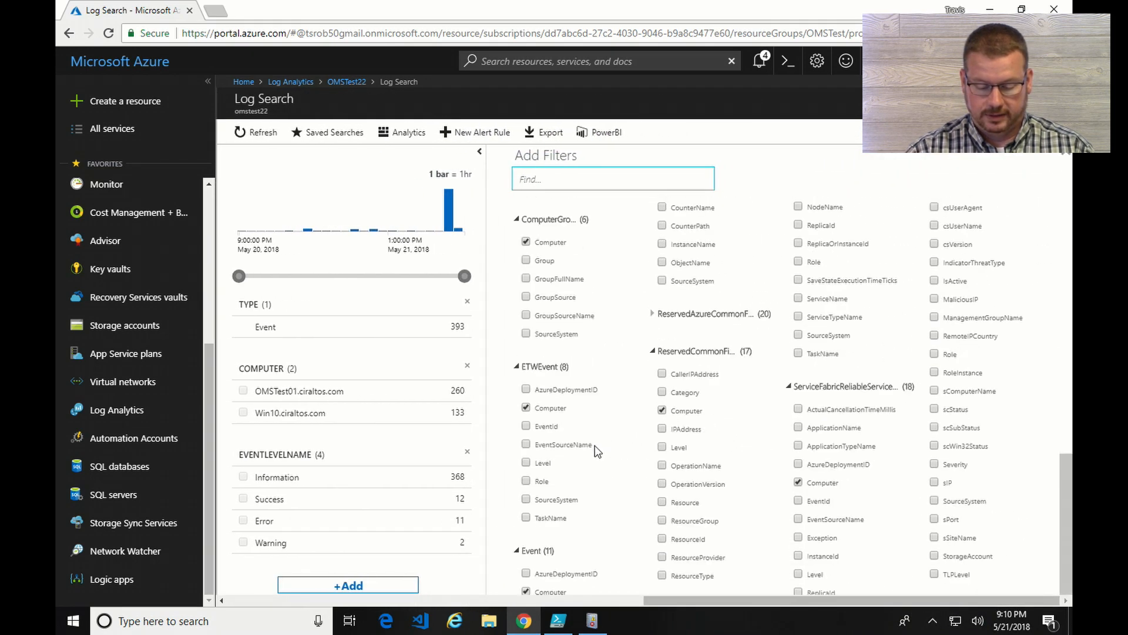
mouse_move(556, 565)
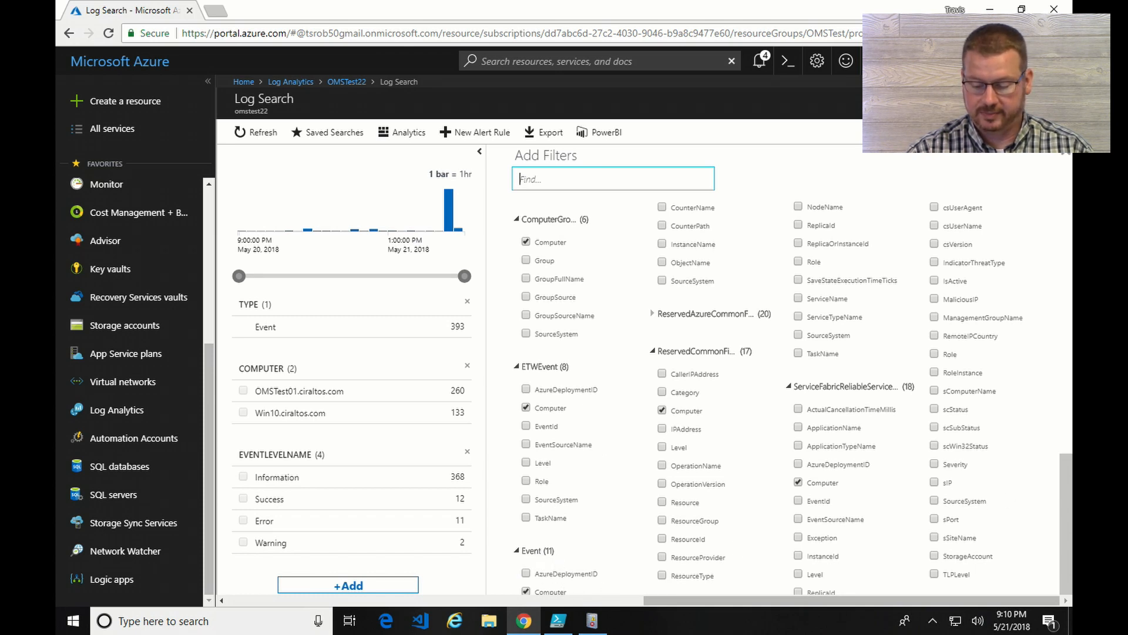
scroll("down", 3)
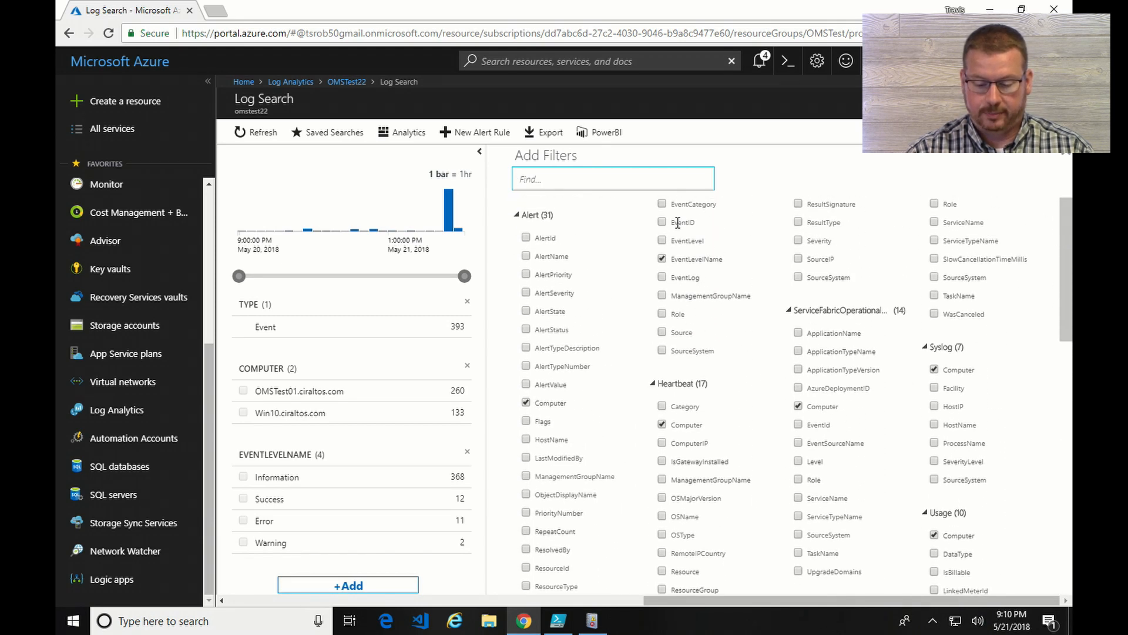
left_click(661, 222)
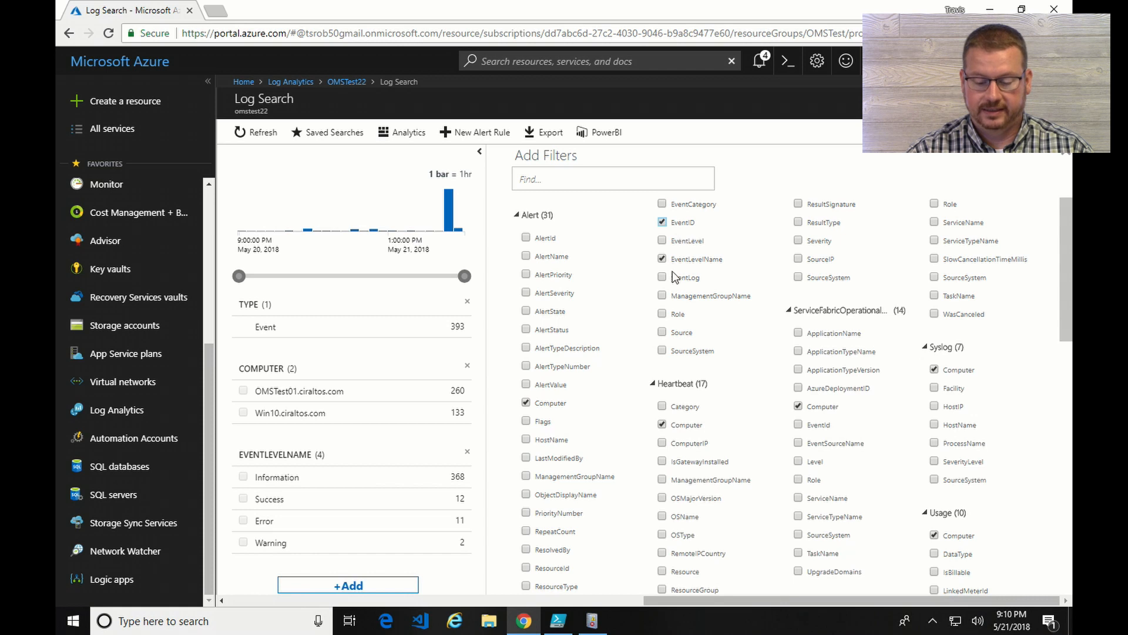
left_click(662, 277)
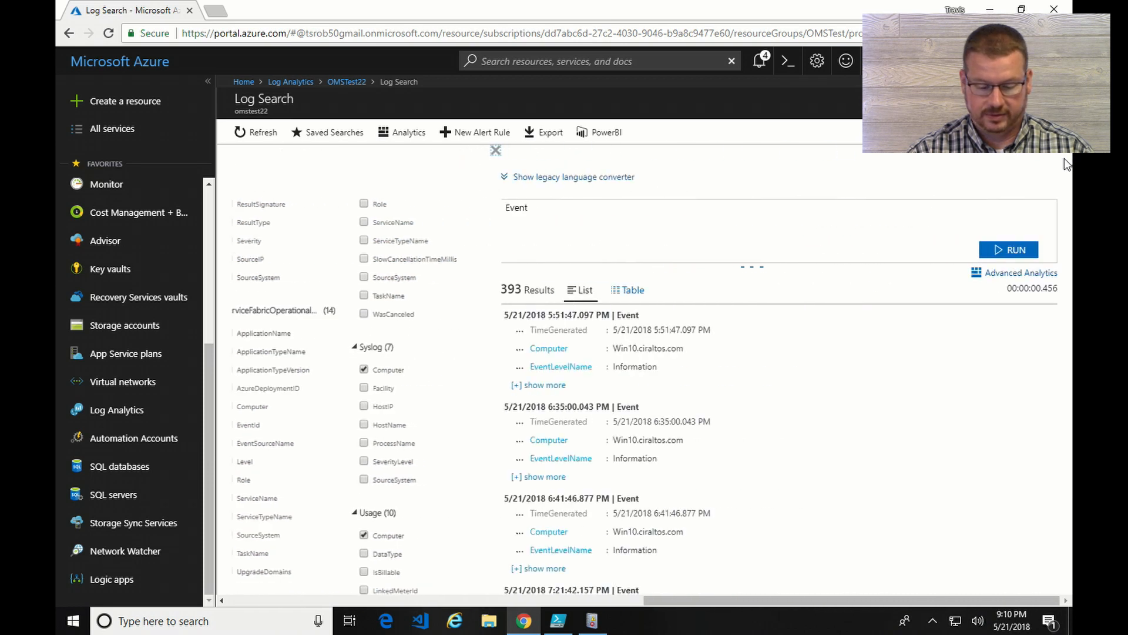
left_click(480, 151)
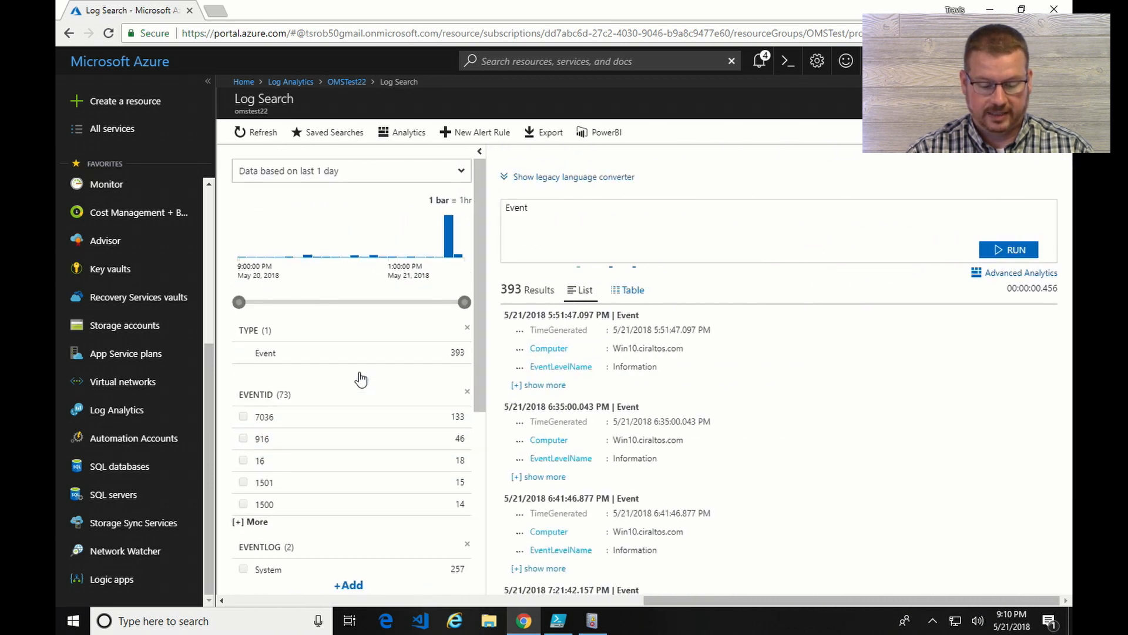
Filter Event results to the System log and EventID 7036, leaving 133 results
scroll("down", 3)
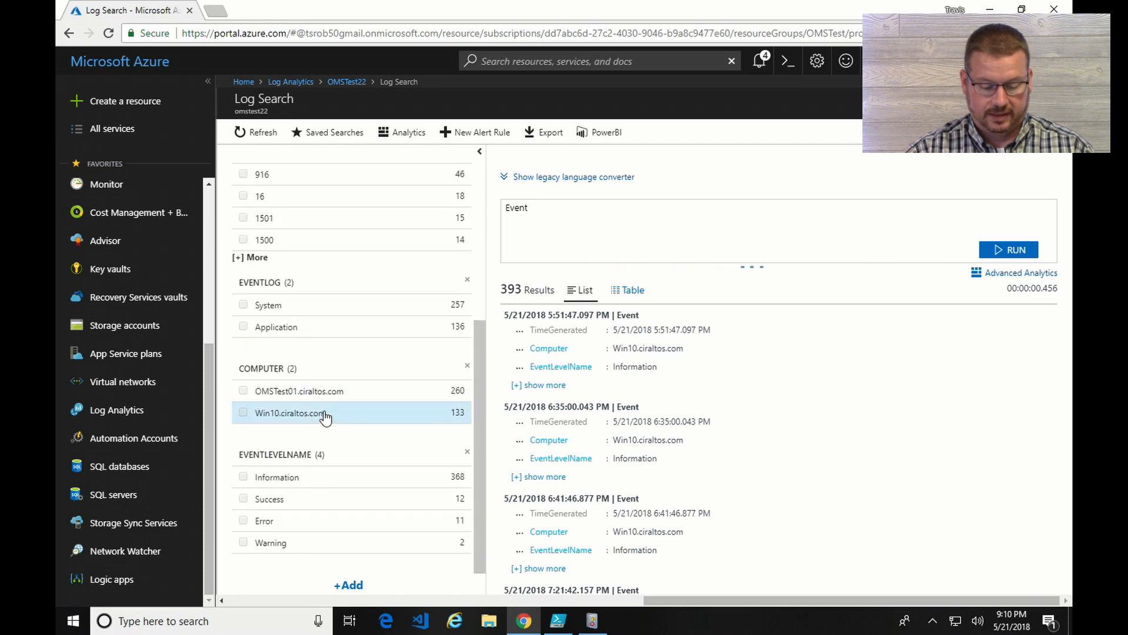
mouse_move(324, 416)
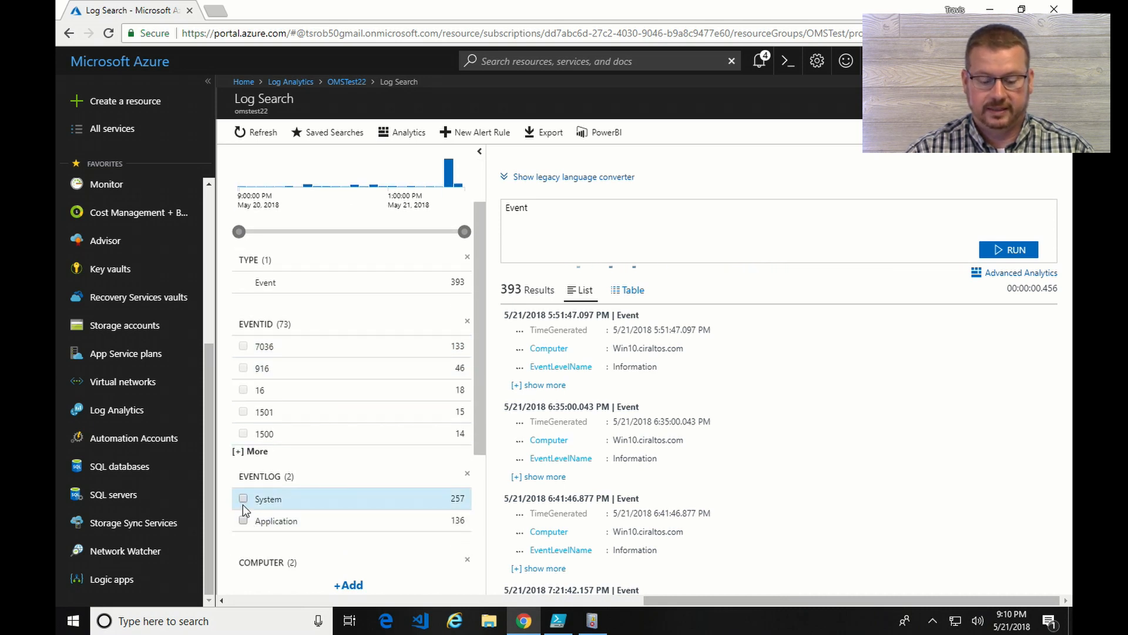
left_click(243, 498)
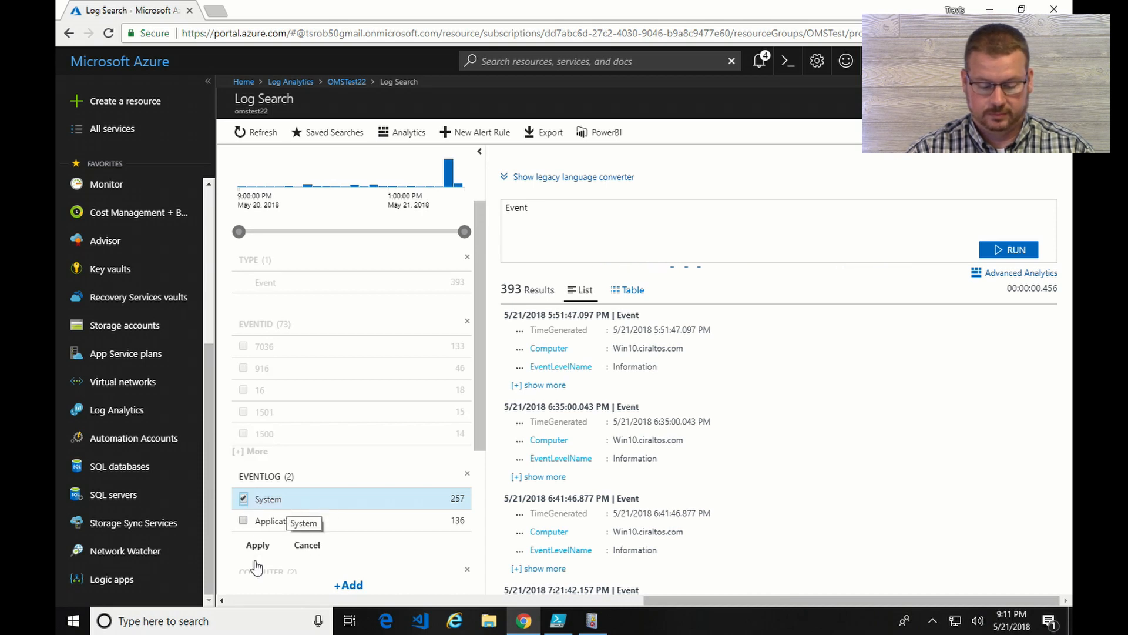
left_click(258, 545)
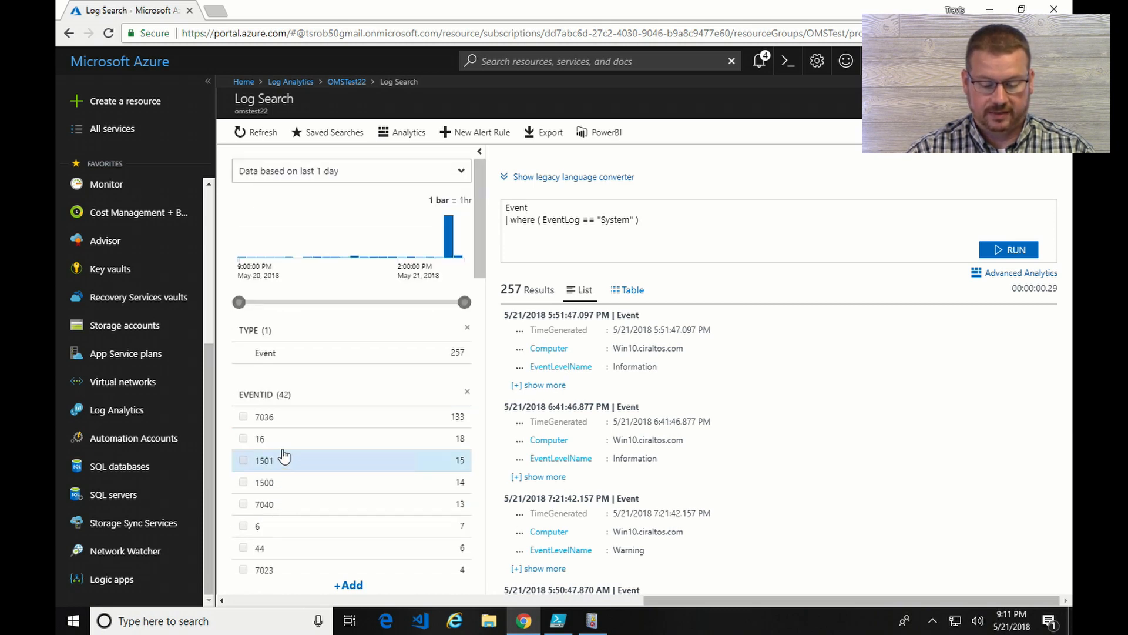
mouse_move(345, 421)
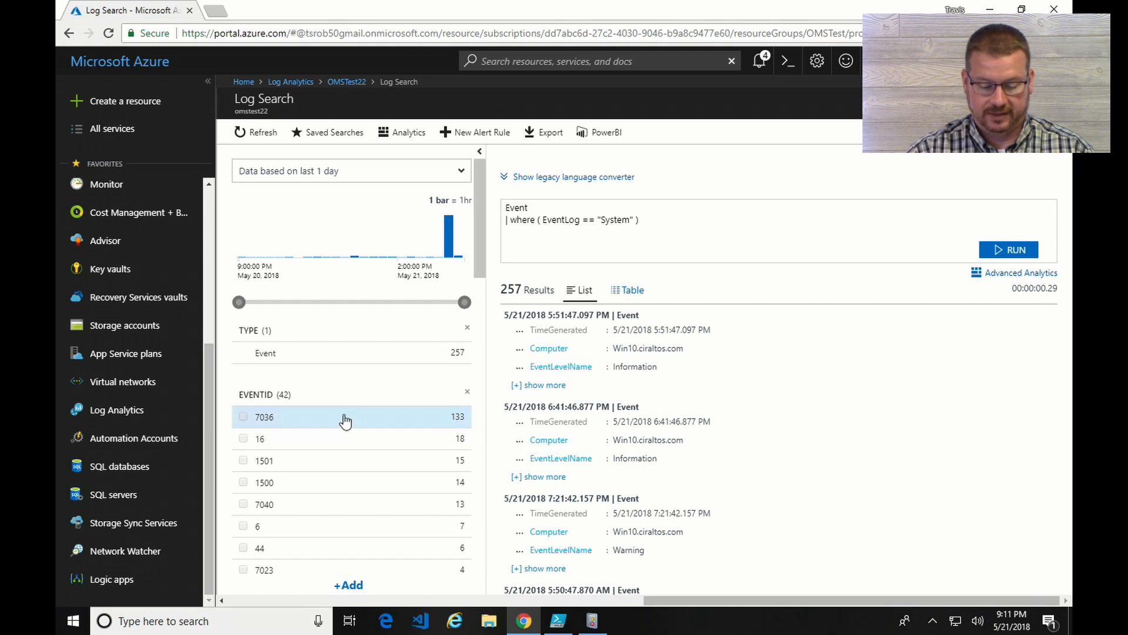
left_click(242, 416)
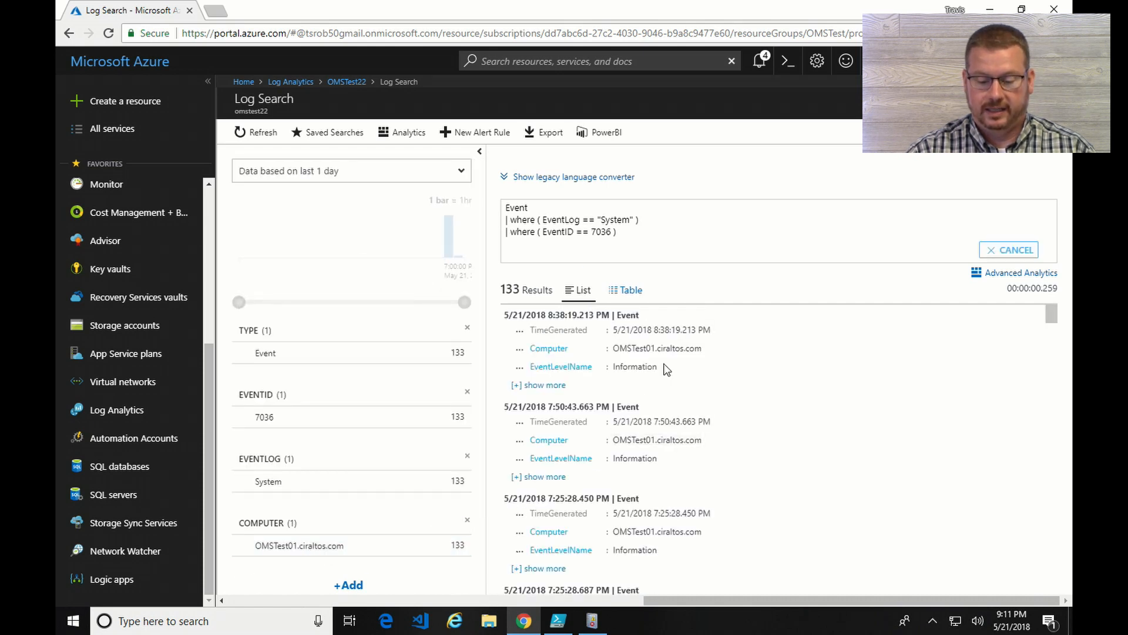
Change the query's EventID from 7036 to 6005 and run it, returning one result
left_click(510, 219)
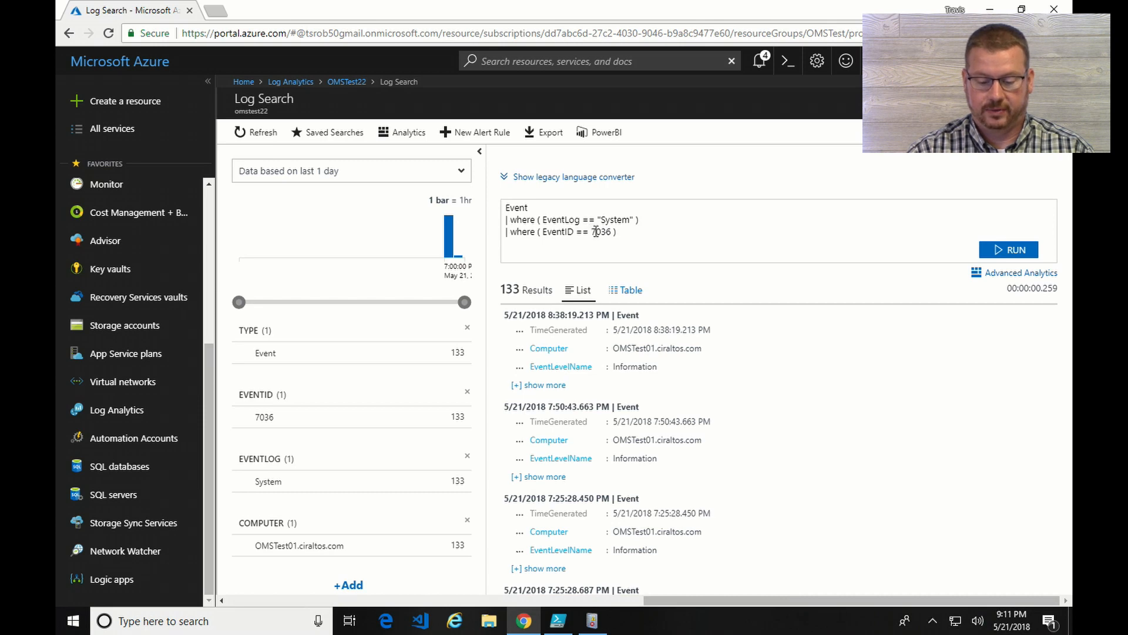
double_click(602, 232)
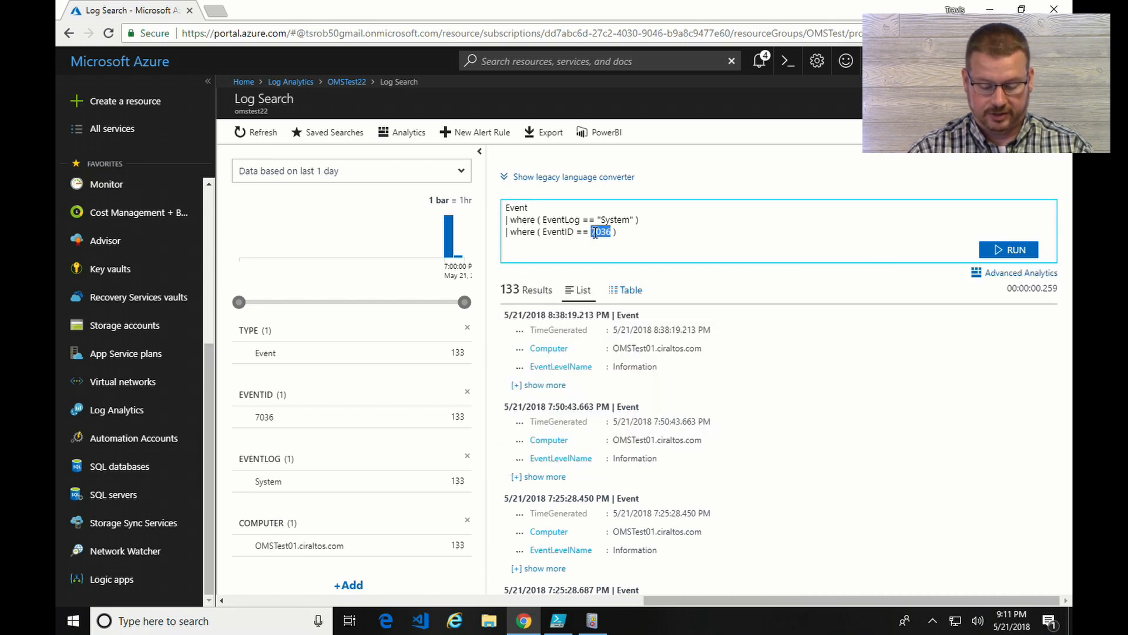
type("6005")
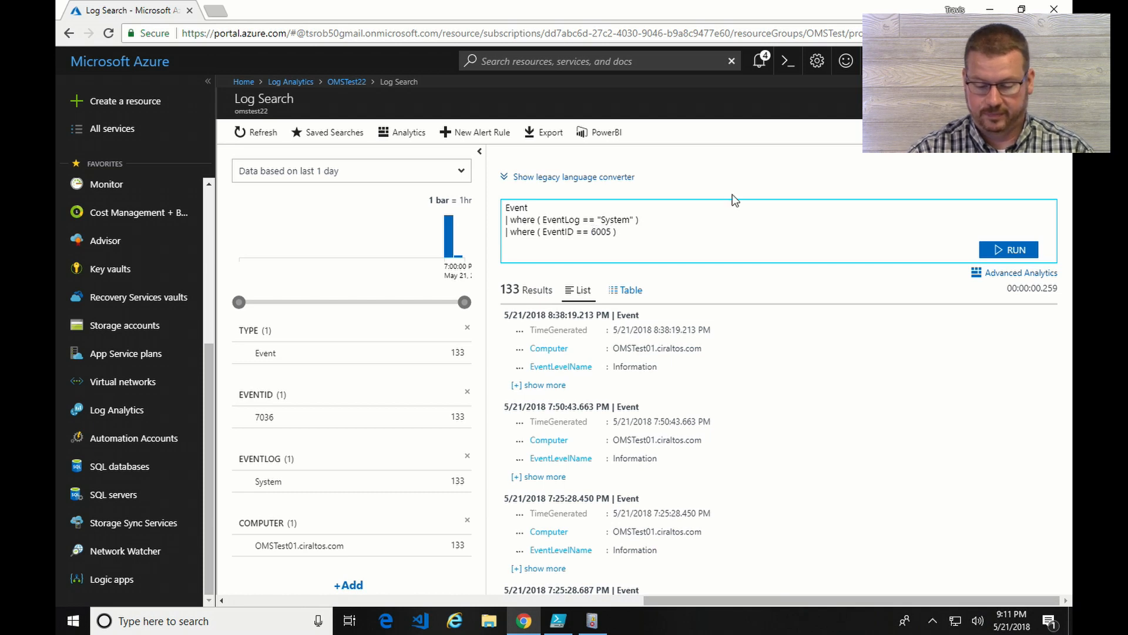
left_click(1008, 249)
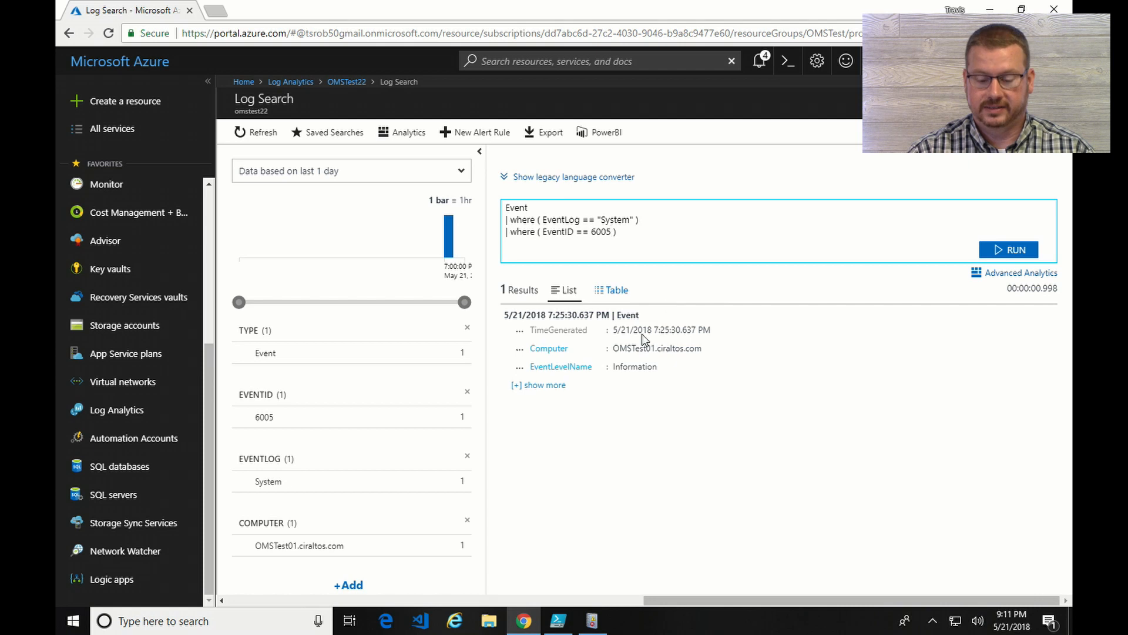
mouse_move(641, 359)
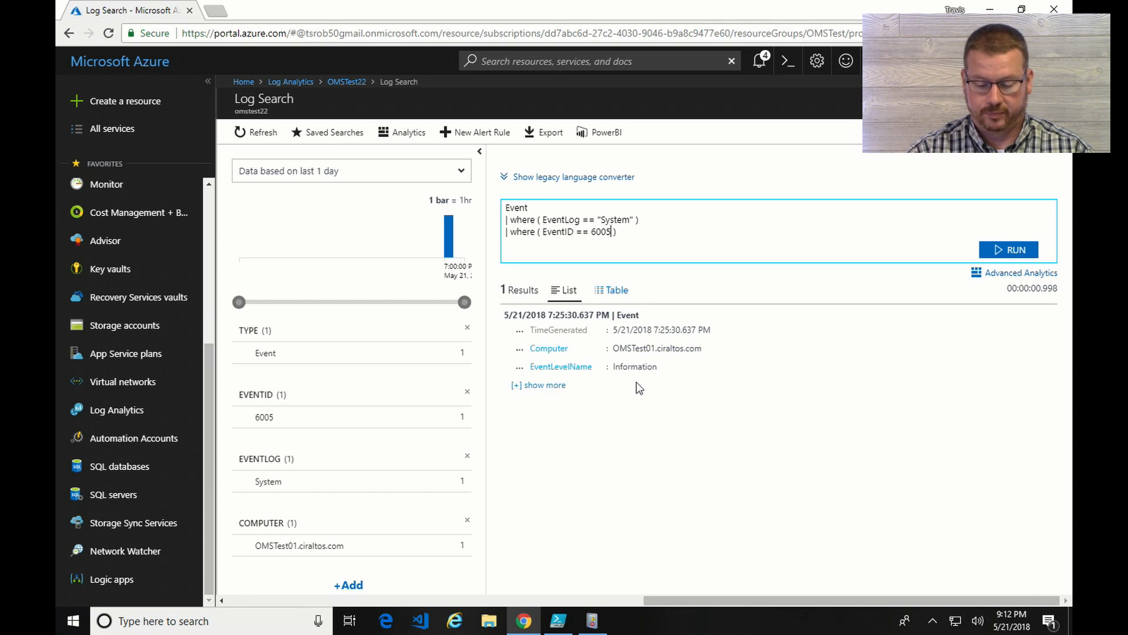
Expand the single 6005 result's fields, then go to the Saved searches list
left_click(539, 384)
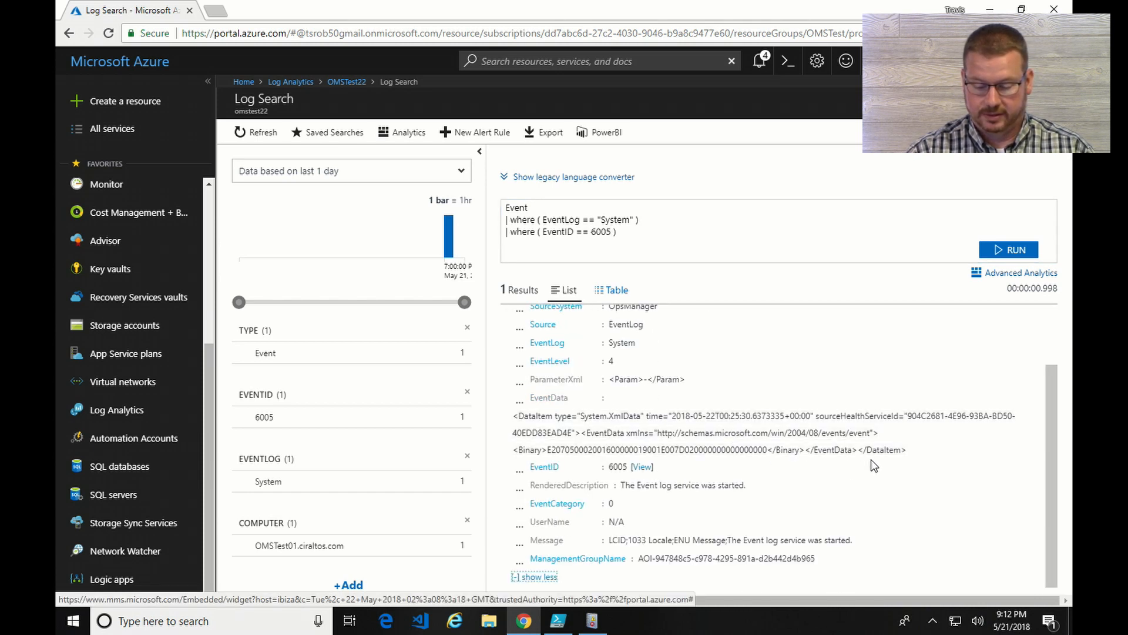
scroll("down", 3)
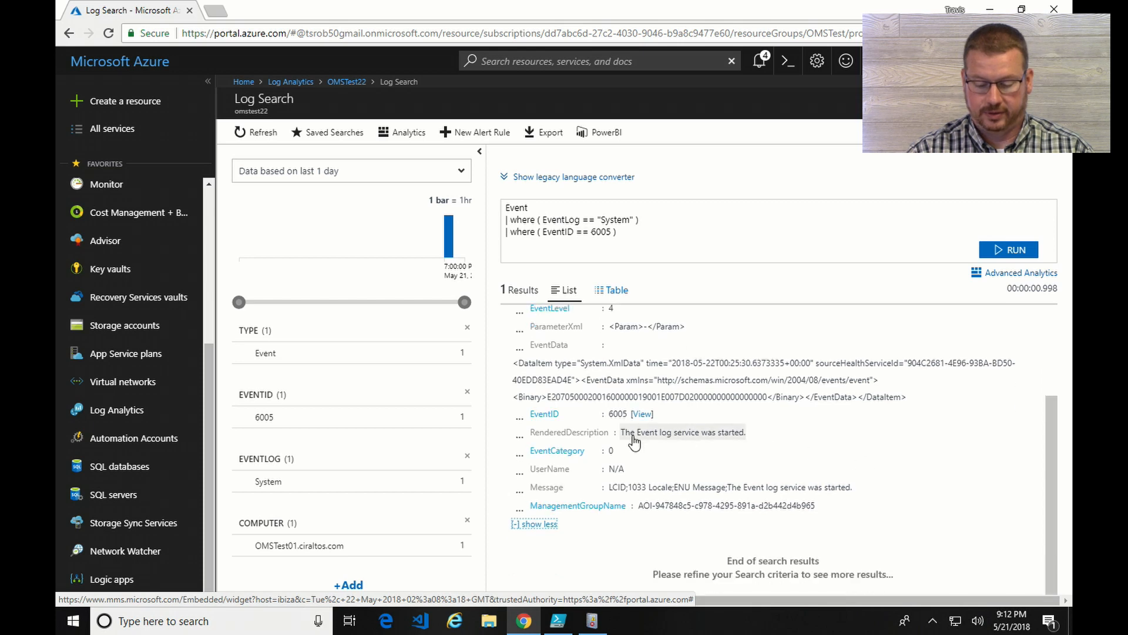
mouse_move(691, 441)
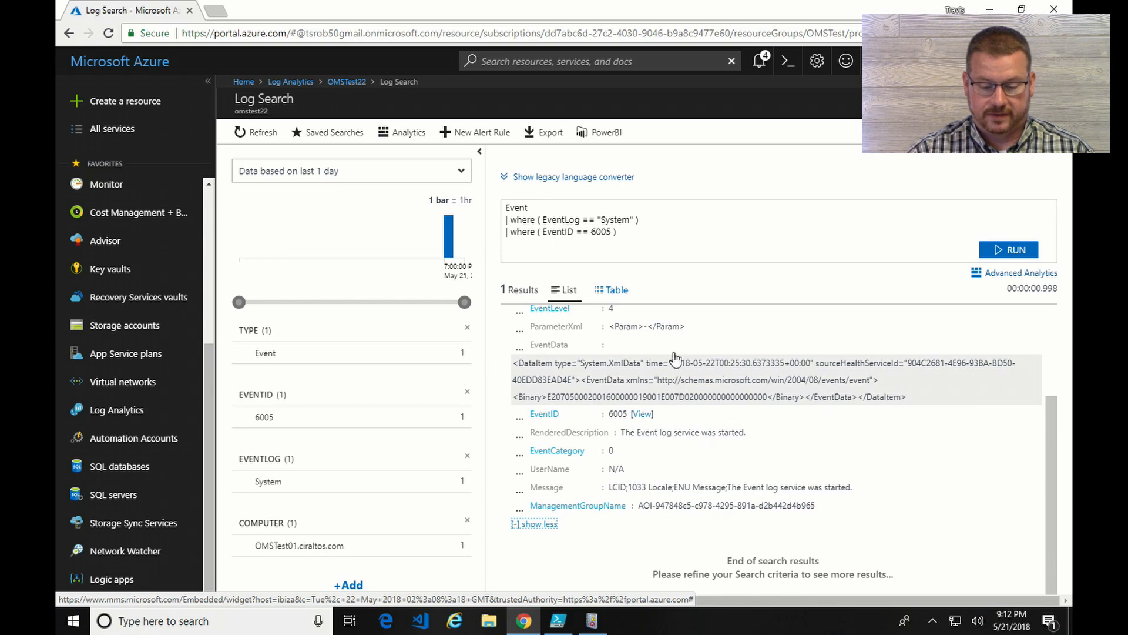
mouse_move(333, 132)
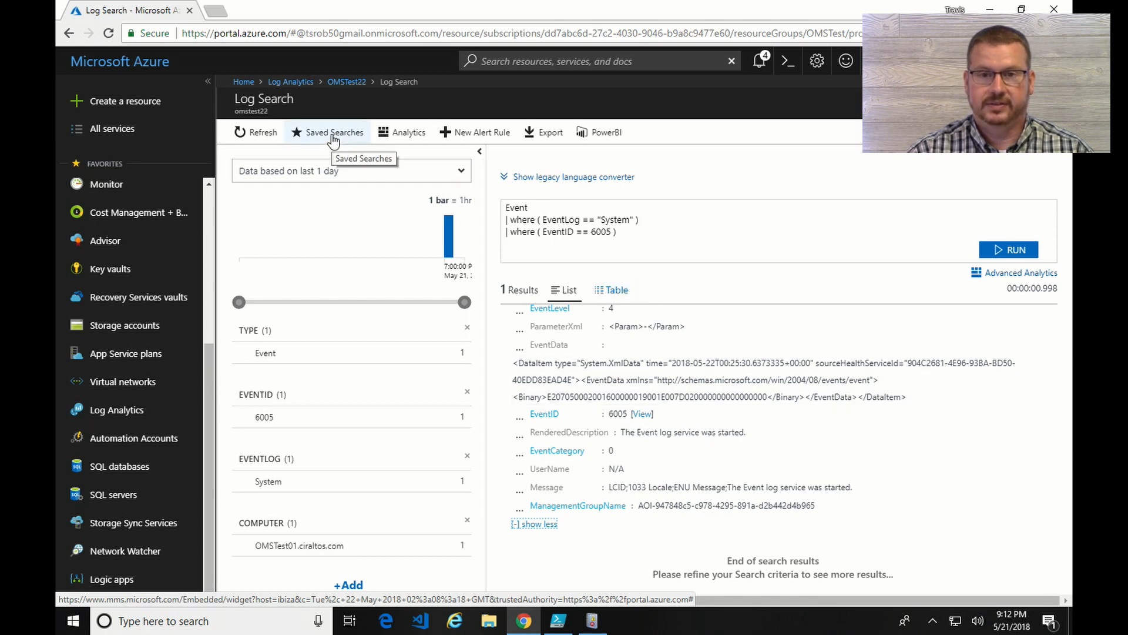
left_click(333, 132)
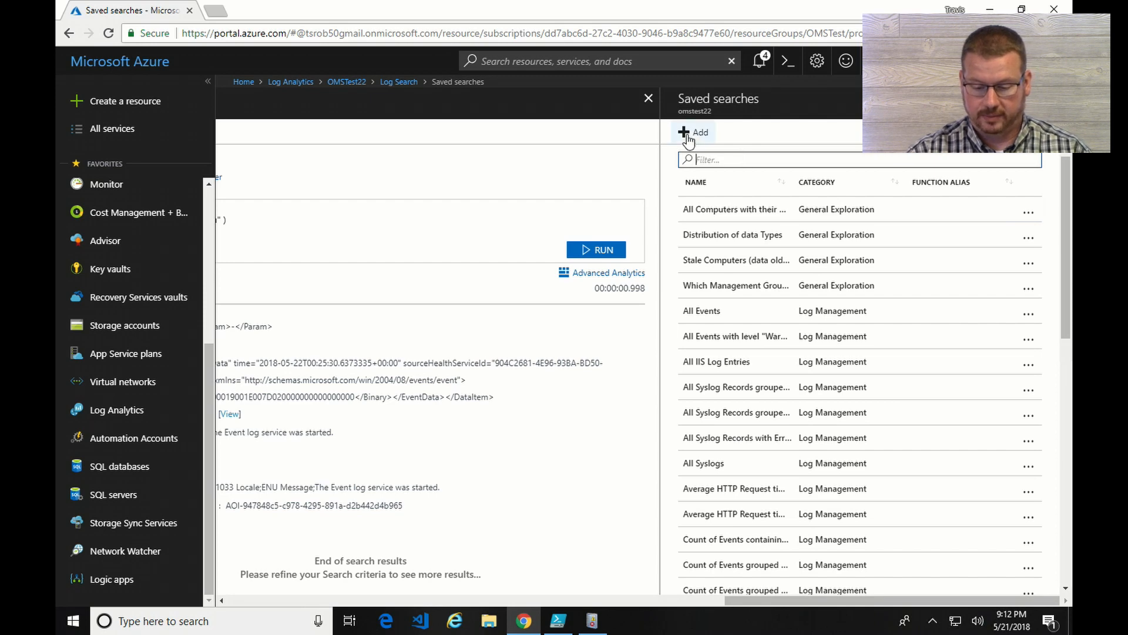
Save the EventID 6005 query as 'Event 6005' in the System category, copying the query text into it
left_click(693, 132)
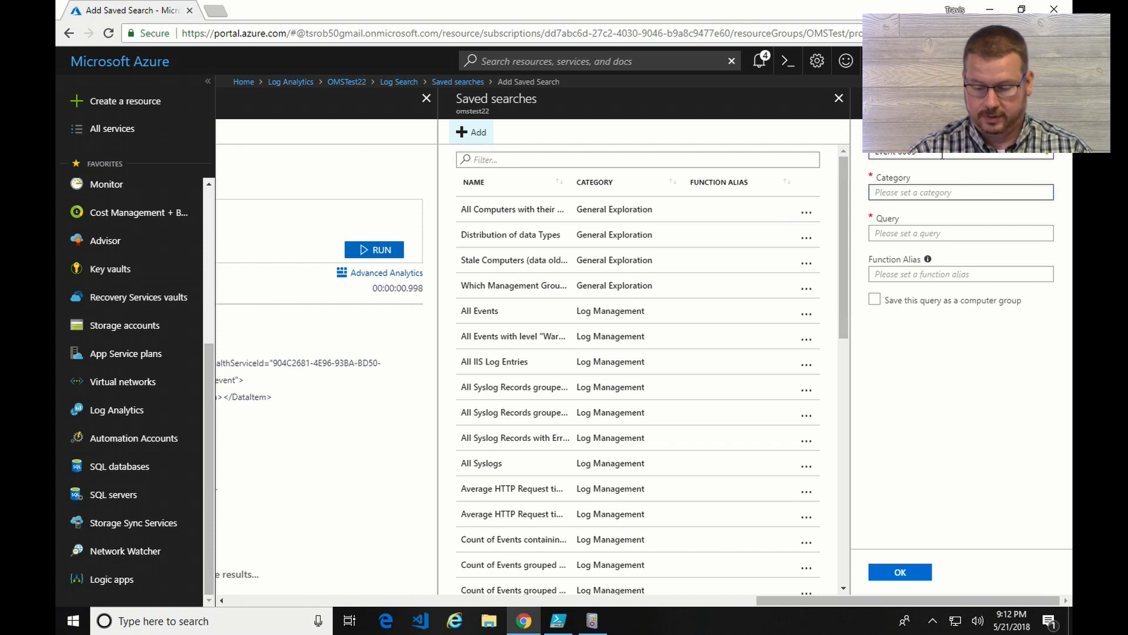
type("System")
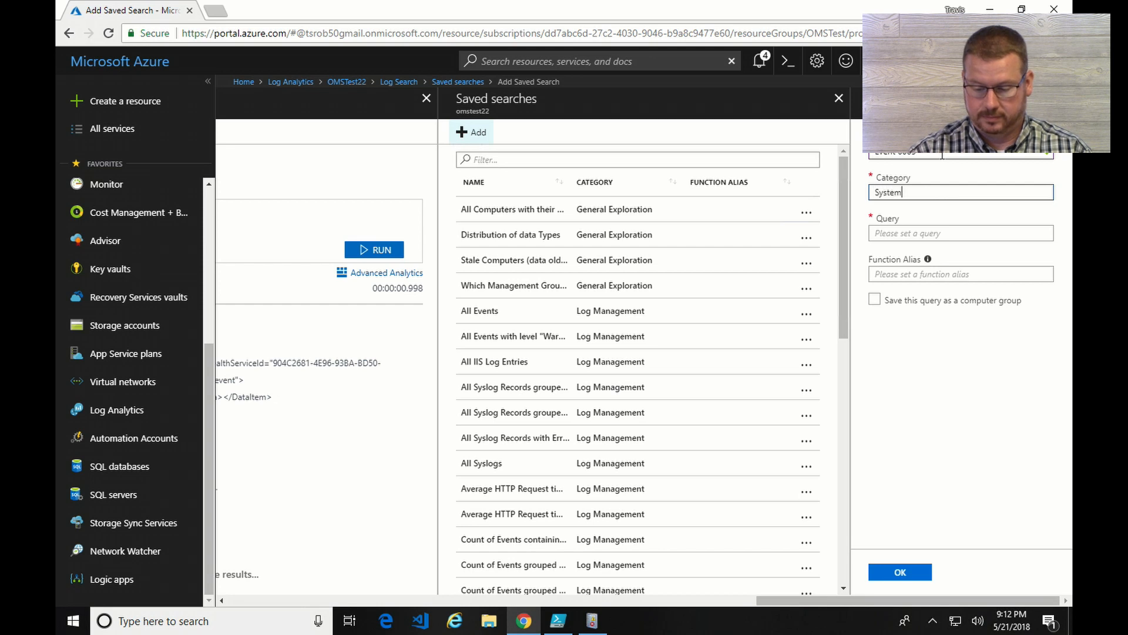
left_click(960, 232)
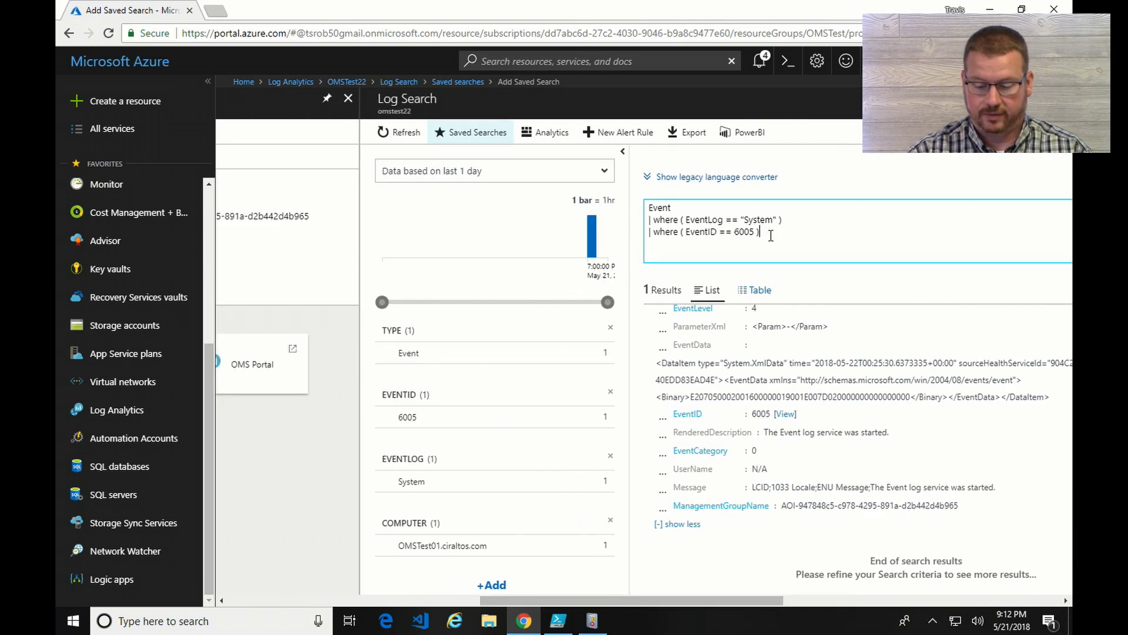
right_click(712, 220)
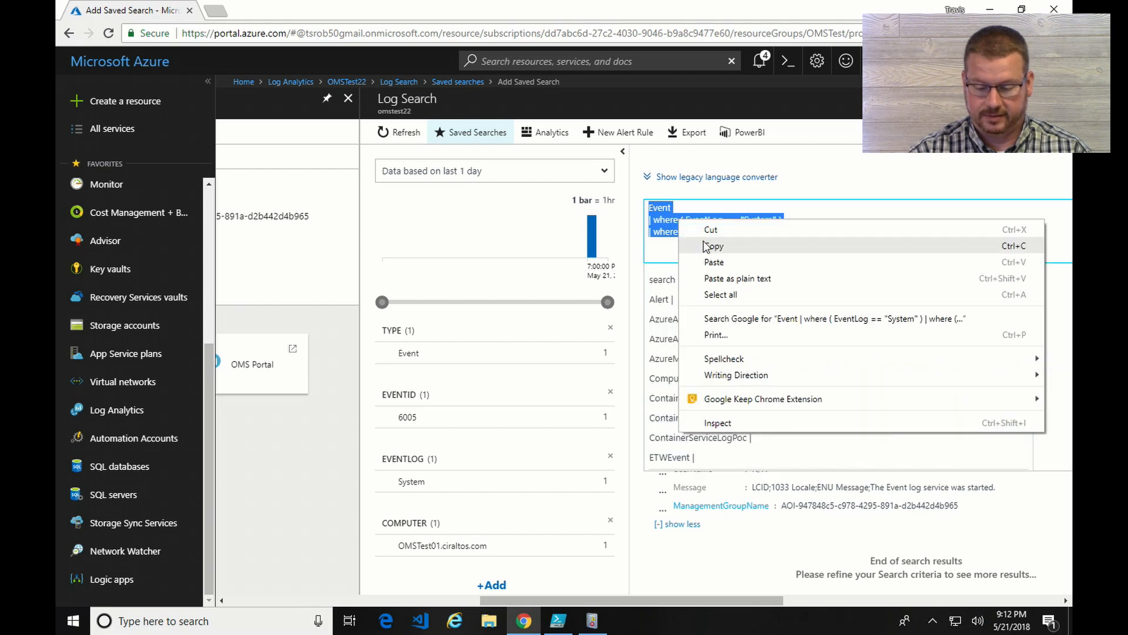
left_click(470, 132)
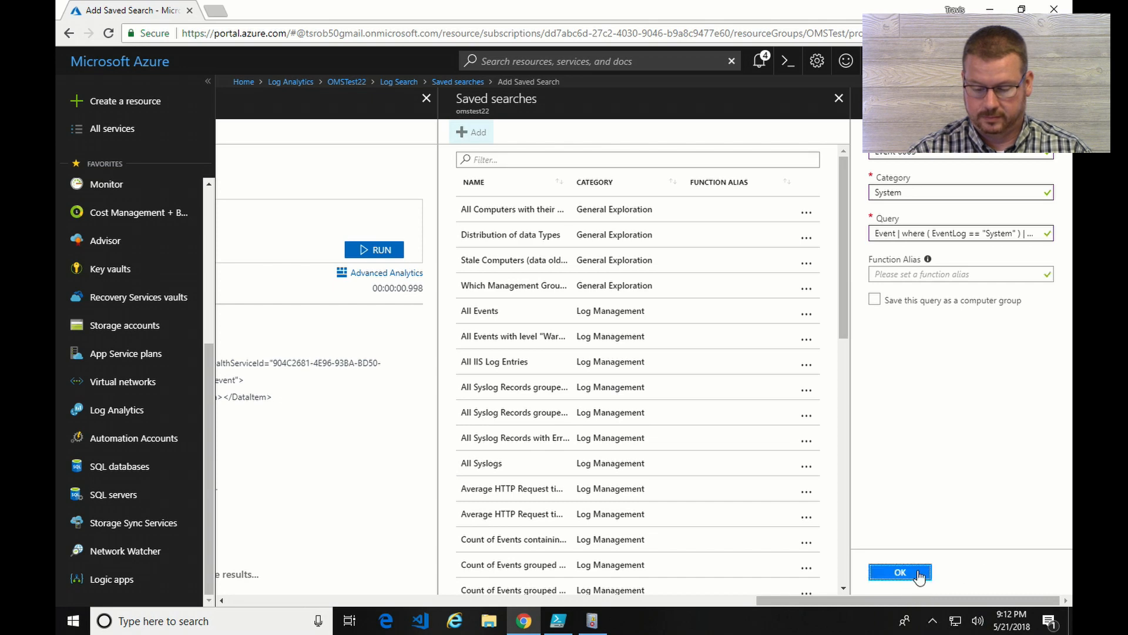
left_click(899, 572)
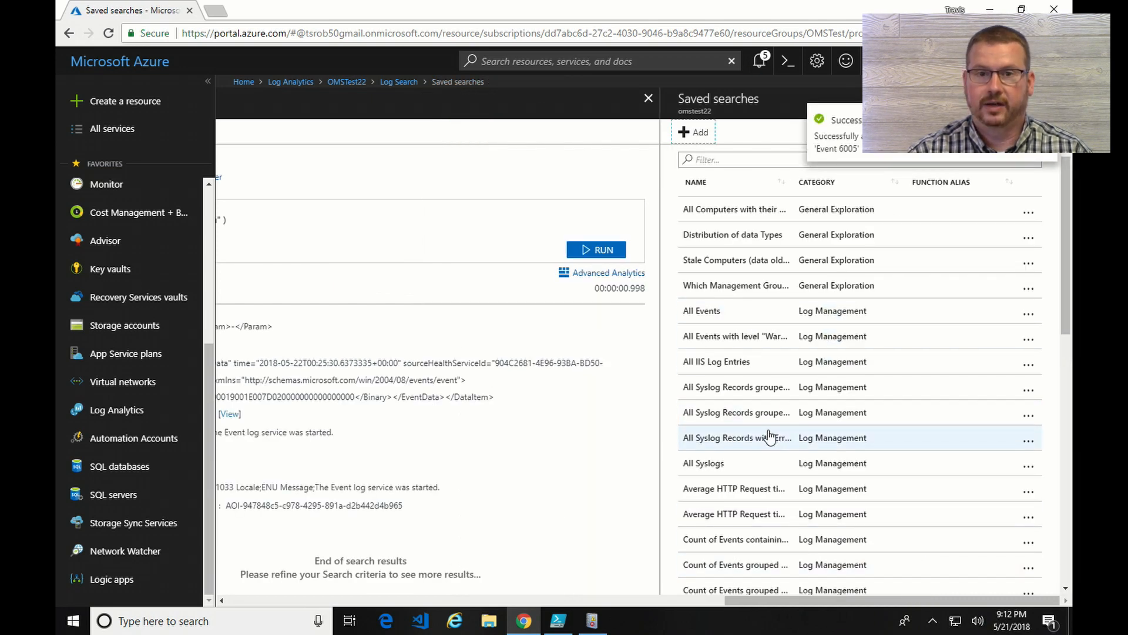
Run the saved 'Event 6005' search to show its single OMSTest01 result
scroll("down", 3)
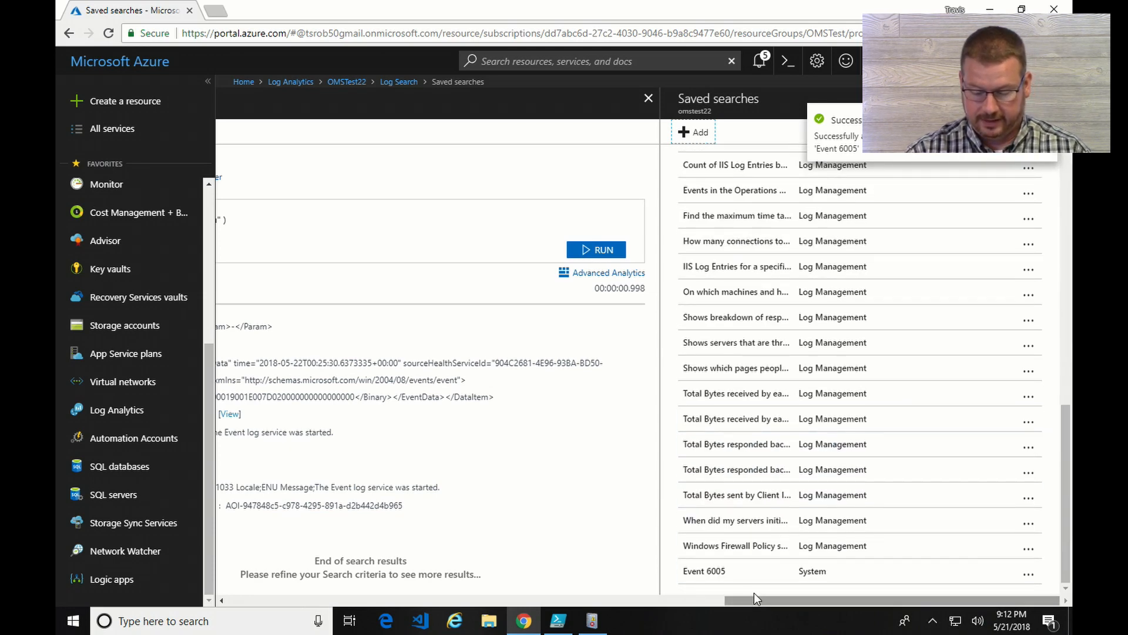
left_click(647, 97)
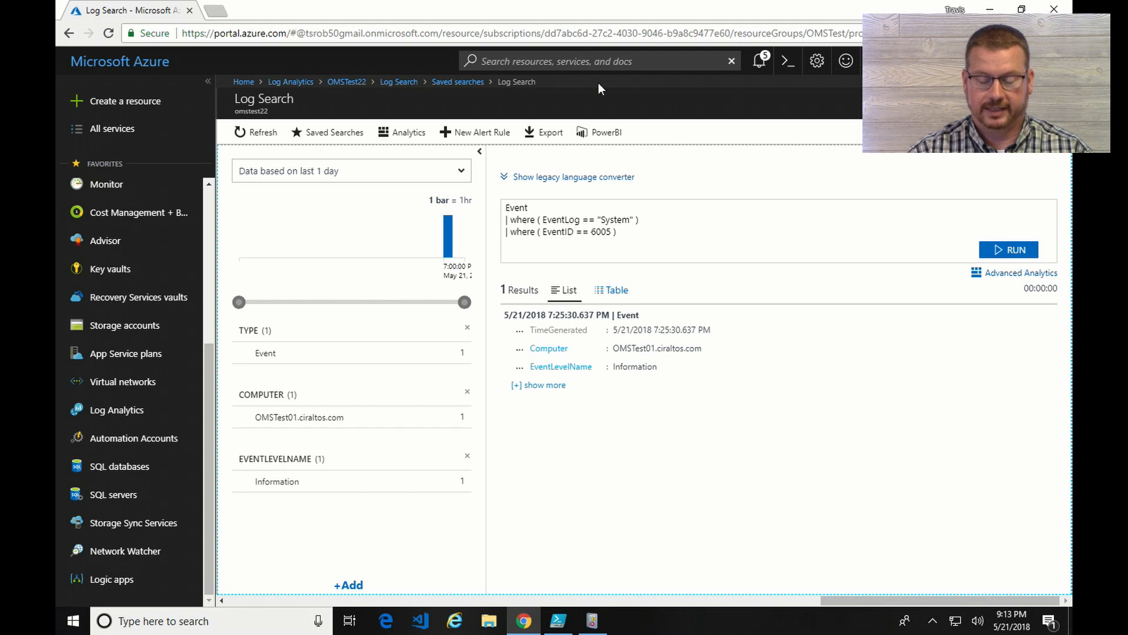
Search the portal for 'alert' and go to Azure Monitor
left_click(576, 61)
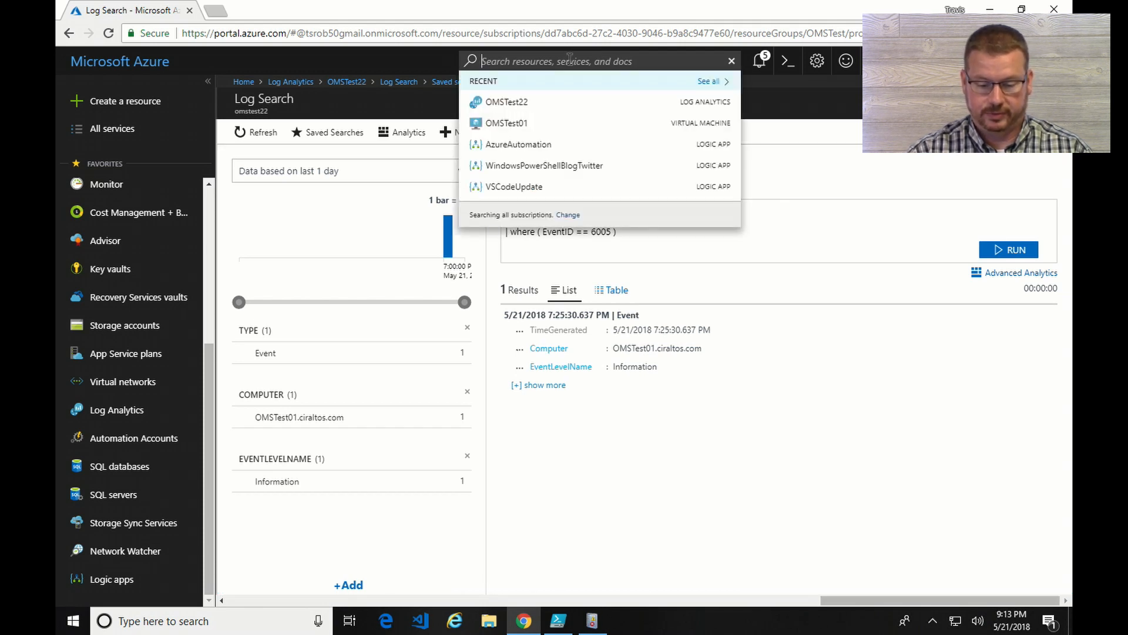
type("aler")
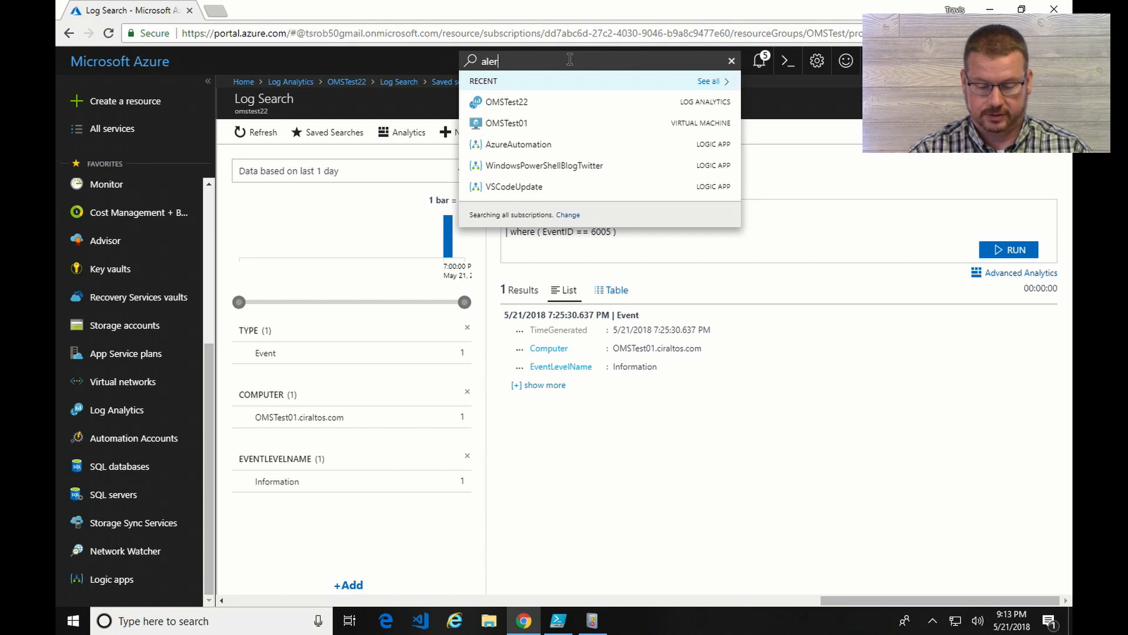
type("t")
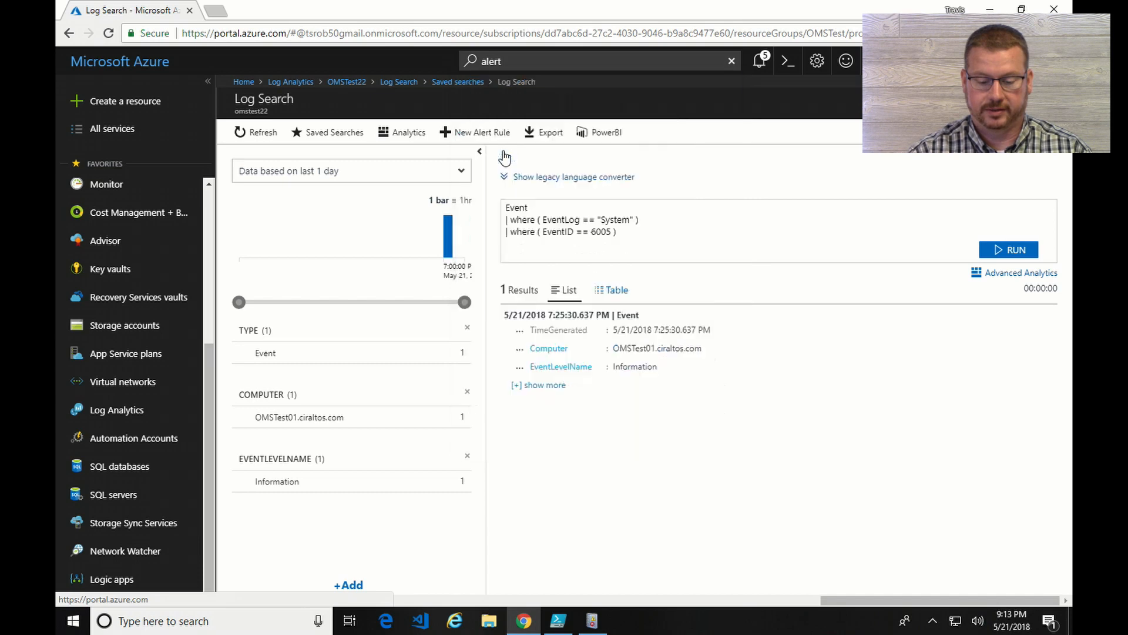
left_click(106, 183)
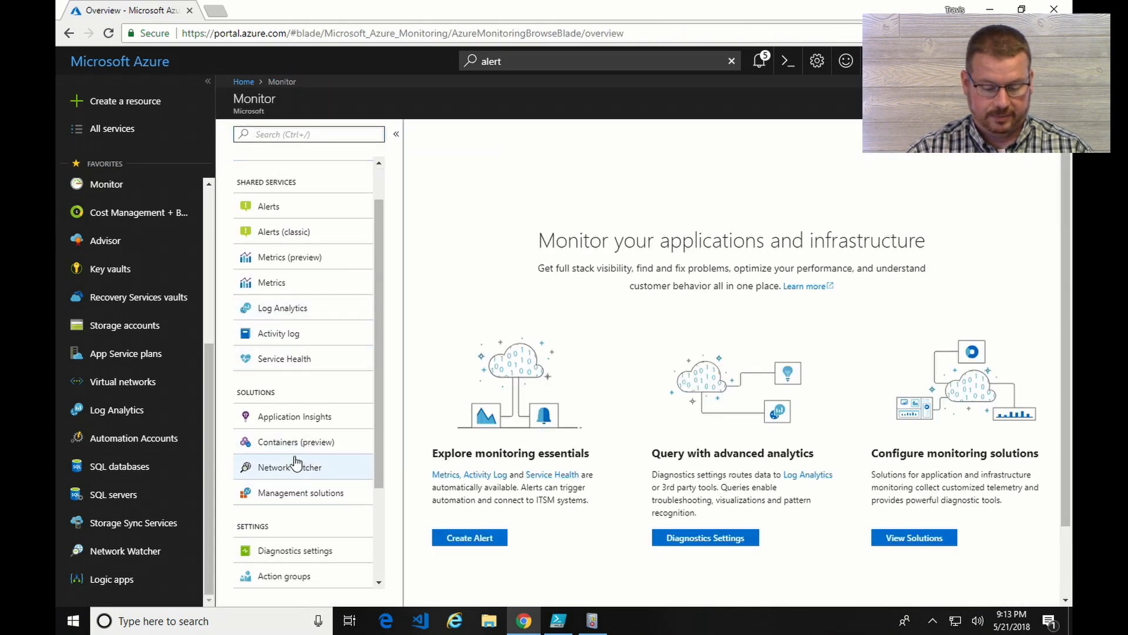
Show Monitor's Action groups list and adjust the subscription selector
scroll("down", 3)
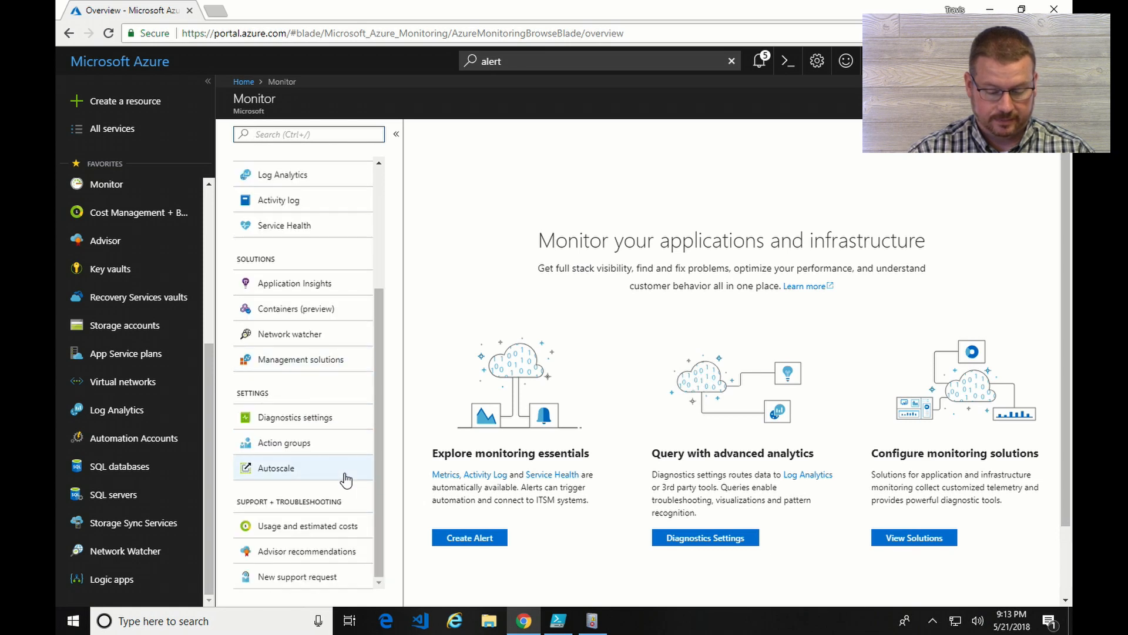
left_click(283, 442)
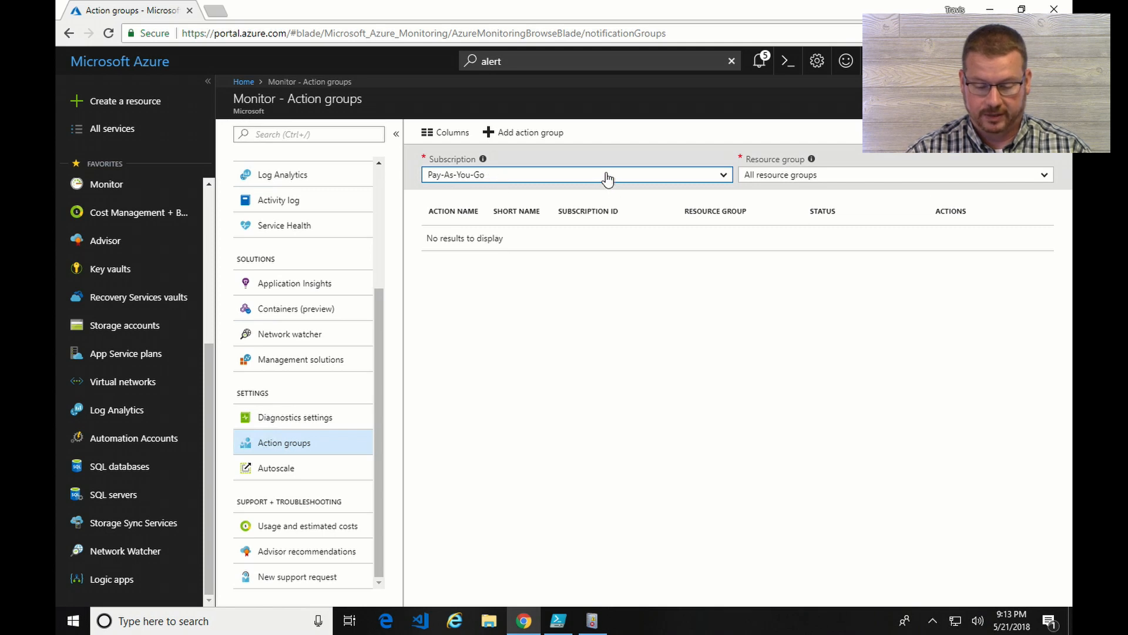
left_click(576, 174)
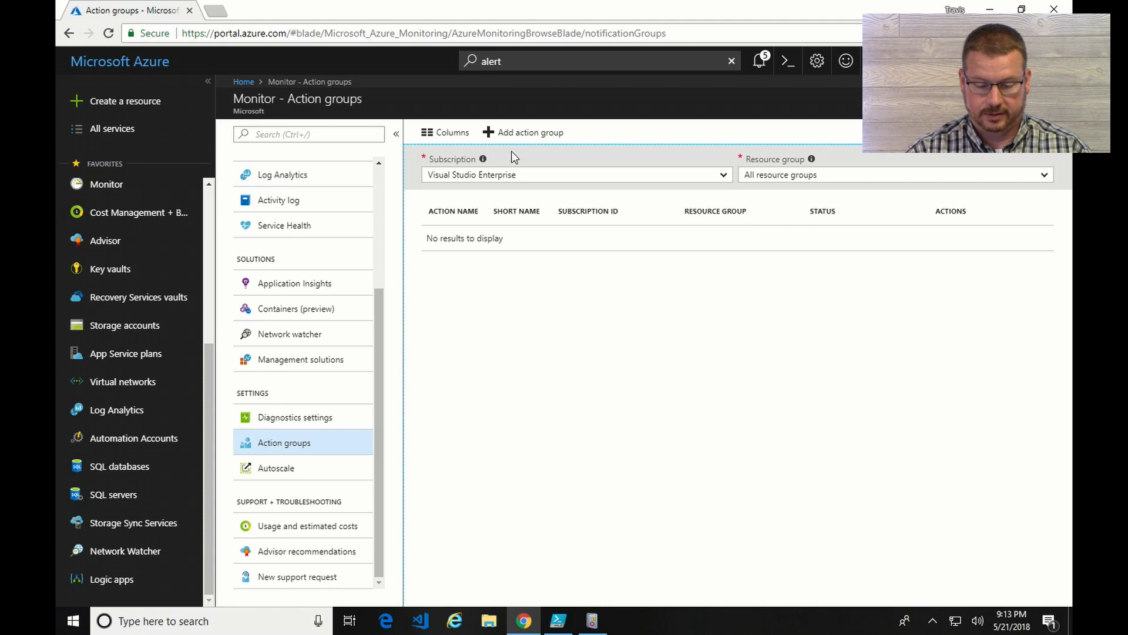
Create a new action group named and short-named 'Email me' in resource group CirRG
left_click(530, 131)
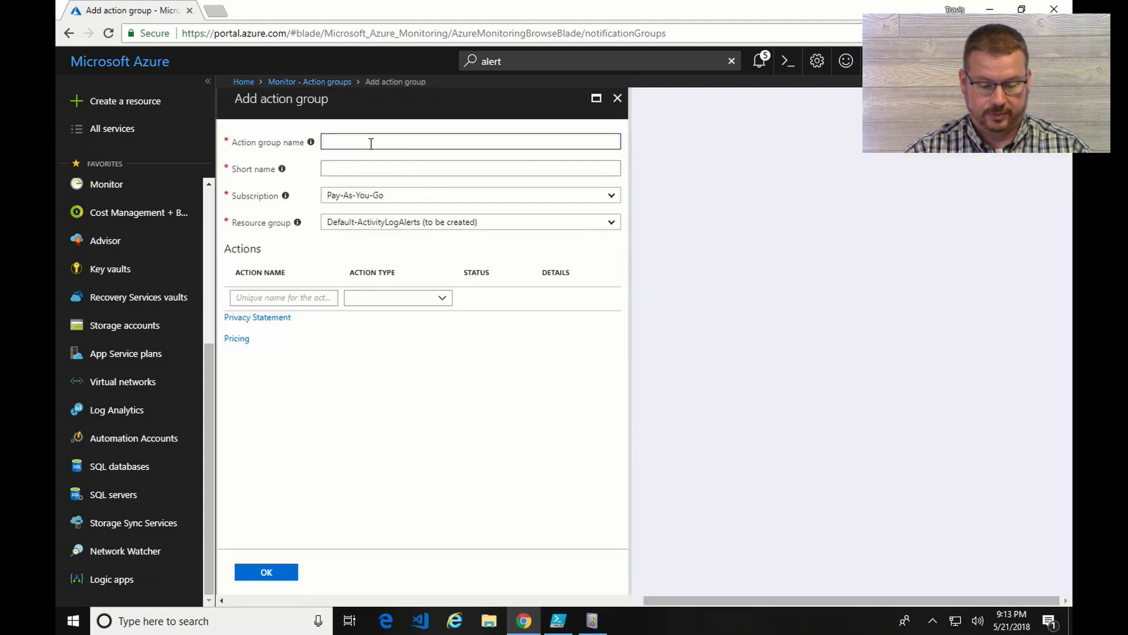
type("E")
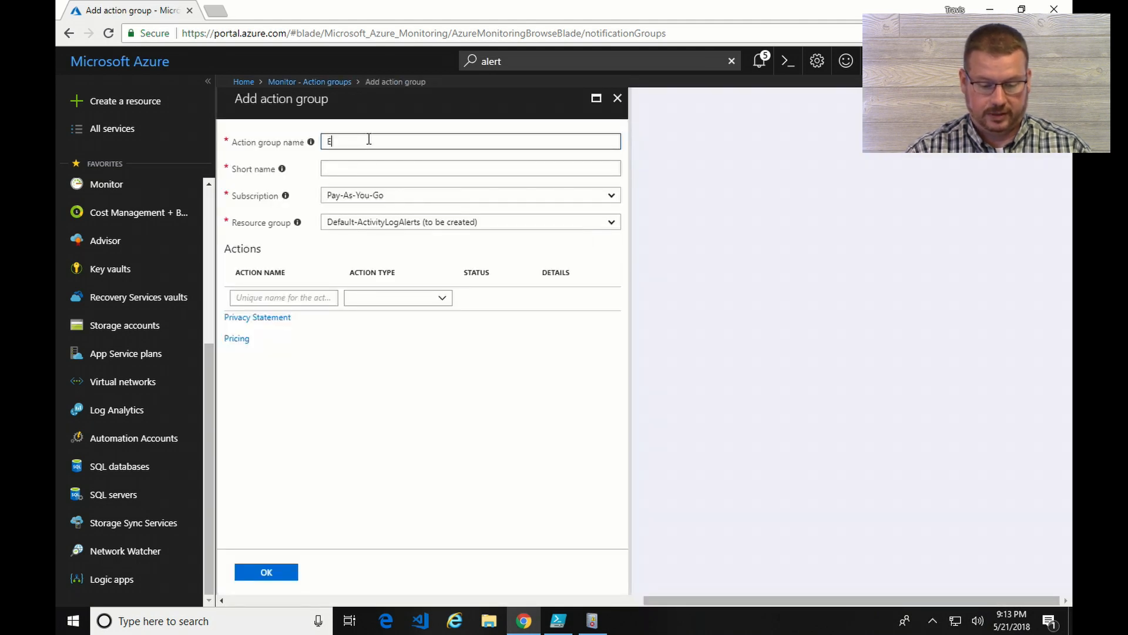
type("mail")
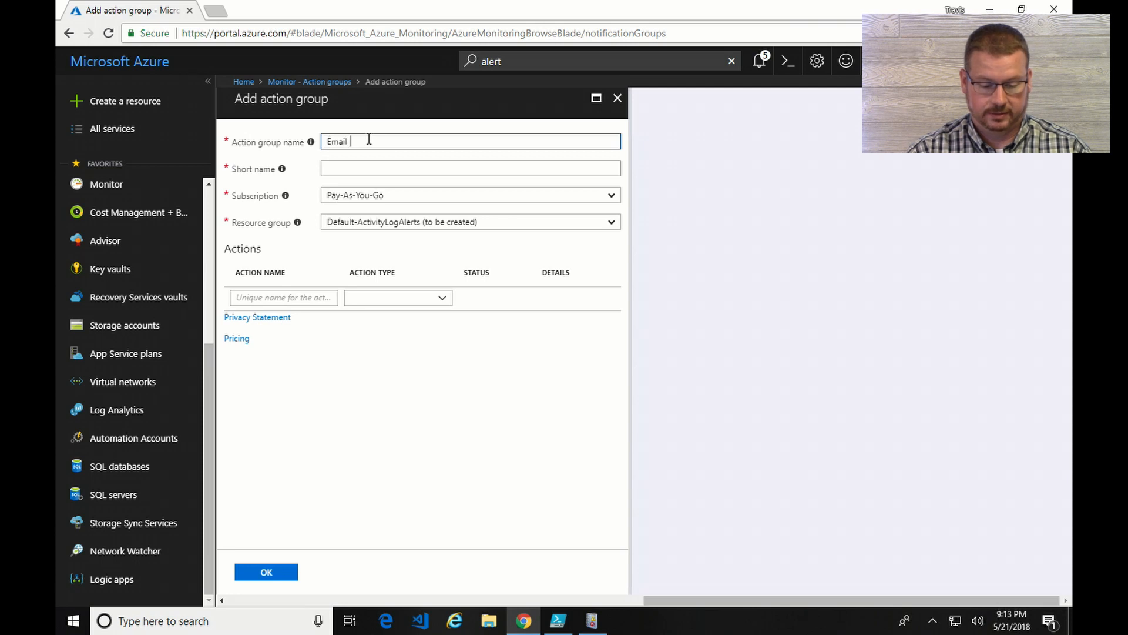
type("Ema")
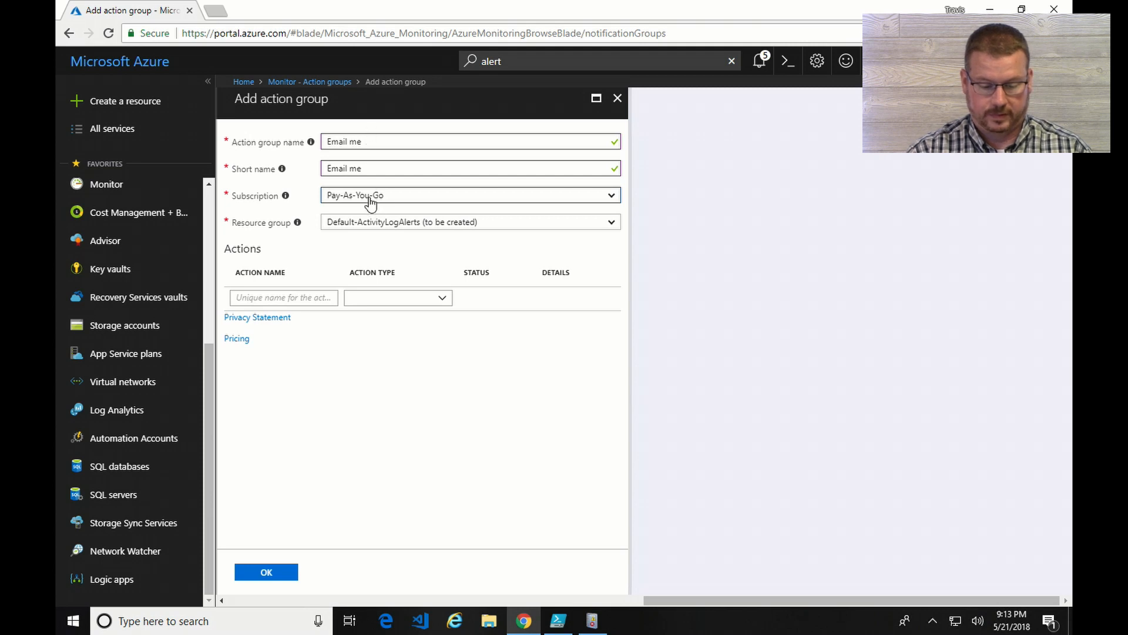
left_click(469, 222)
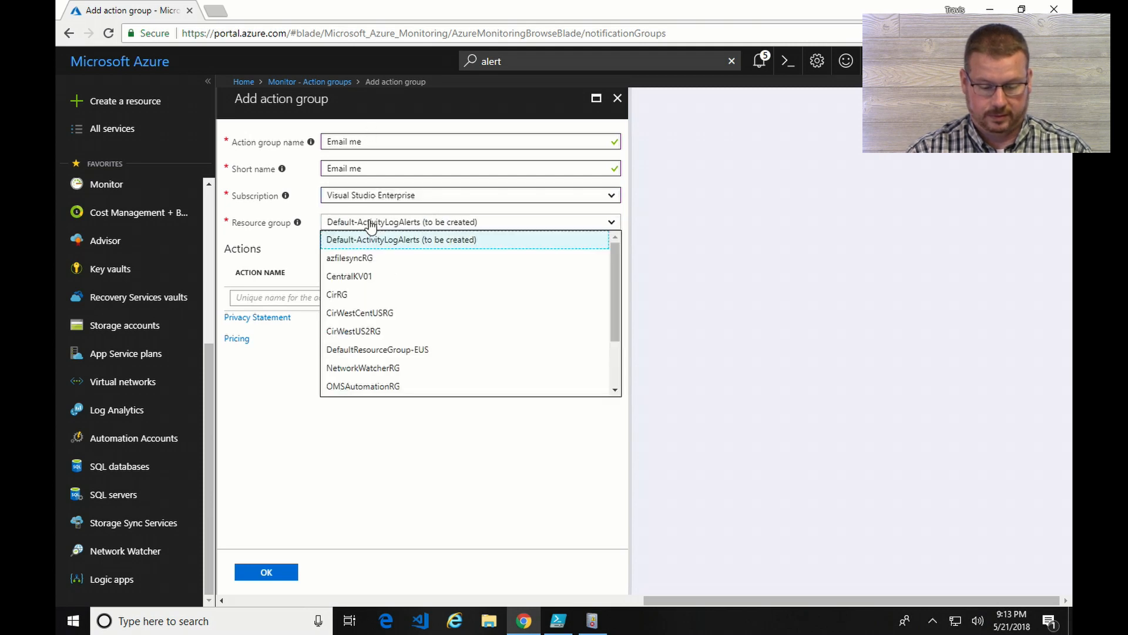
left_click(337, 294)
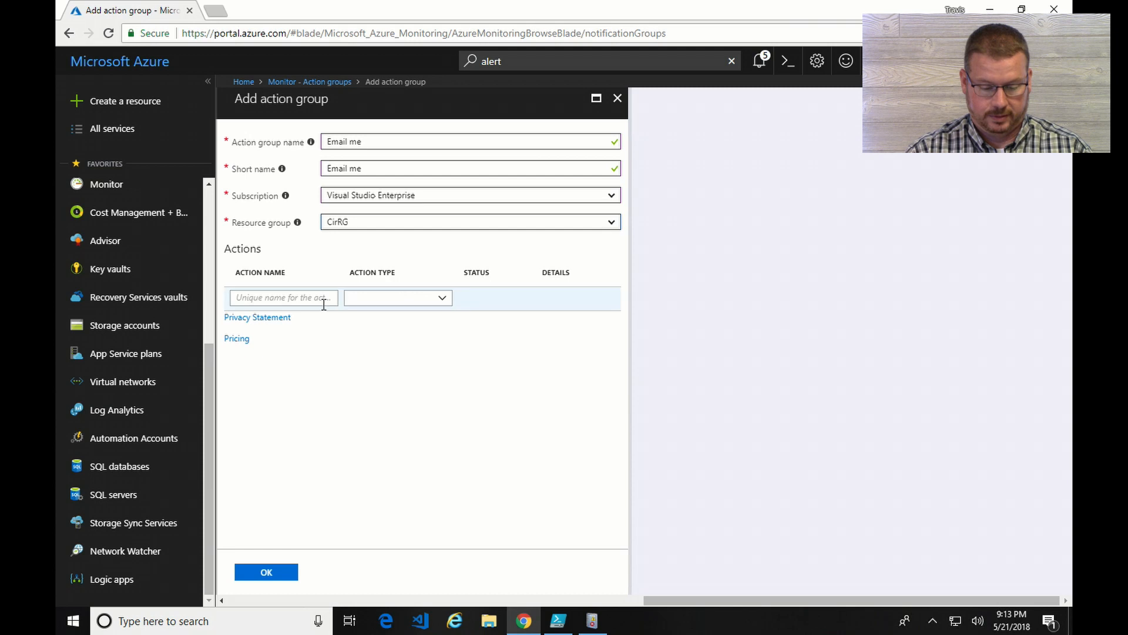
Add an action named 'Email' of type Email/SMS/Push/Voice
left_click(284, 297)
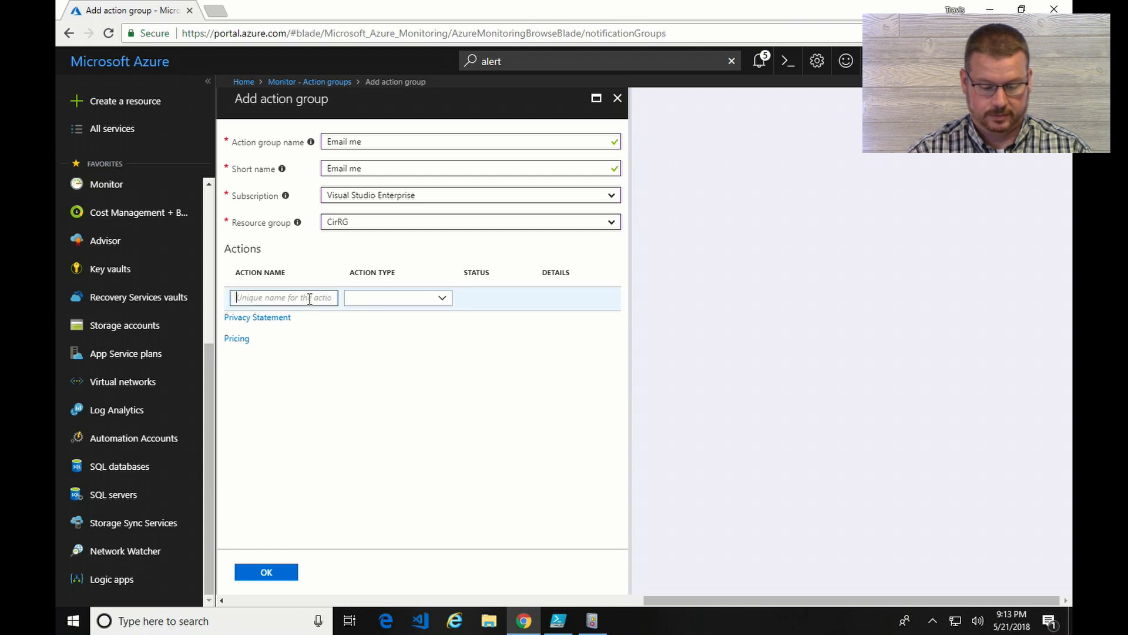
type("Em")
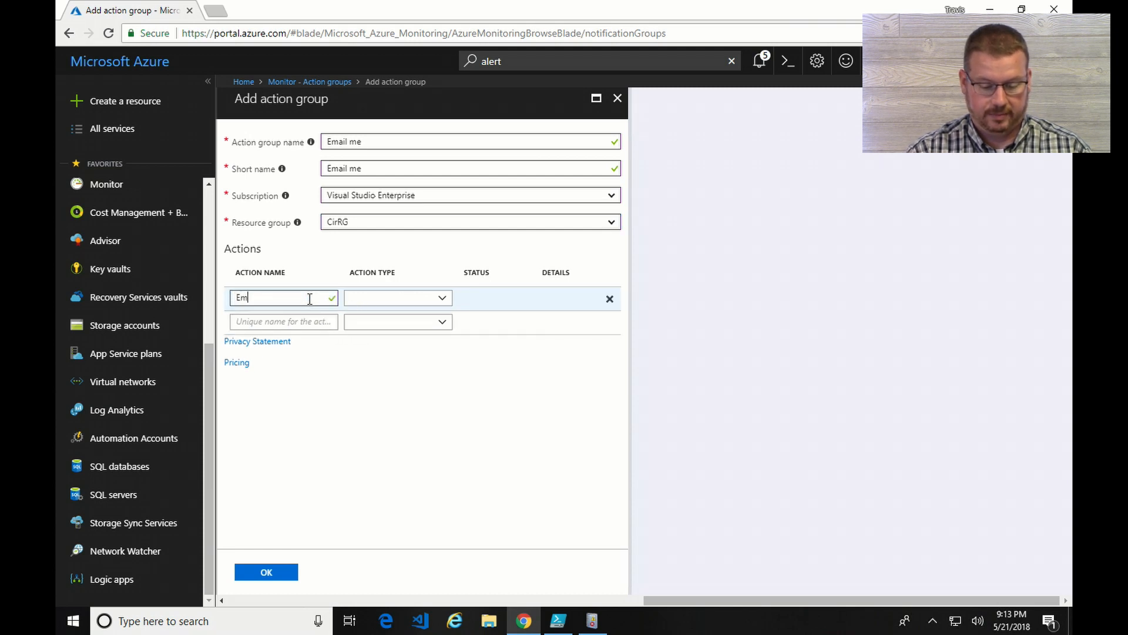
left_click(398, 297)
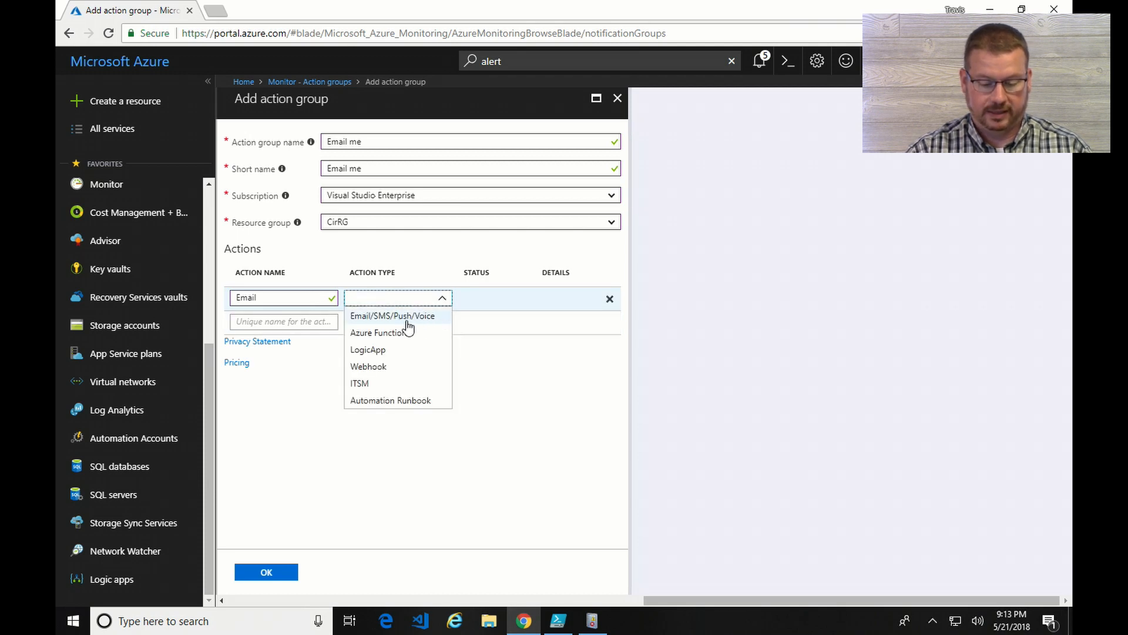
mouse_move(381, 333)
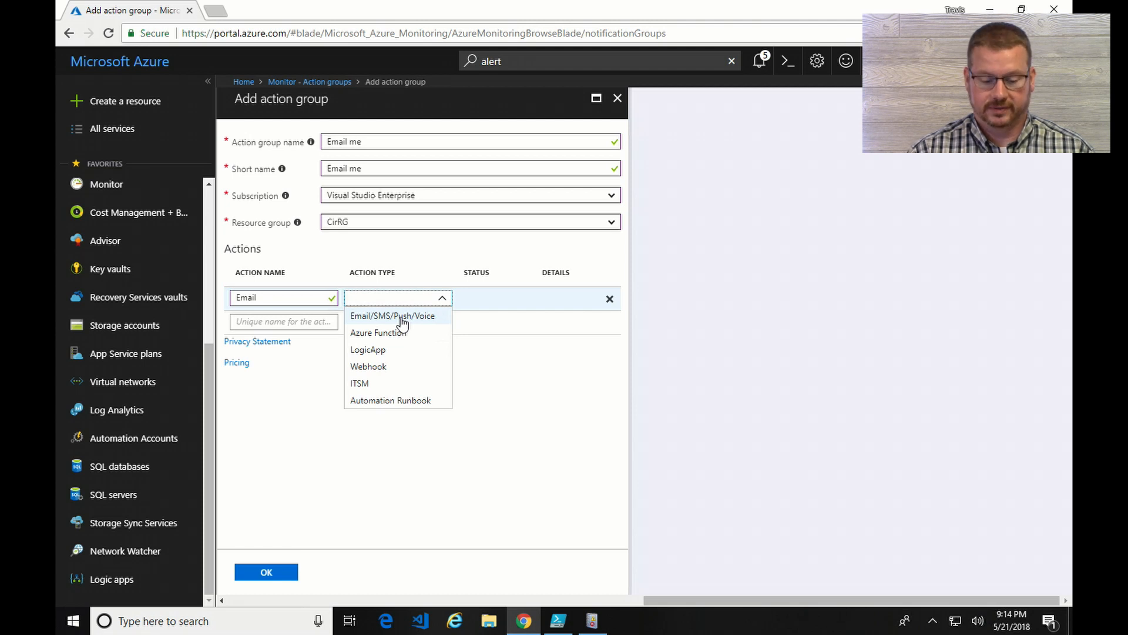
mouse_move(434, 316)
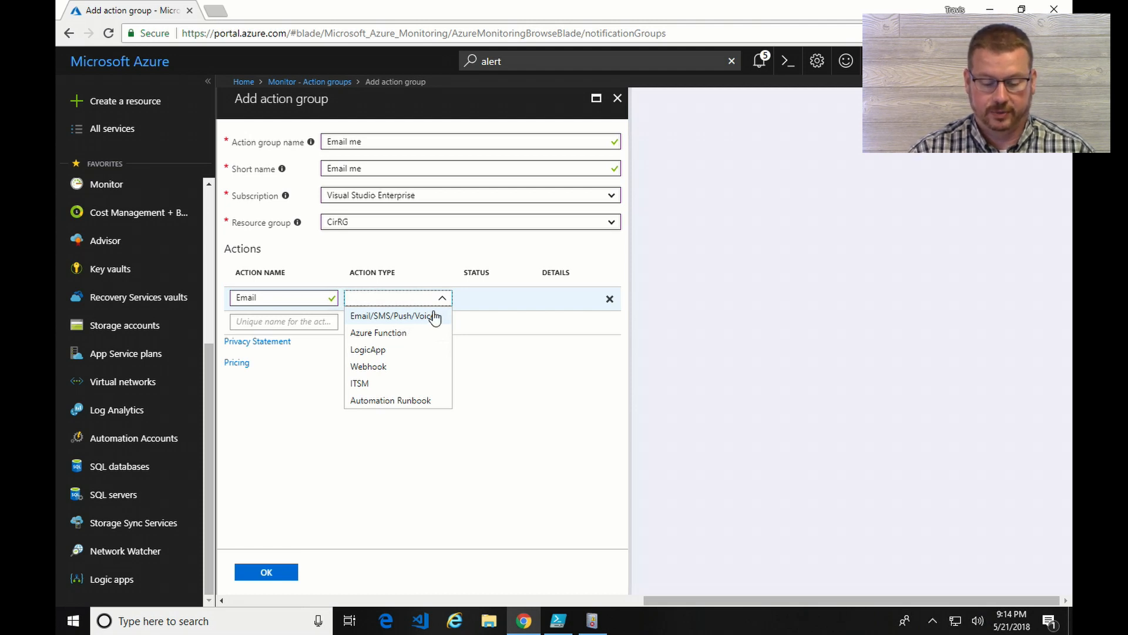
mouse_move(408, 323)
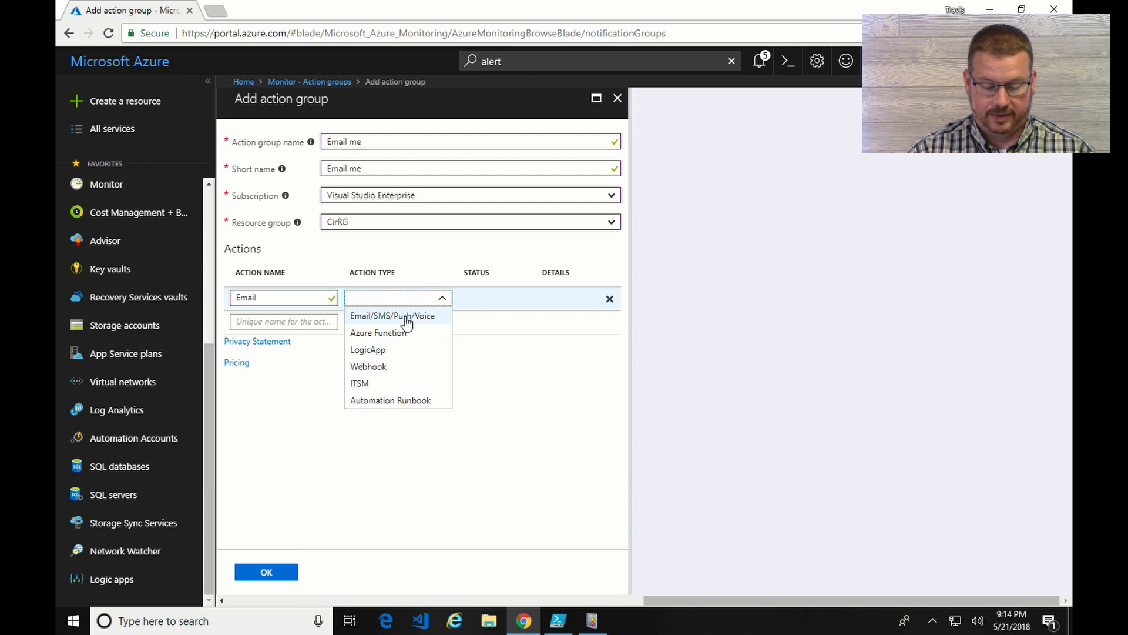
left_click(393, 315)
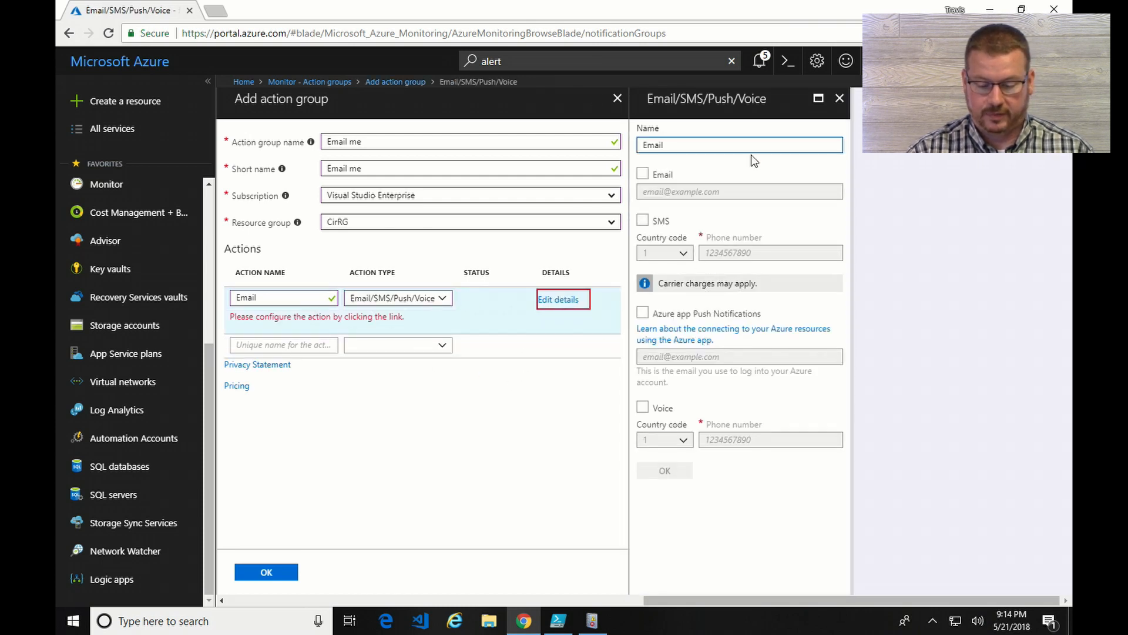
Enable the Email notification type, fill in the address and confirm the action with OK
left_click(642, 174)
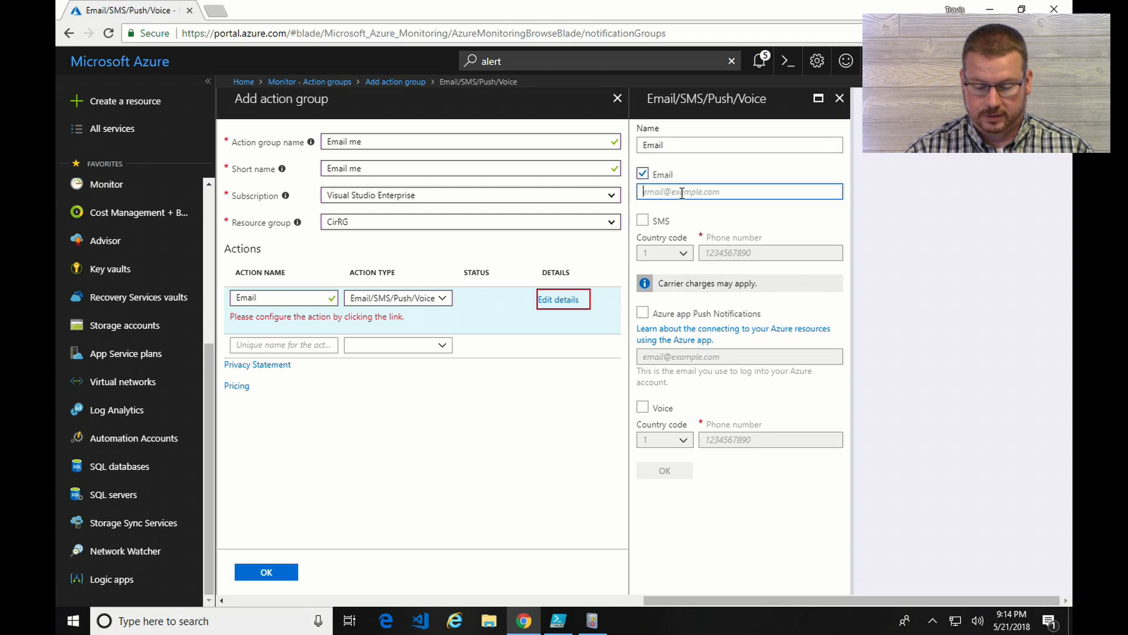
left_click(738, 191)
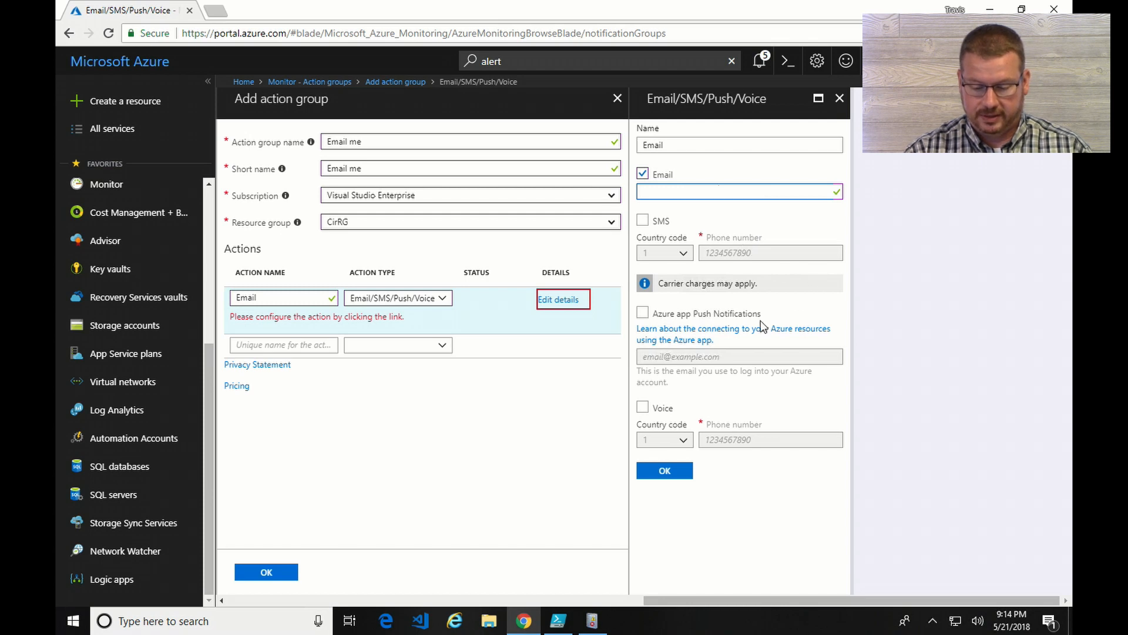
mouse_move(776, 475)
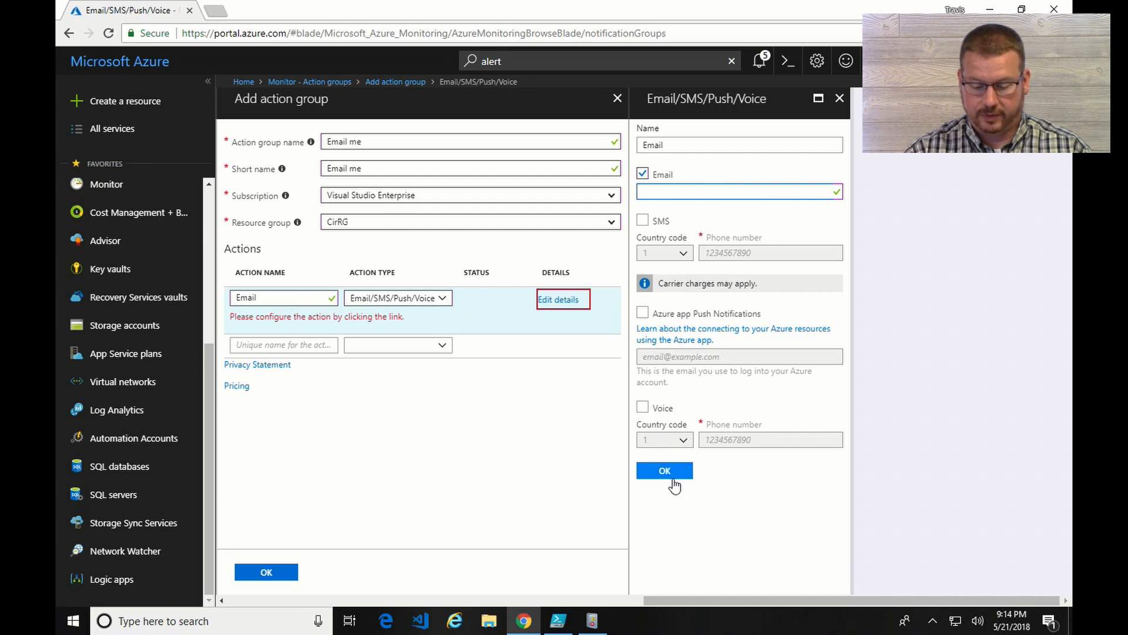
left_click(663, 470)
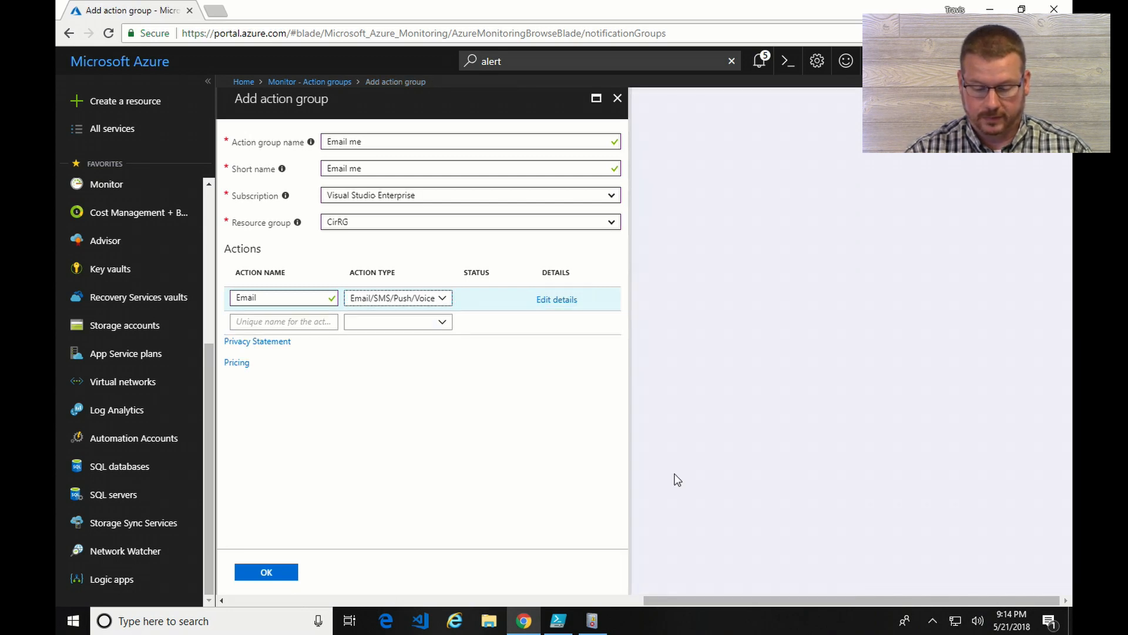
Create the 'Email me' action group containing the single email action
left_click(266, 571)
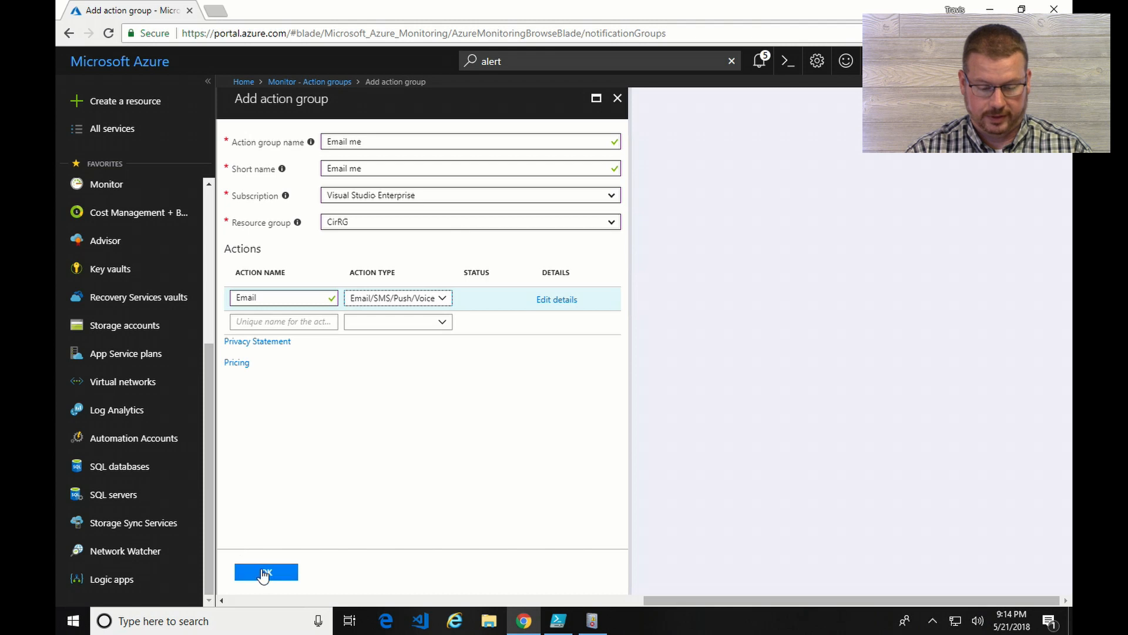
left_click(266, 572)
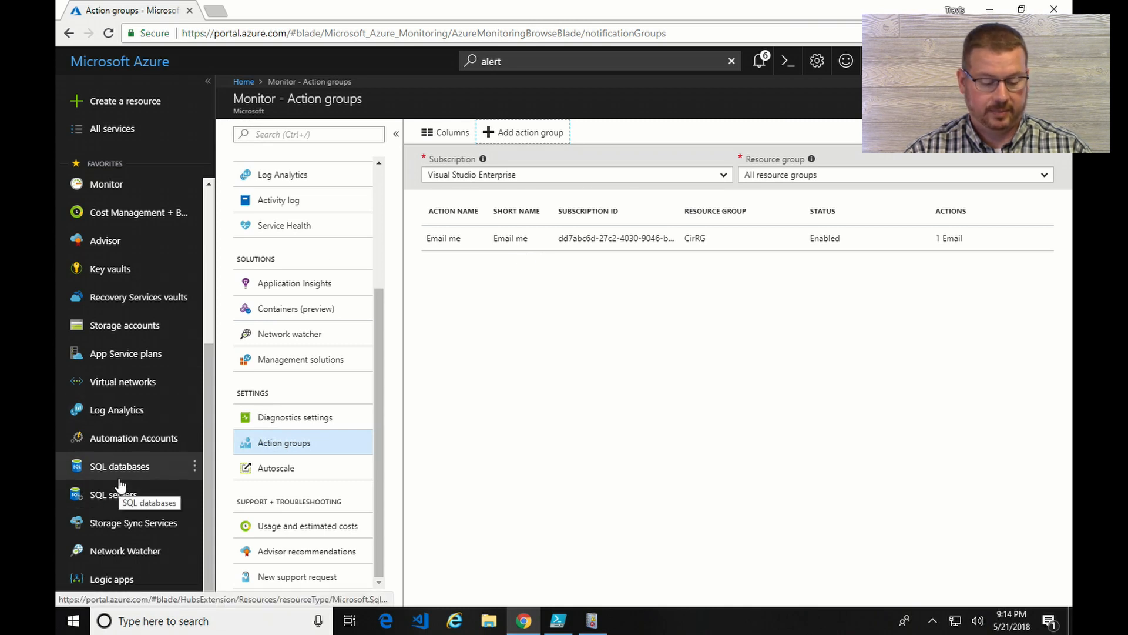
Reopen the saved Event 6005 search in the OMSTest22 Log Analytics workspace
left_click(117, 409)
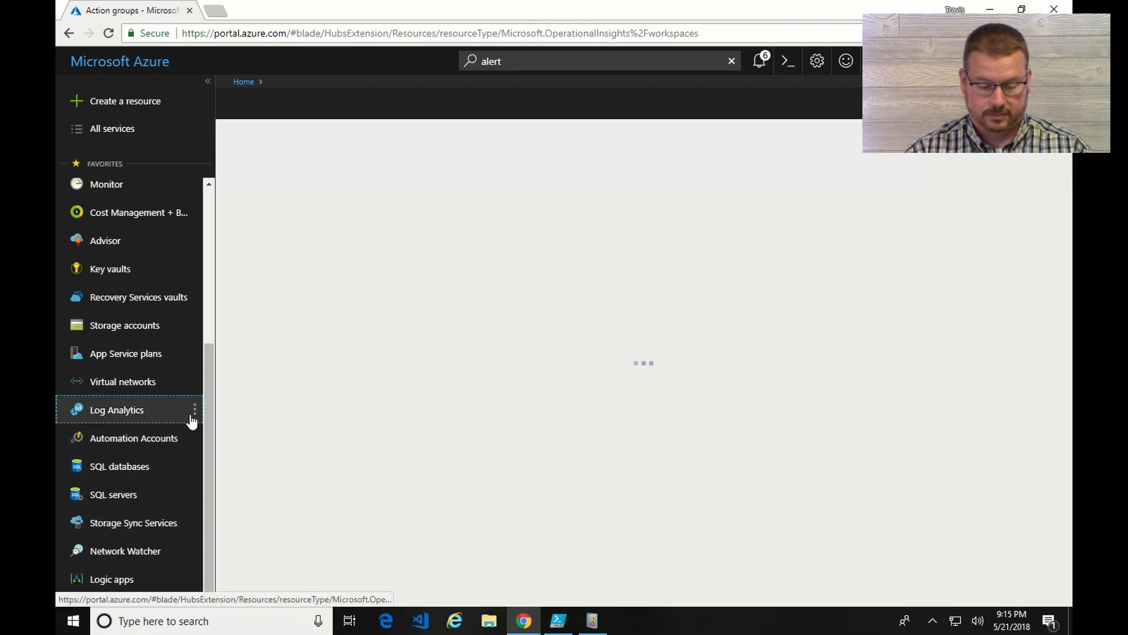
left_click(116, 409)
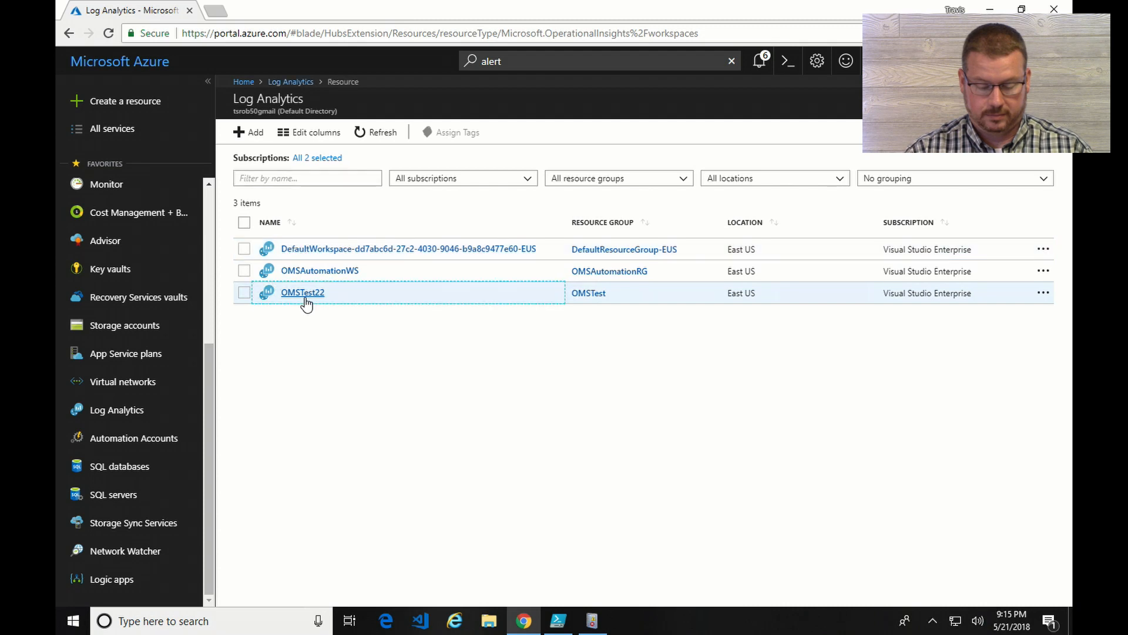
left_click(302, 292)
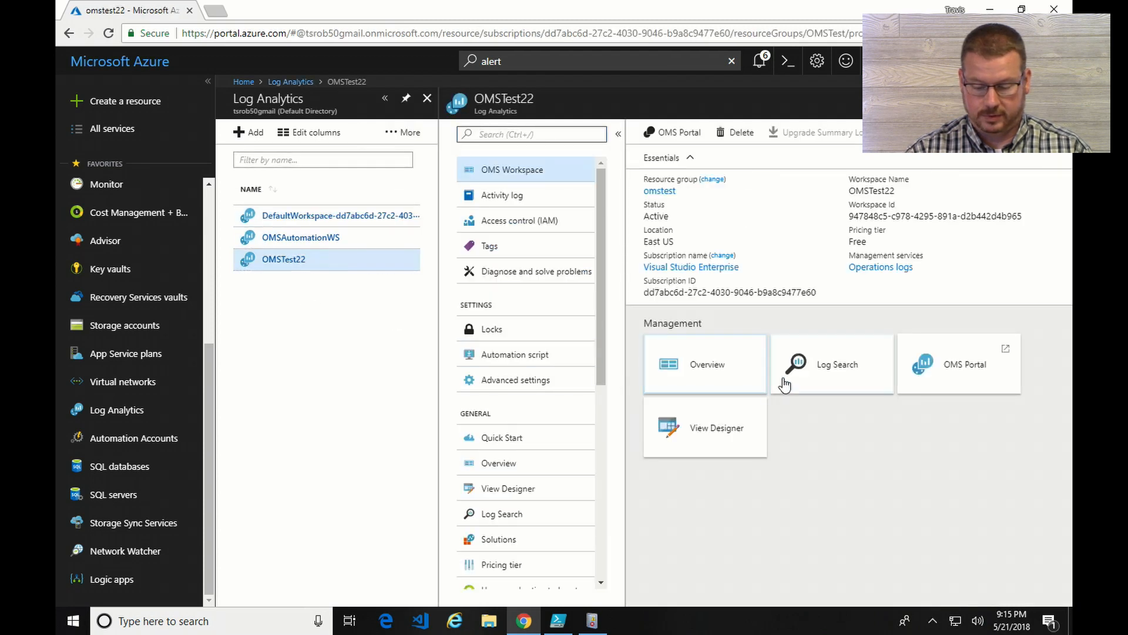
left_click(835, 363)
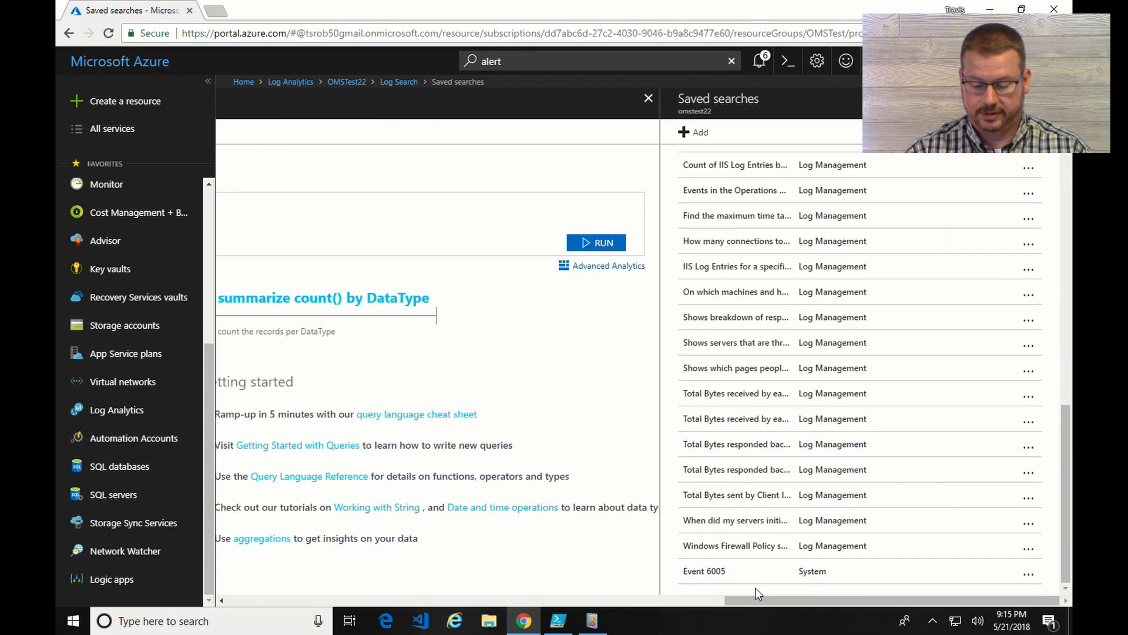
left_click(704, 571)
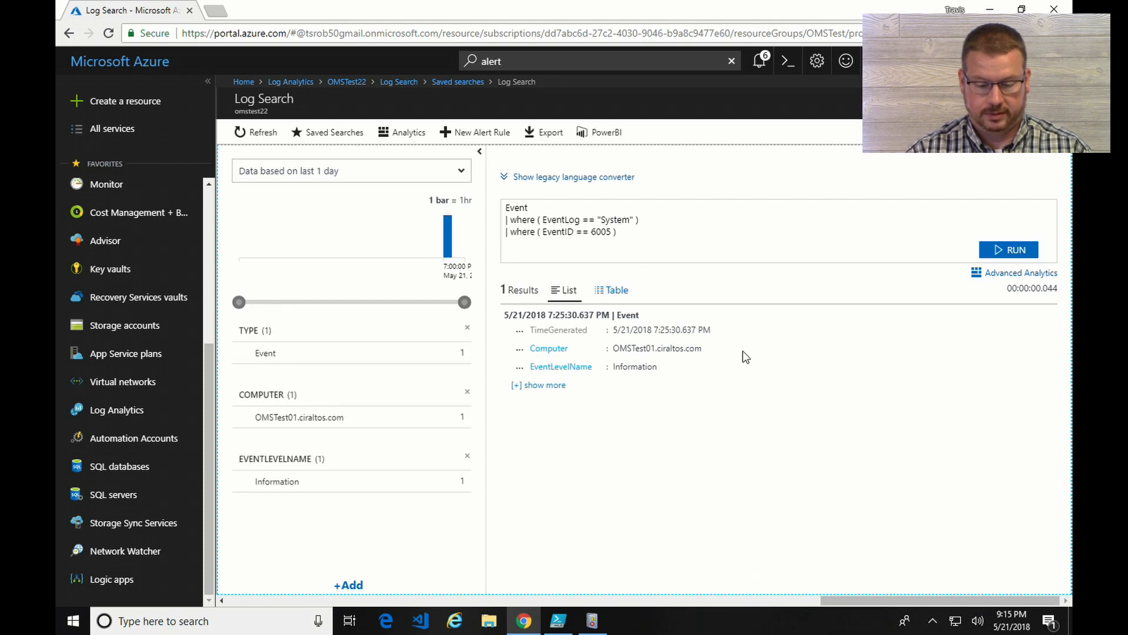
mouse_move(506, 149)
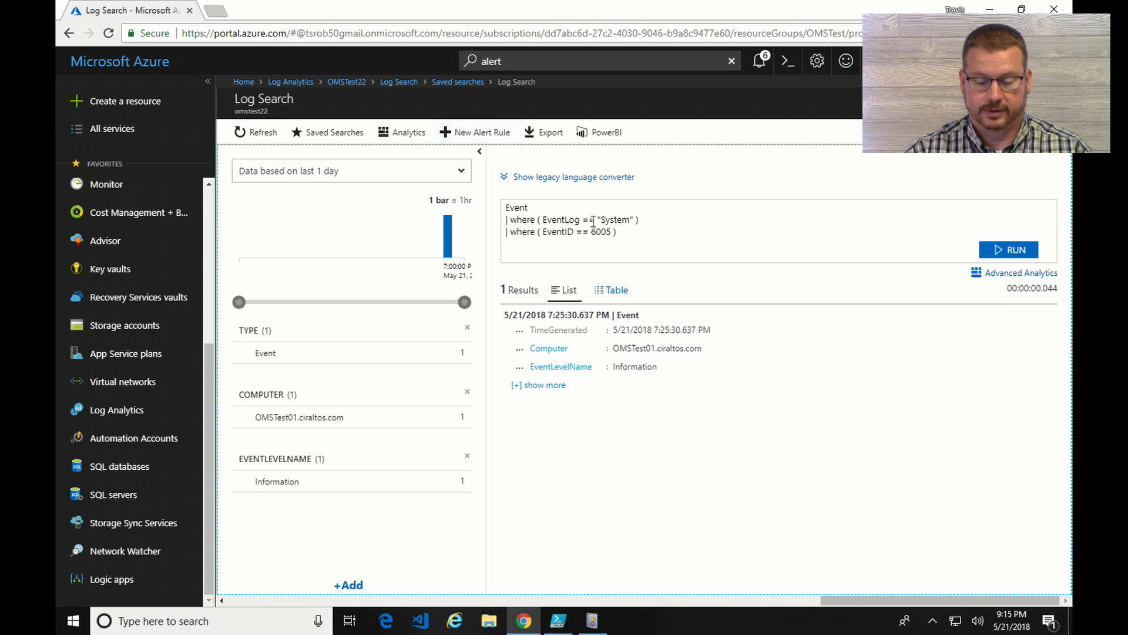
Start a new alert rule whose custom log search fires when number of results is greater than 1
left_click(481, 132)
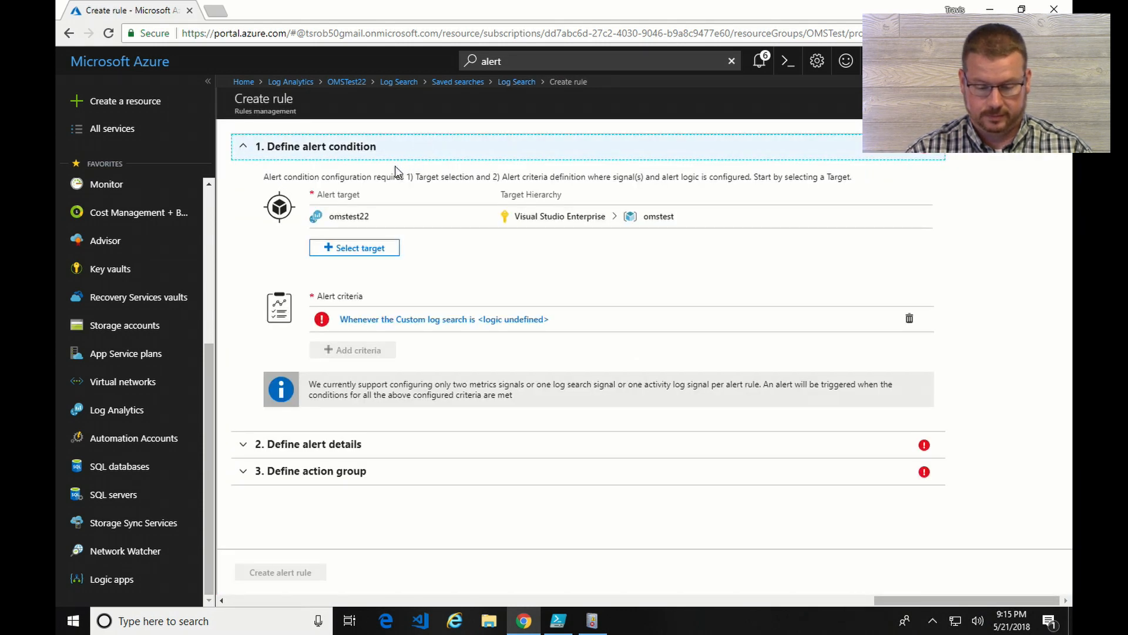
mouse_move(432, 218)
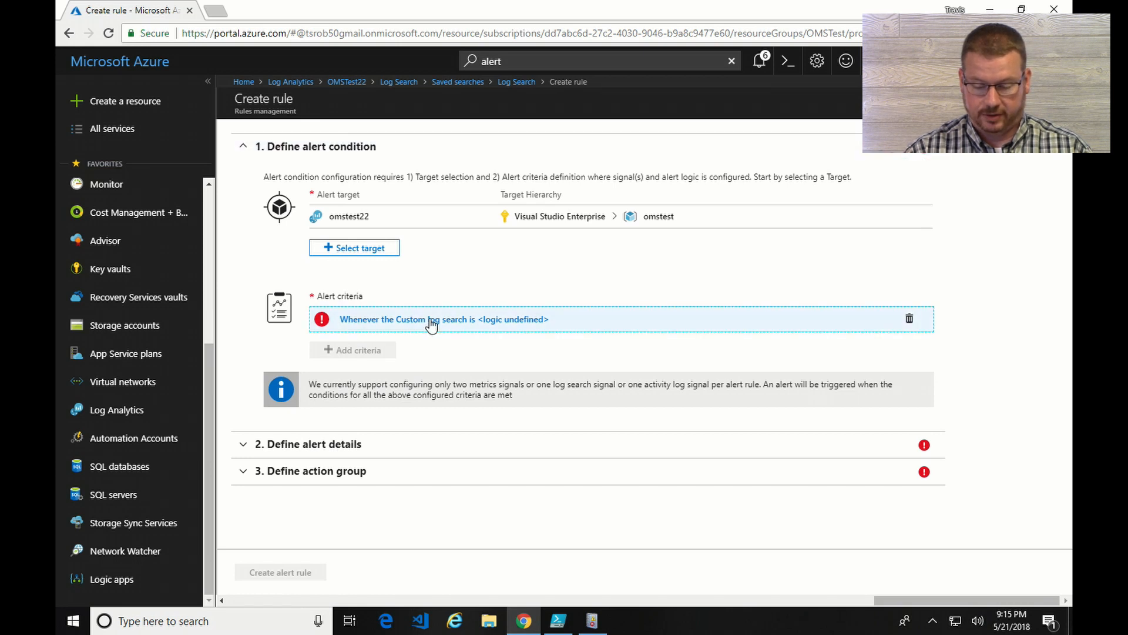
left_click(443, 319)
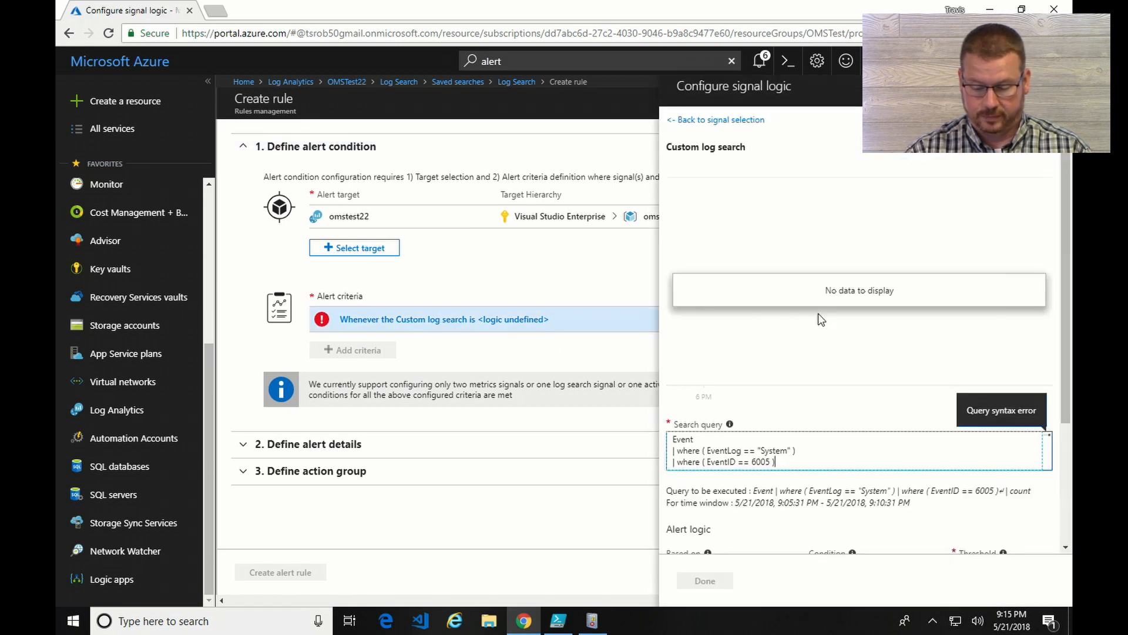
mouse_move(812, 388)
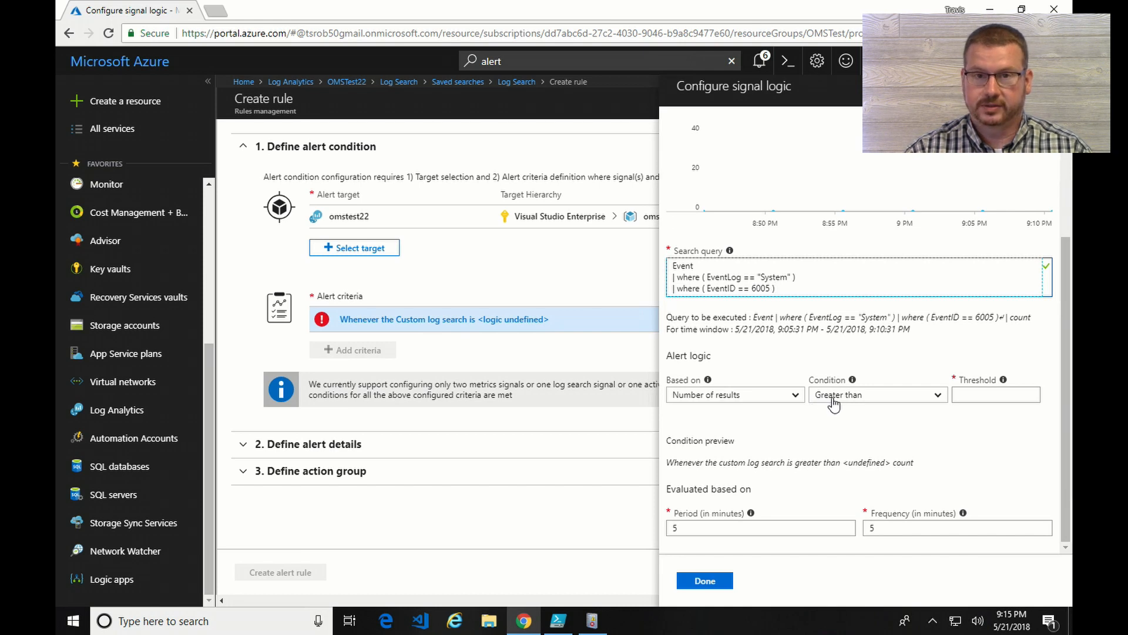
type("1")
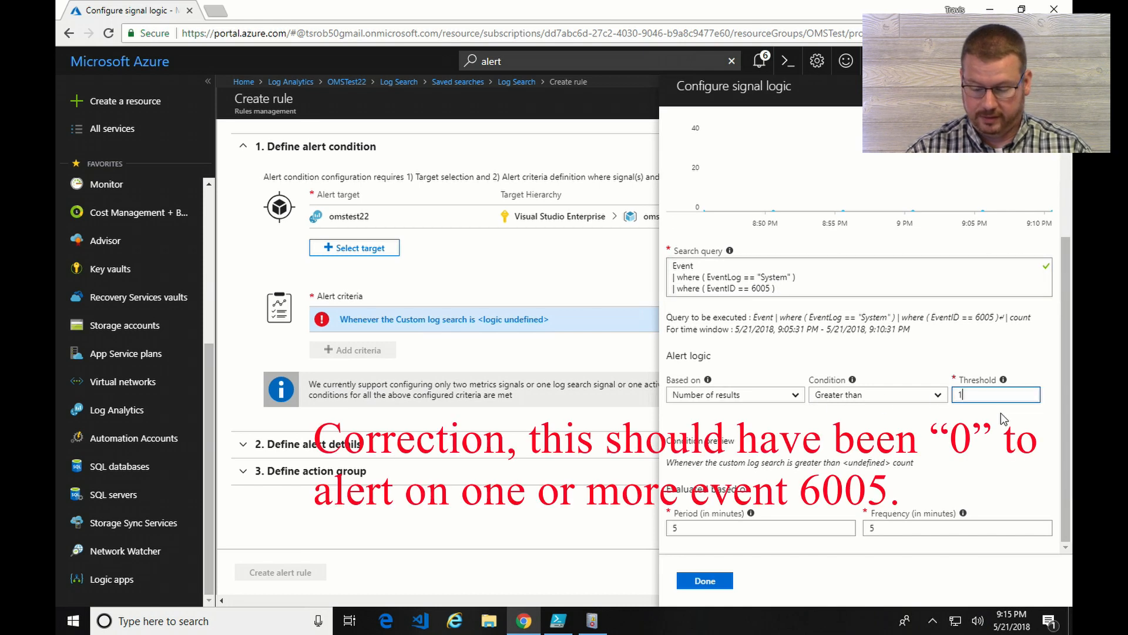
mouse_move(794, 485)
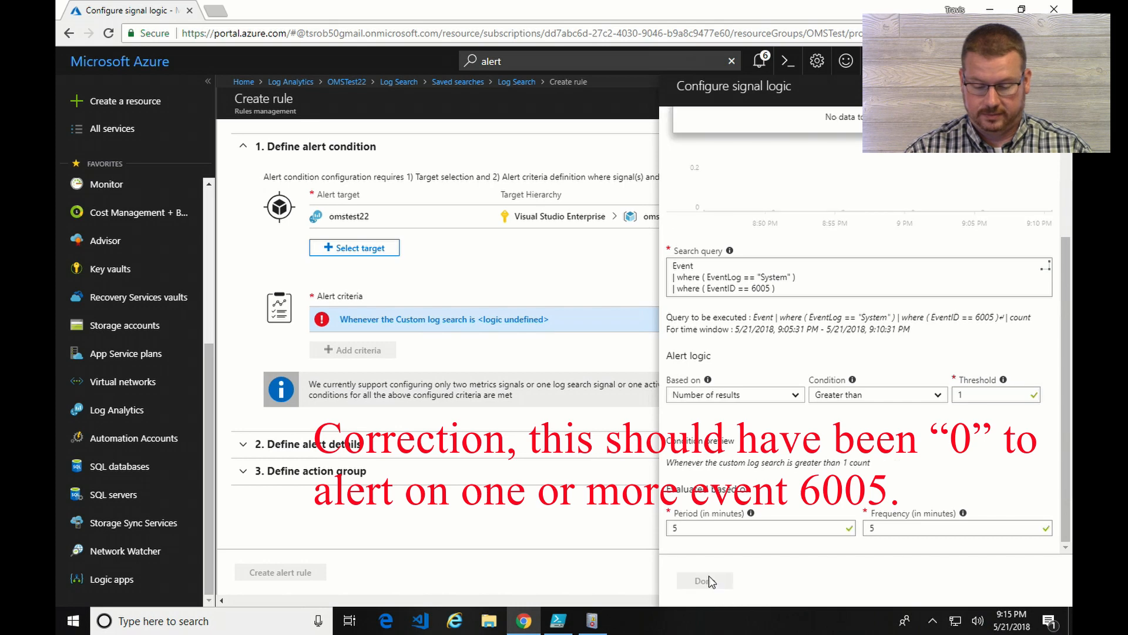
left_click(703, 579)
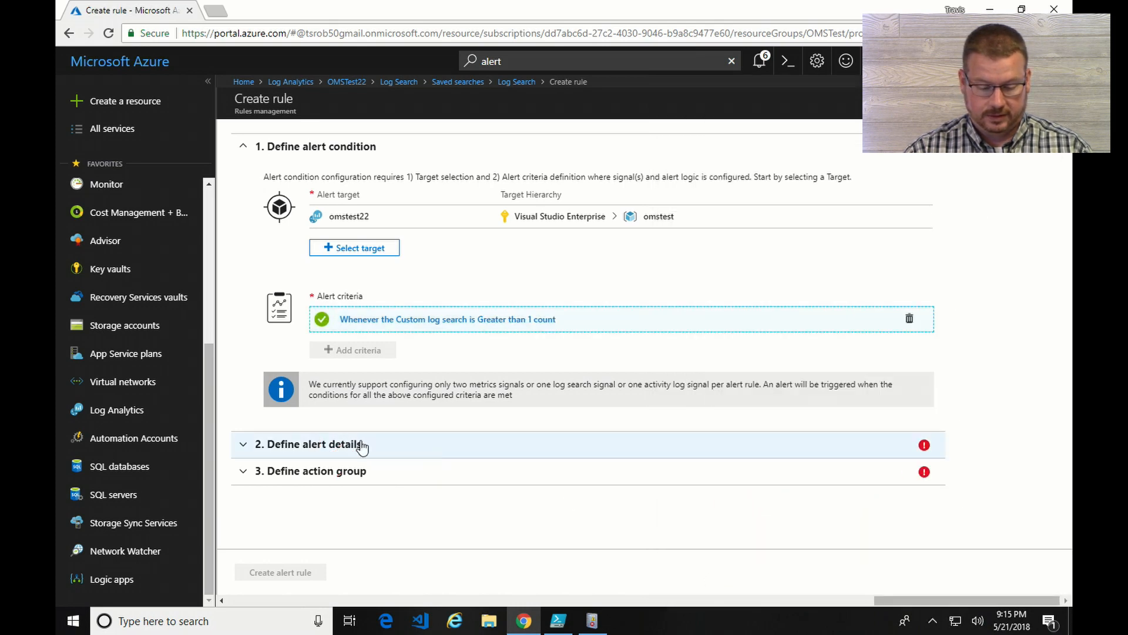
Name the rule '6005 Server restart', description 'Server Restart', severity Informational (Sev 2)
left_click(309, 444)
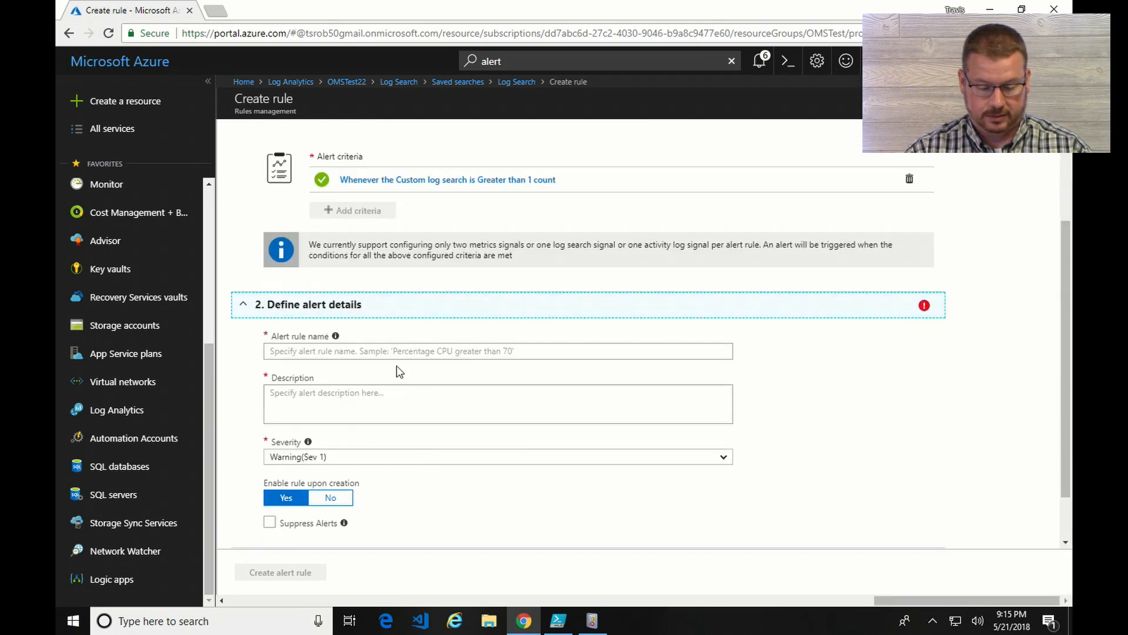
left_click(497, 351)
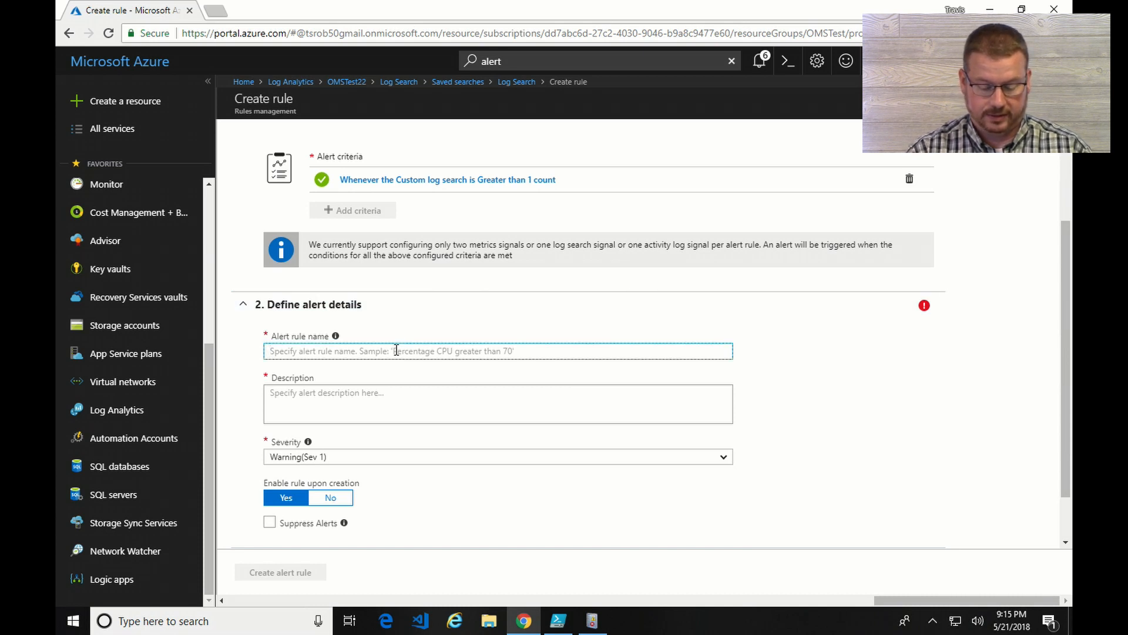
type("6005 Serve")
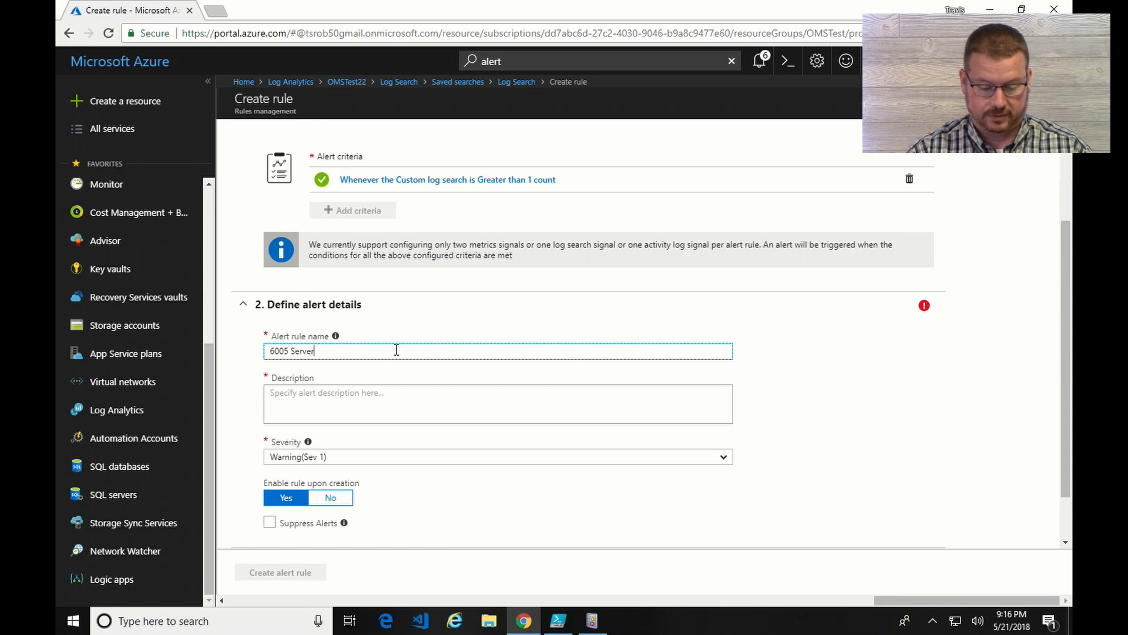
type("restart")
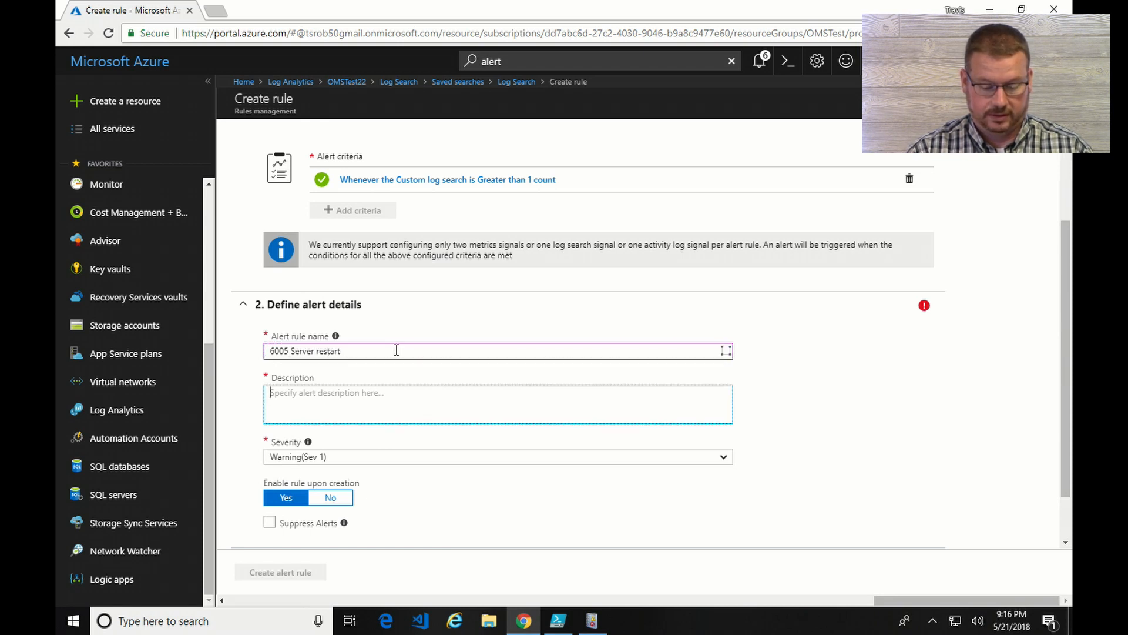
type("Server Restart")
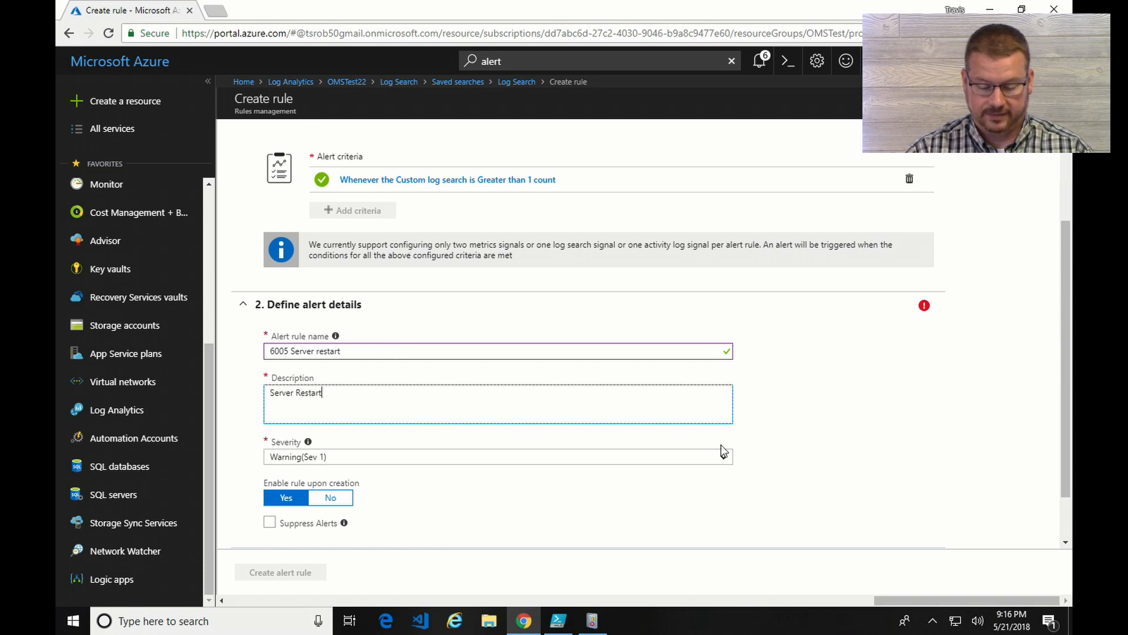
left_click(497, 456)
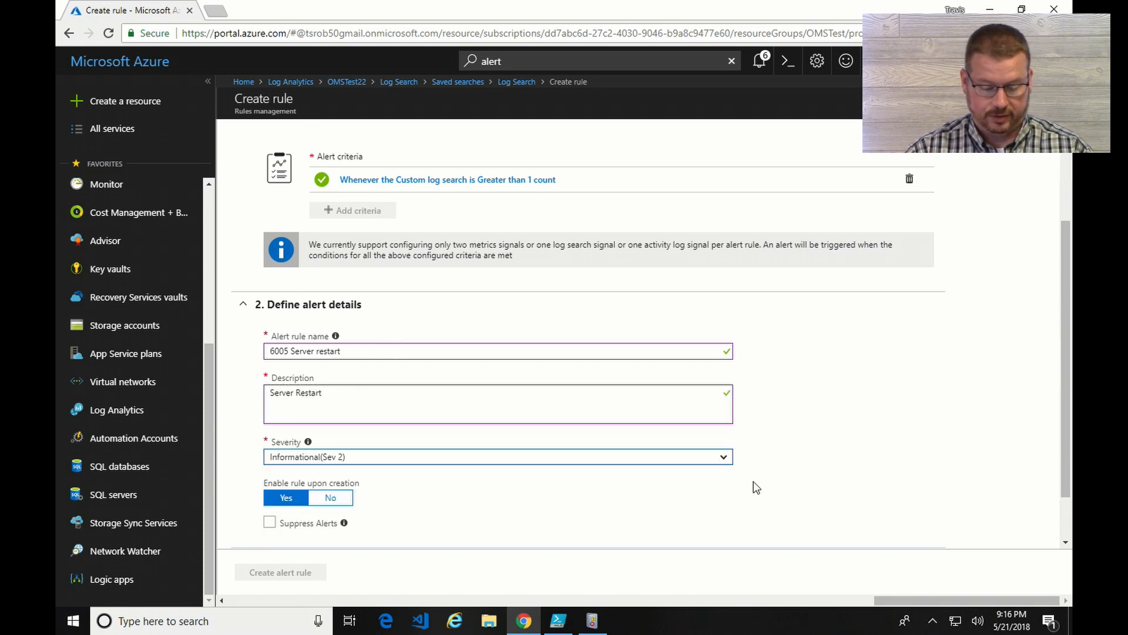
scroll("down", 3)
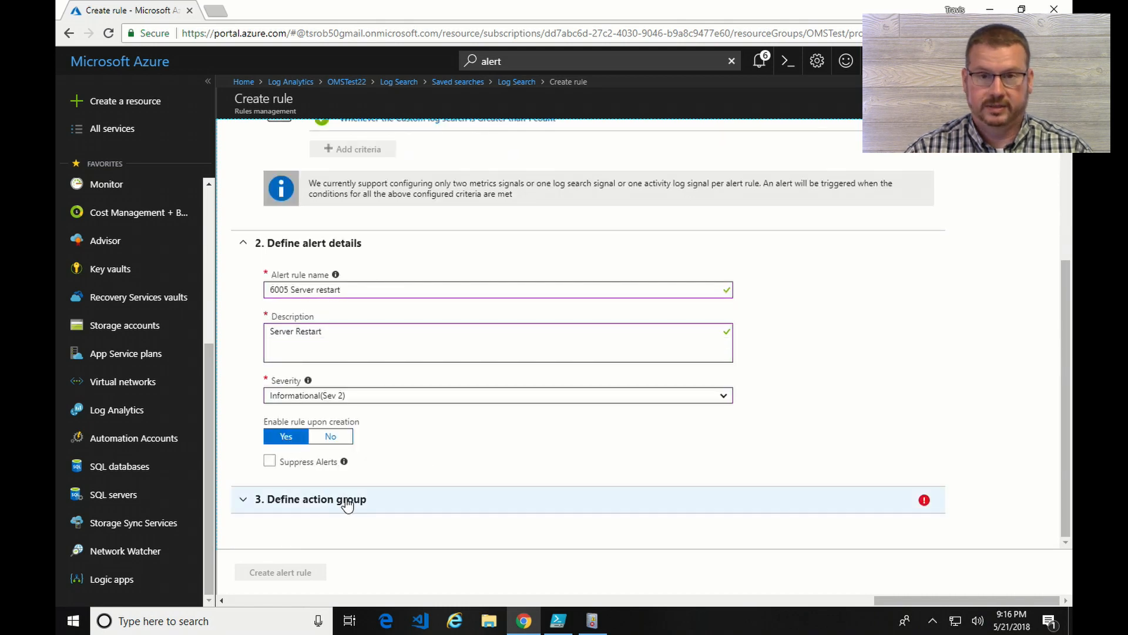
Attach the 'Email me' action group and create the alert rule
left_click(311, 498)
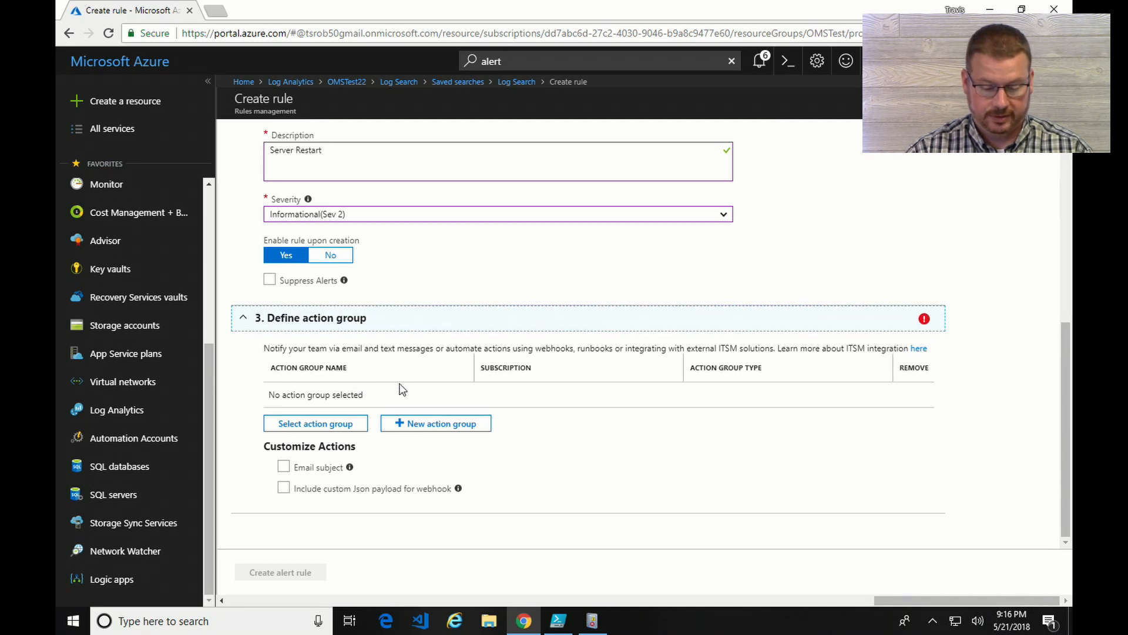
left_click(315, 423)
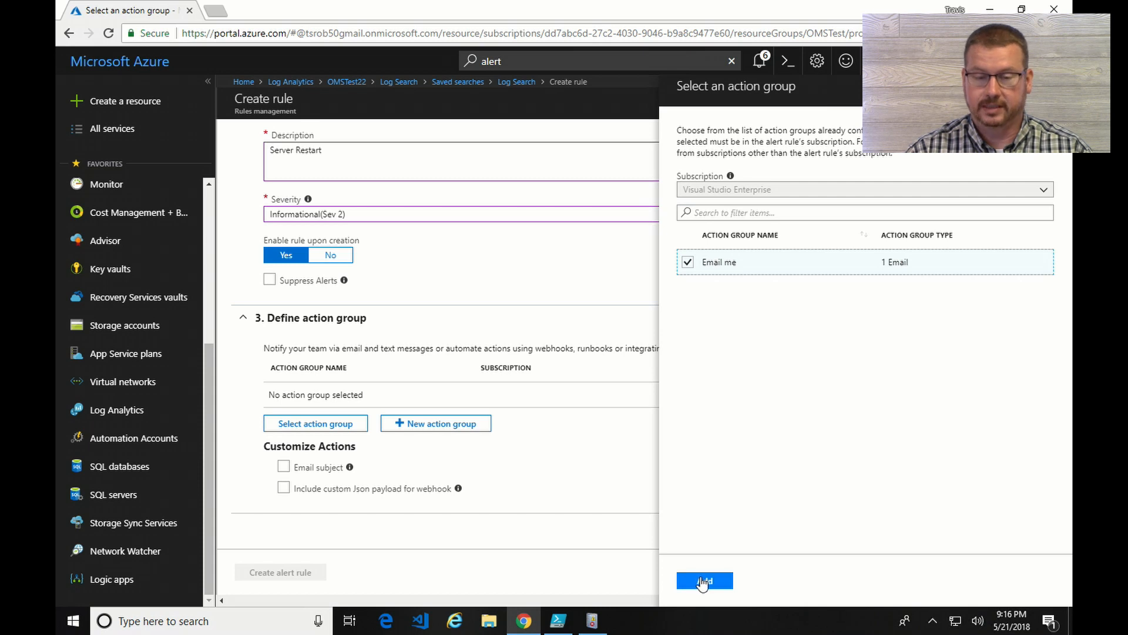
left_click(704, 580)
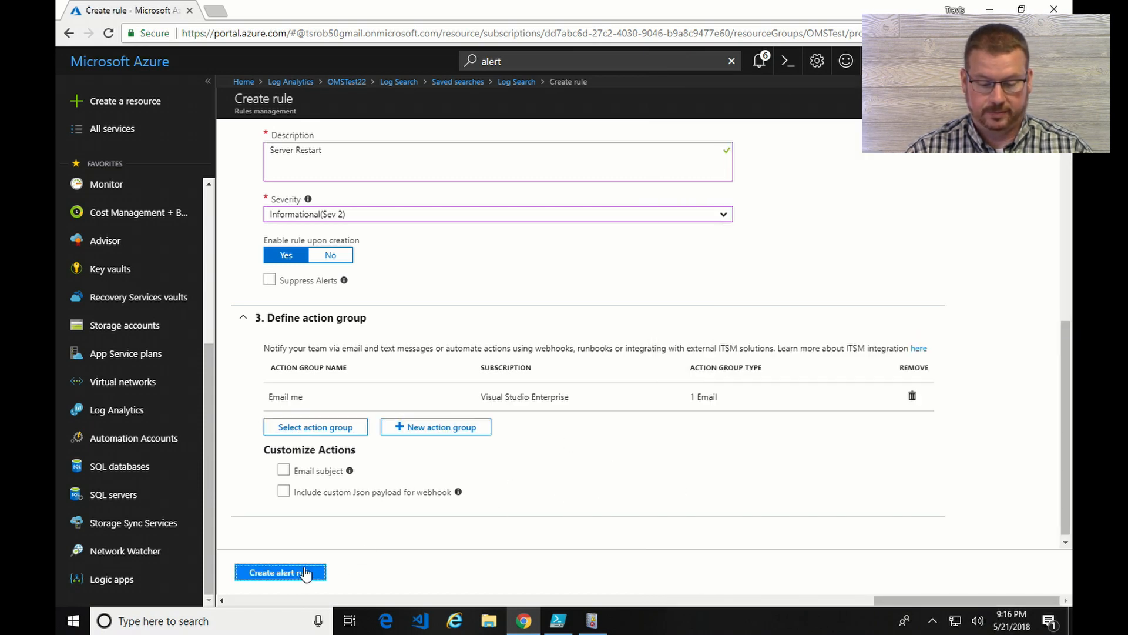
left_click(280, 572)
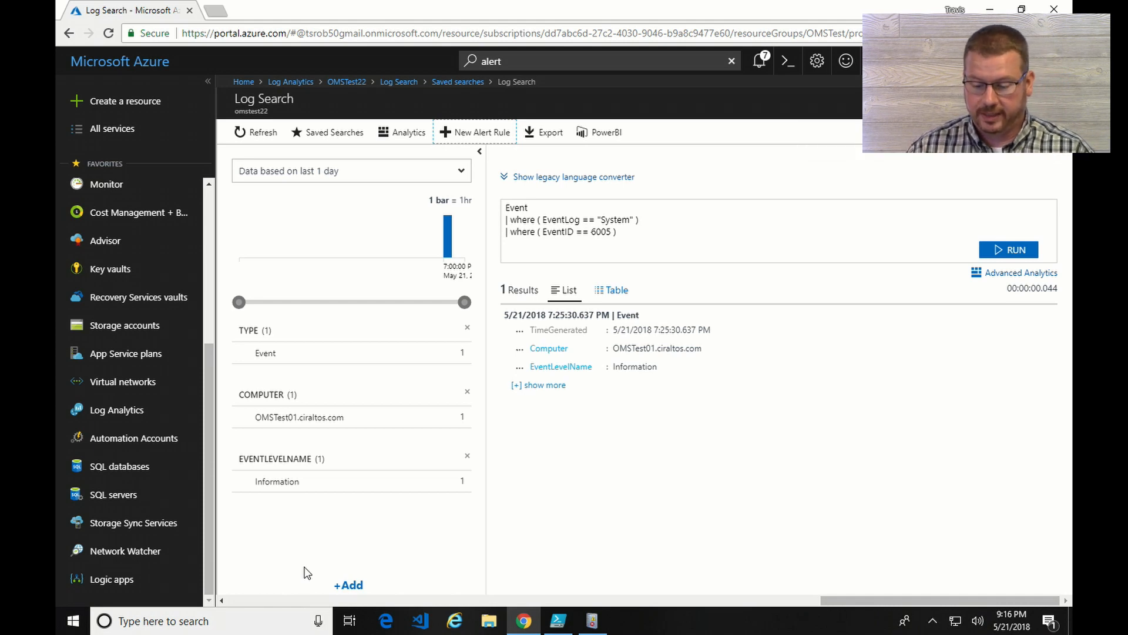
mouse_move(414, 544)
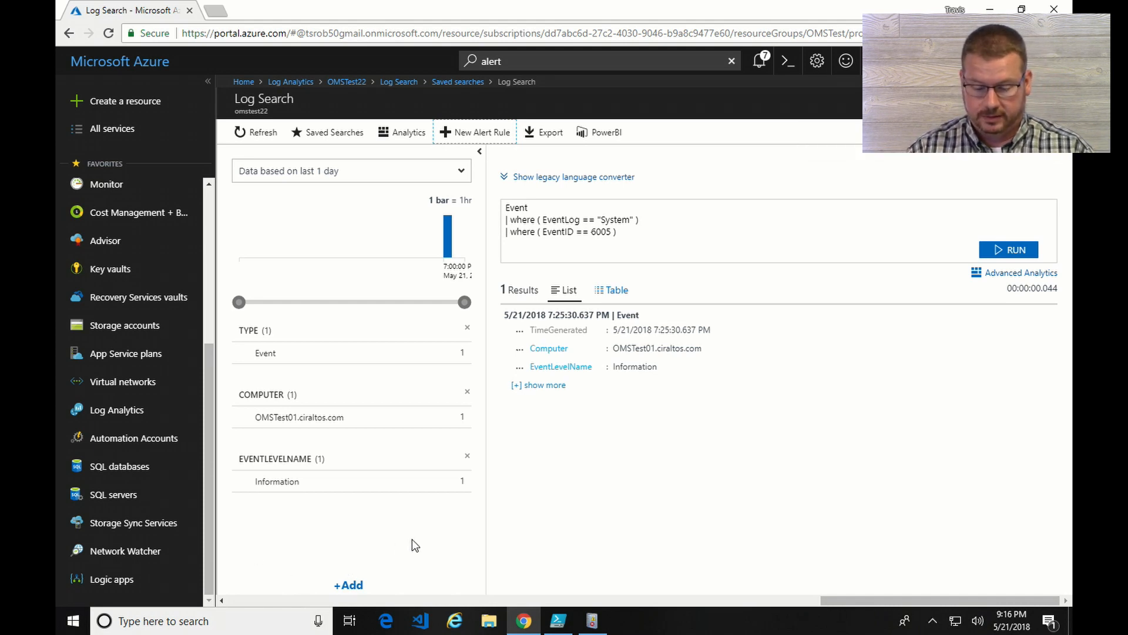
mouse_move(424, 390)
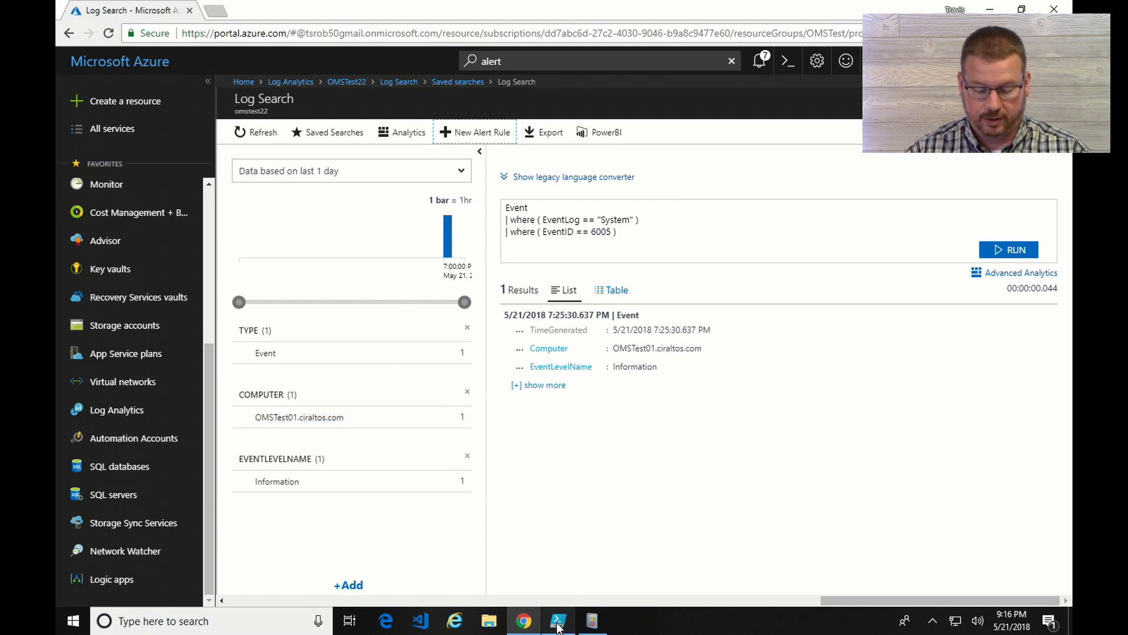
In PowerShell ISE, change the Write-EventLog event ID from 2001 to 6005 and run that line
left_click(557, 621)
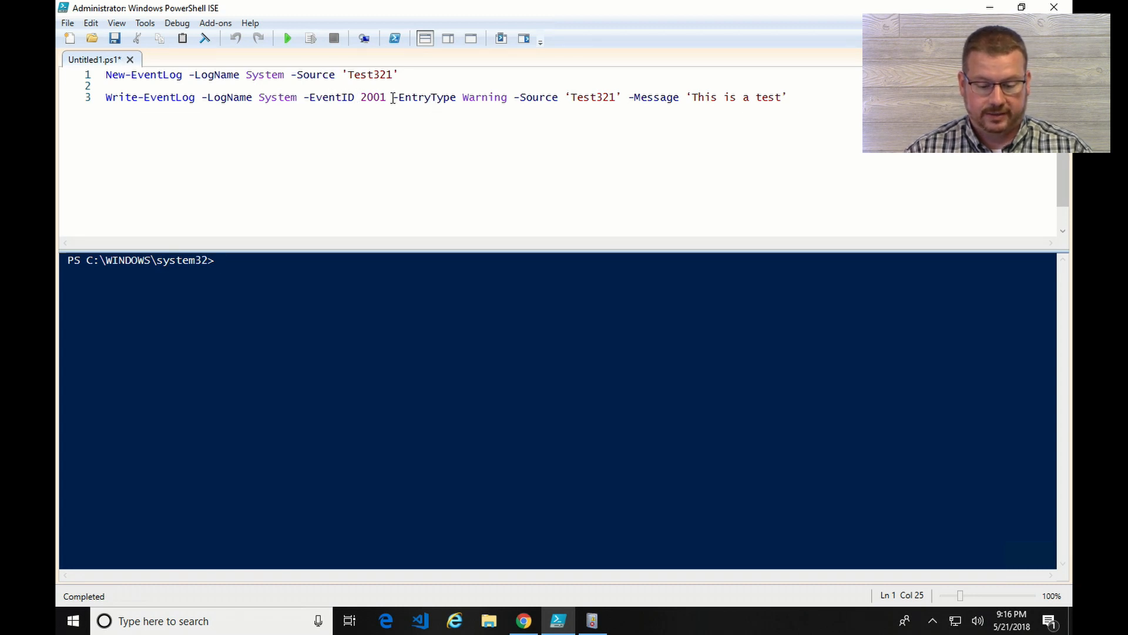
double_click(372, 98)
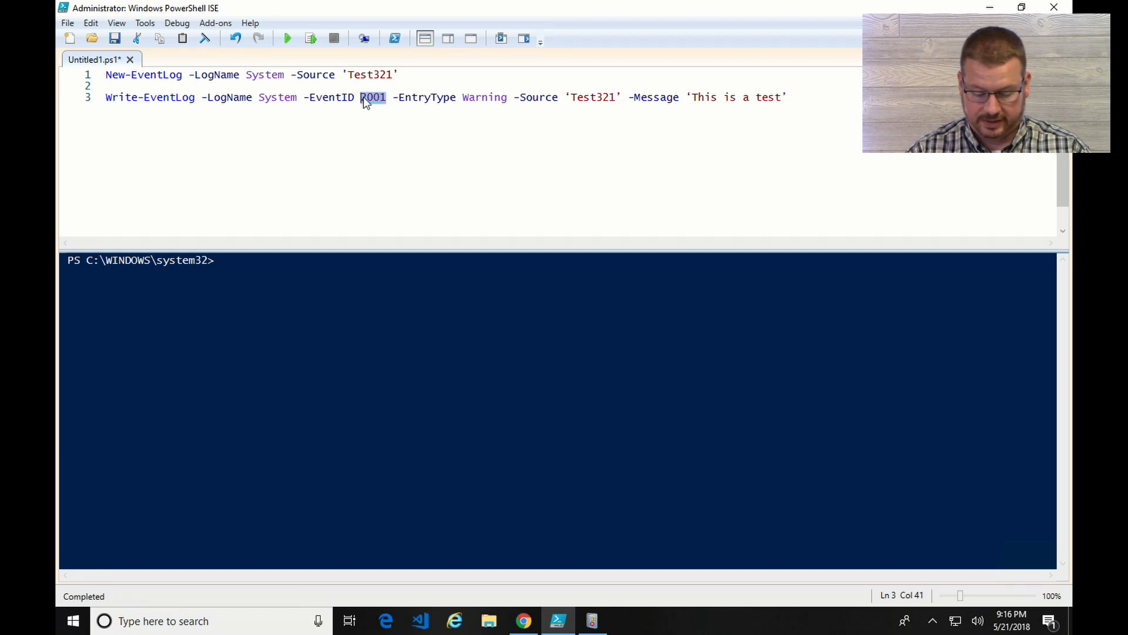
type("6005")
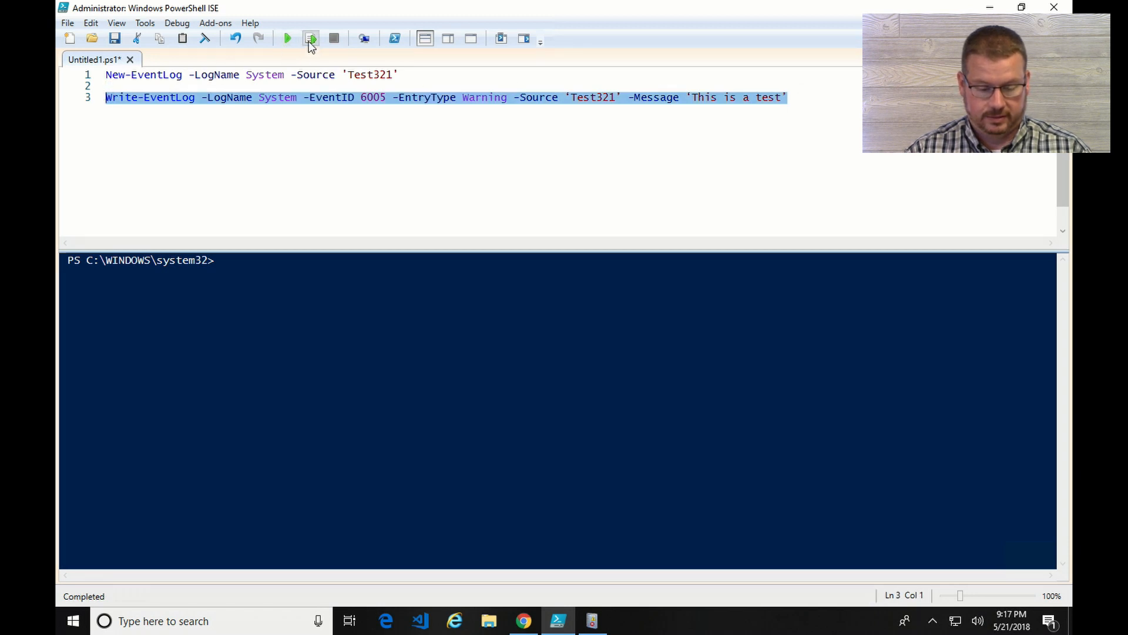
left_click(310, 38)
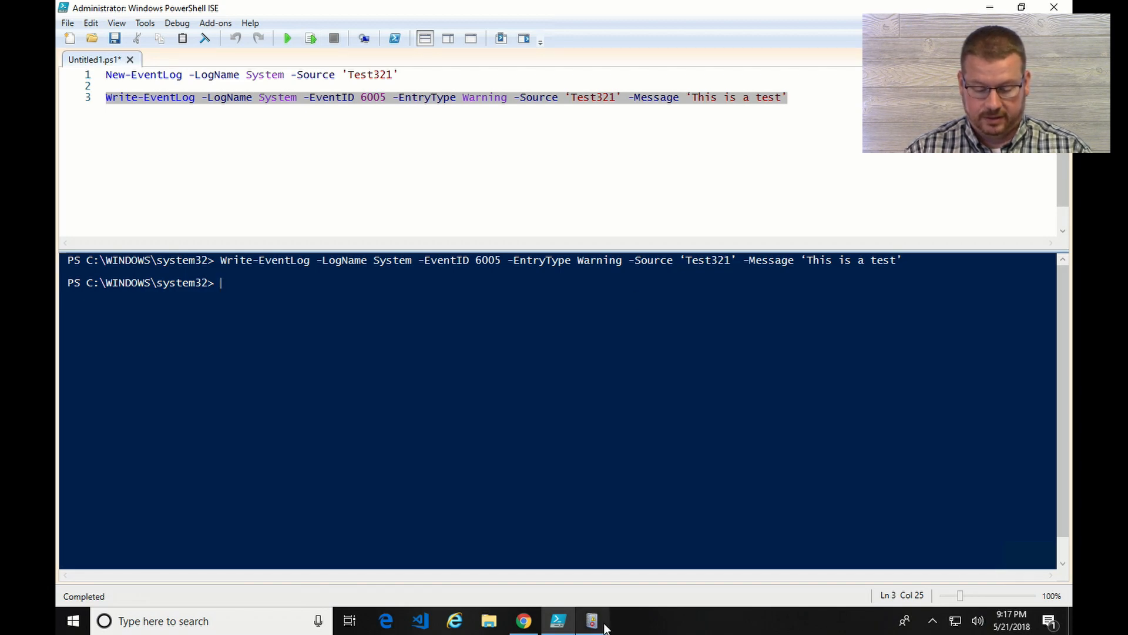
Refresh Event Viewer's System log to show the new Test321 Event ID 6005 warning
left_click(591, 620)
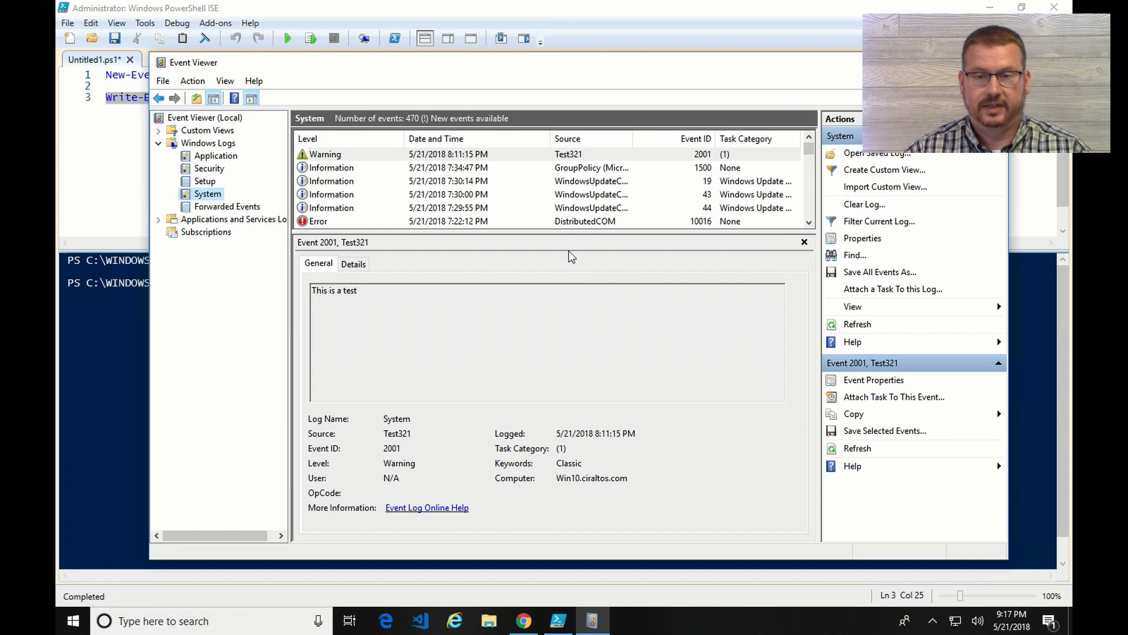
mouse_move(344, 155)
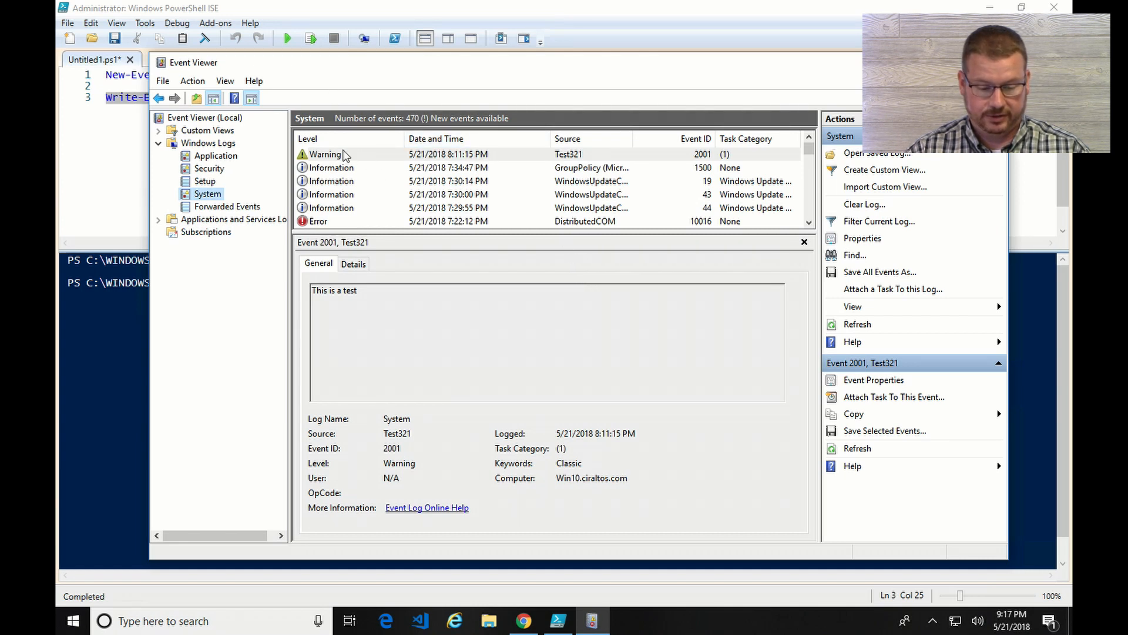
mouse_move(857, 325)
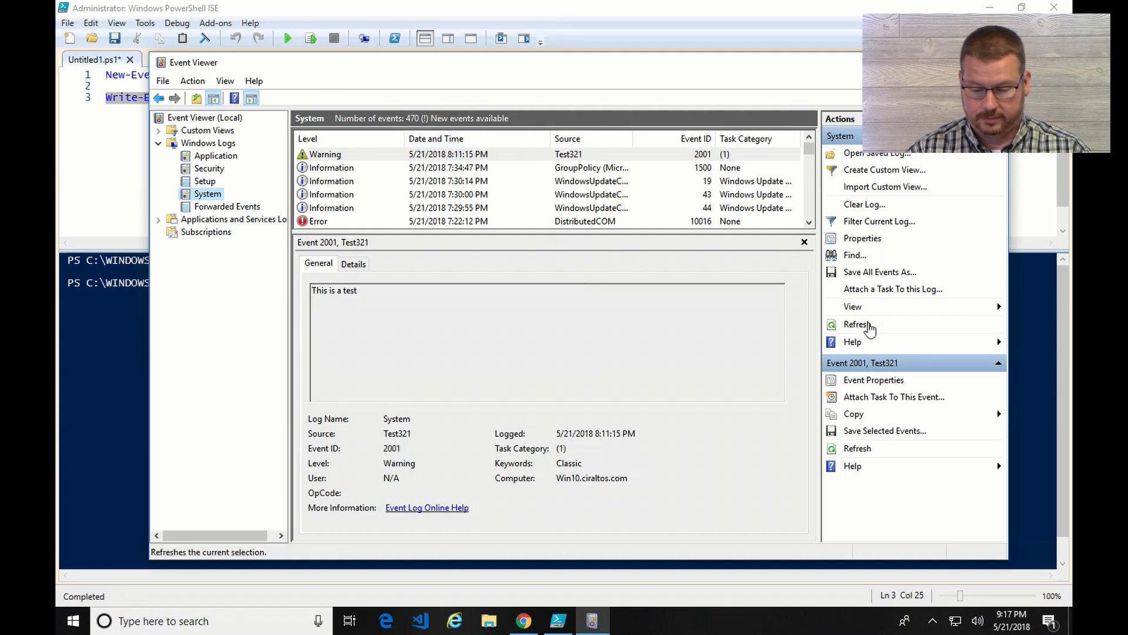
left_click(858, 324)
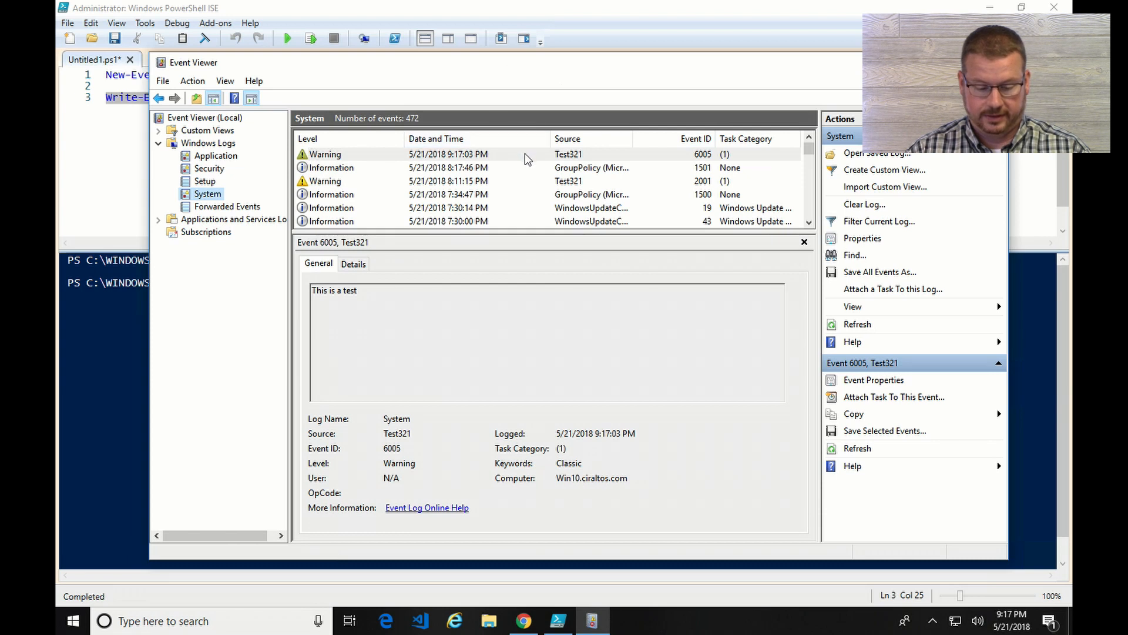
mouse_move(709, 159)
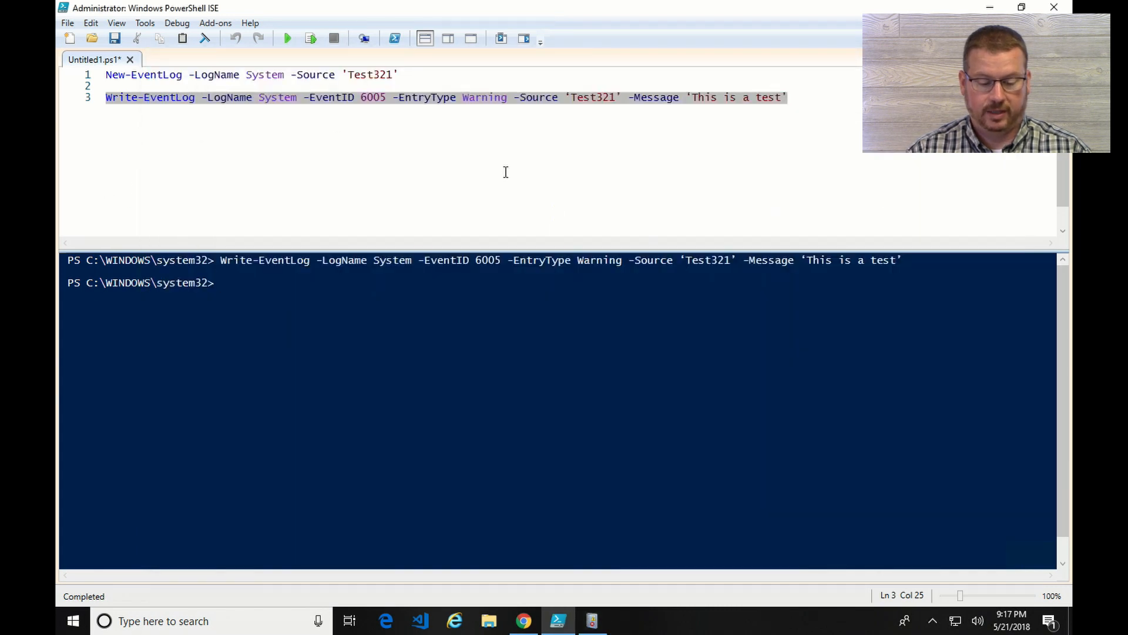
mouse_move(774, 120)
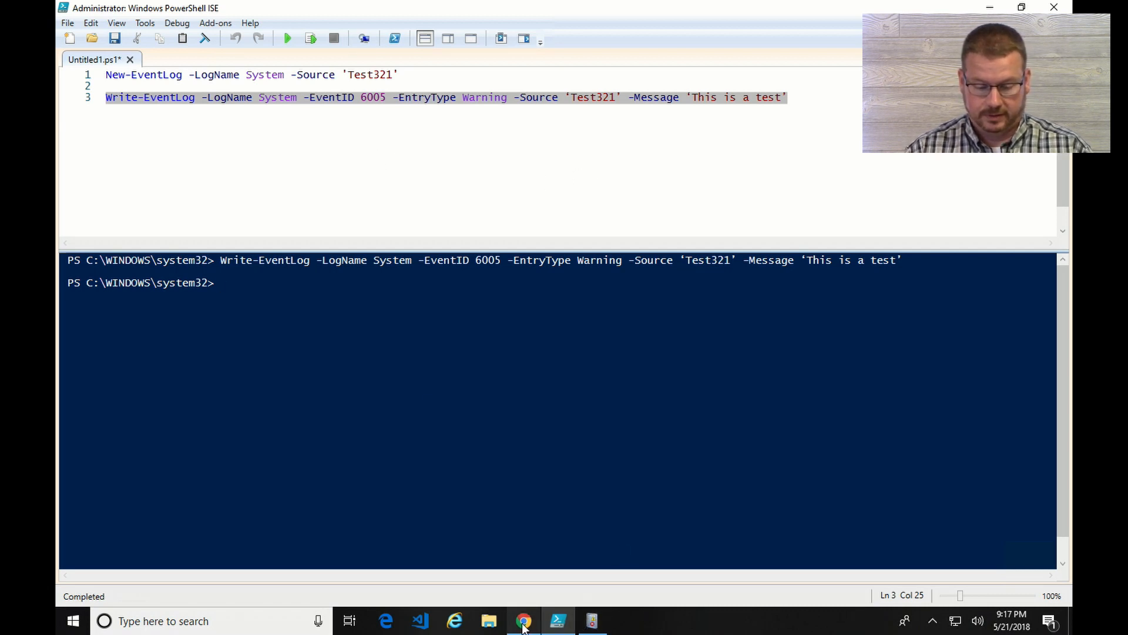
Switch back to Chrome showing the Azure Log Search for EventID 6005
left_click(523, 621)
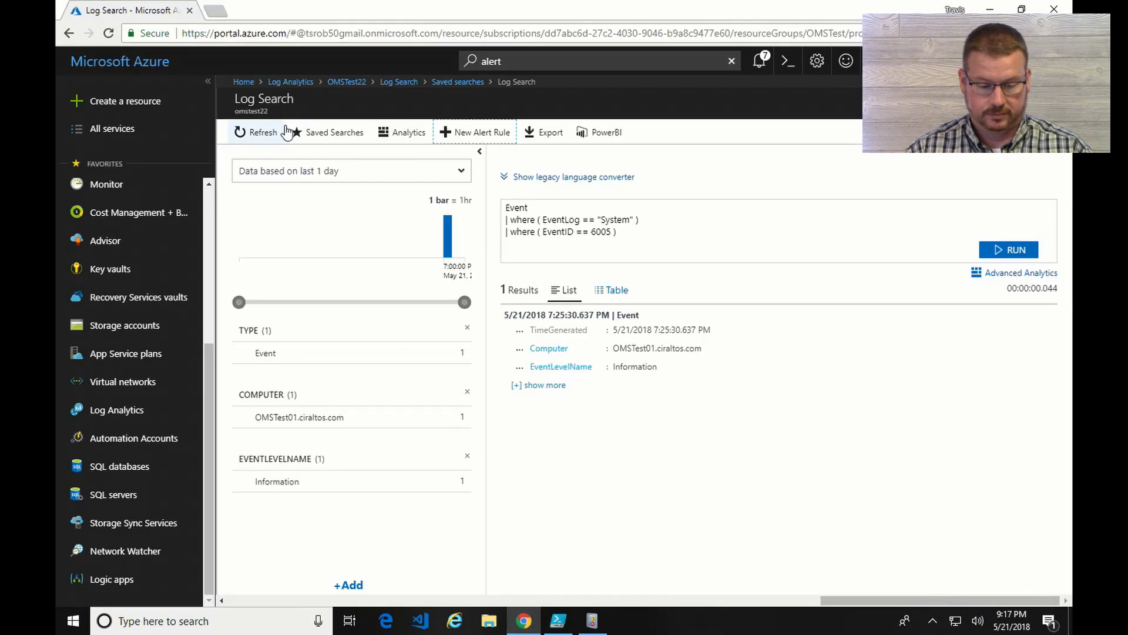